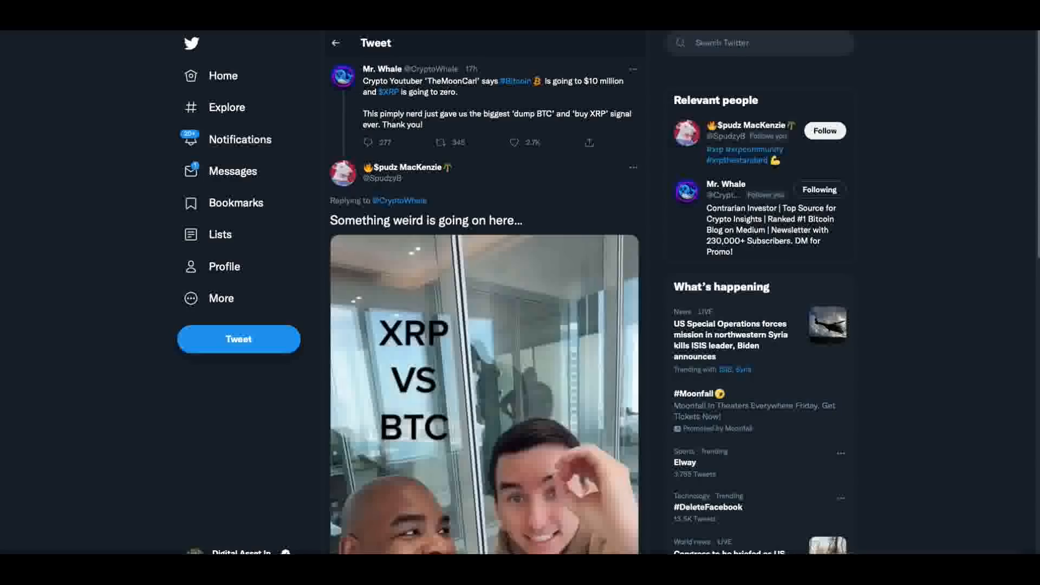
pyautogui.moveTo(650, 284)
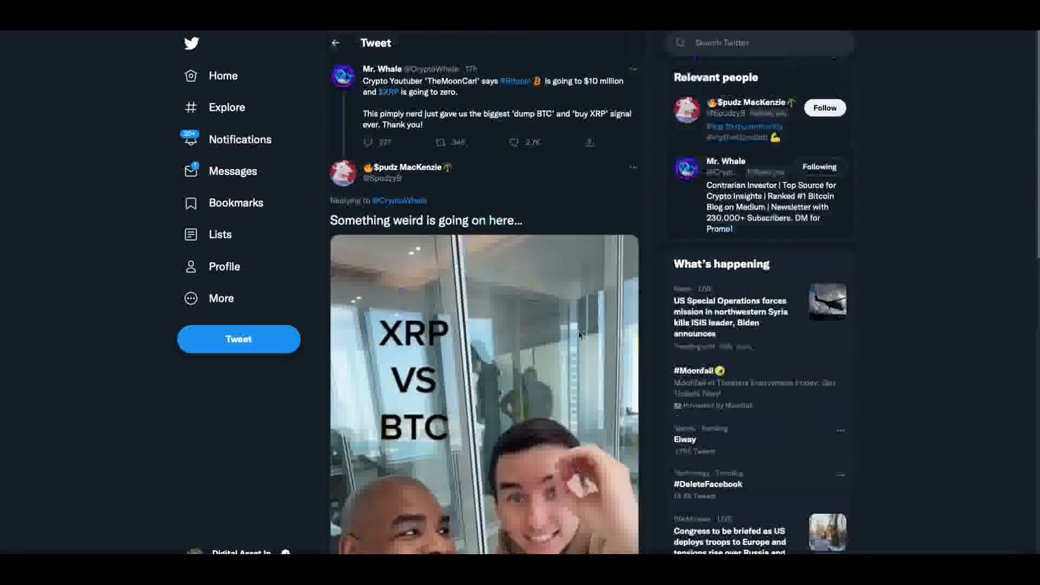
pyautogui.moveTo(468, 85)
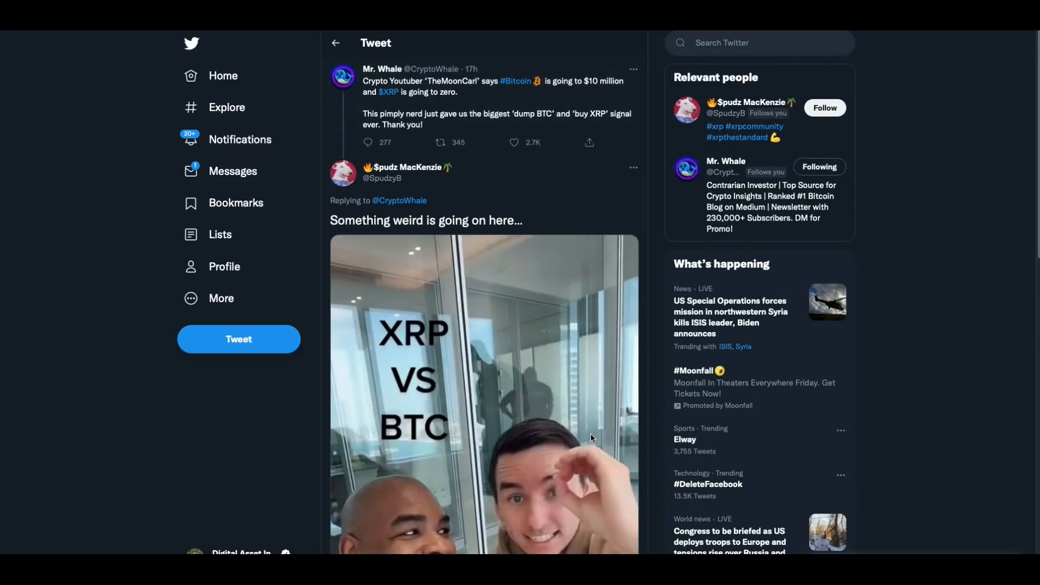
# Scroll down the reply thread toward Digital Asset Investor's 'Gold.' tweet quoting the Linqto video.
pyautogui.scroll(-3)
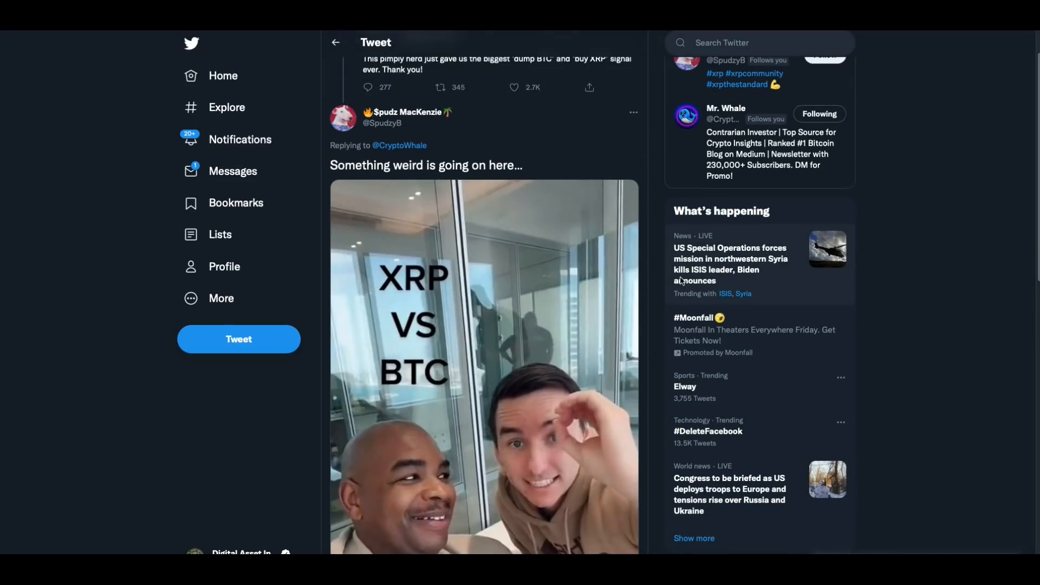
pyautogui.moveTo(679, 318)
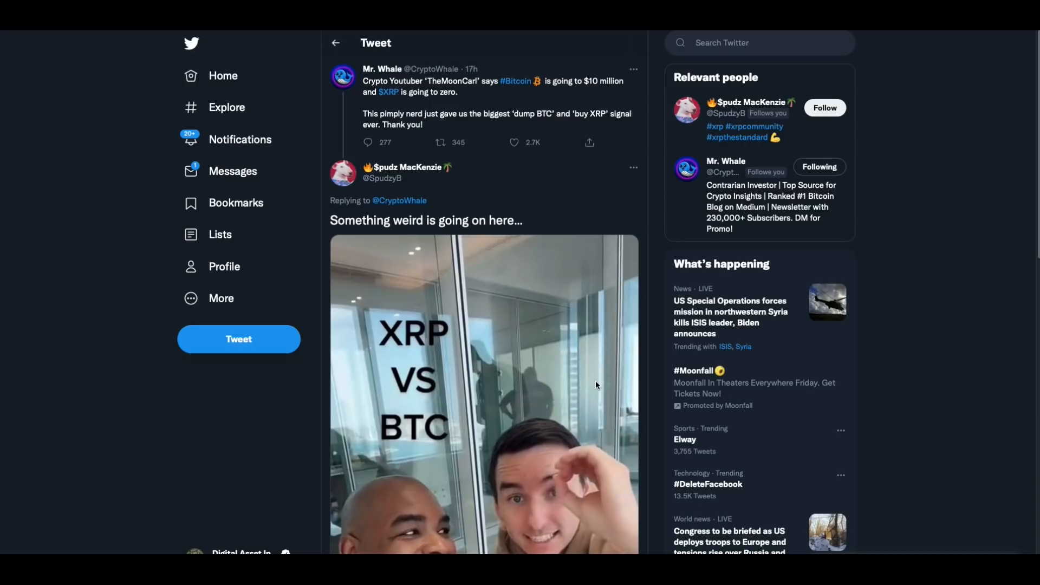
pyautogui.moveTo(581, 474)
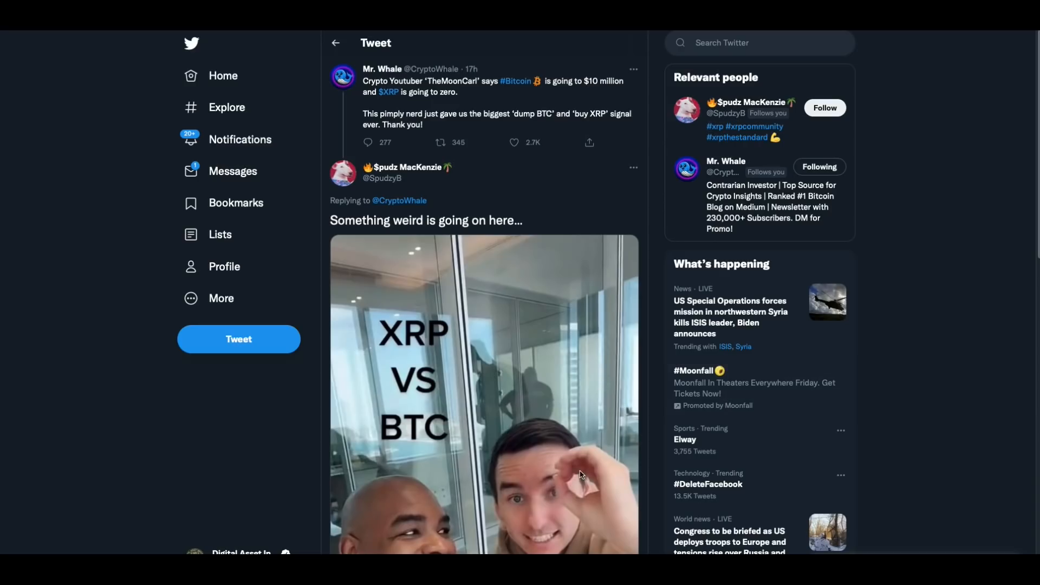
pyautogui.moveTo(611, 425)
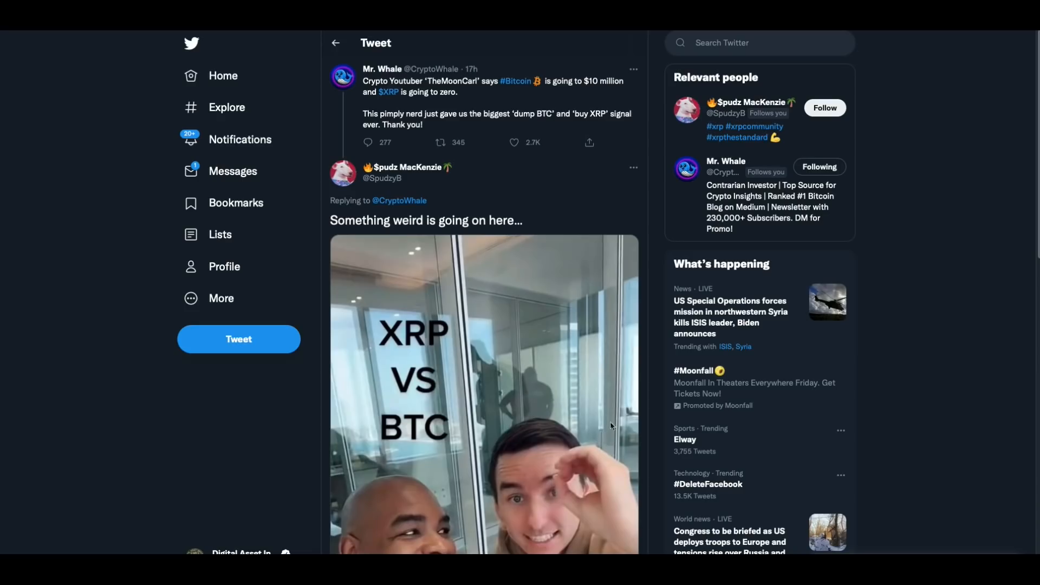
pyautogui.moveTo(645, 433)
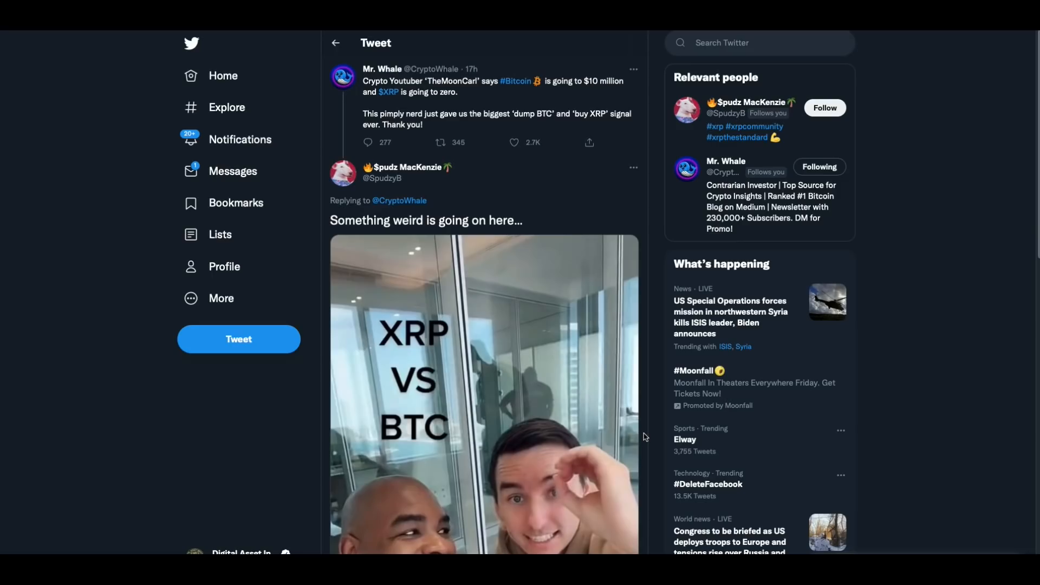
pyautogui.moveTo(499, 105)
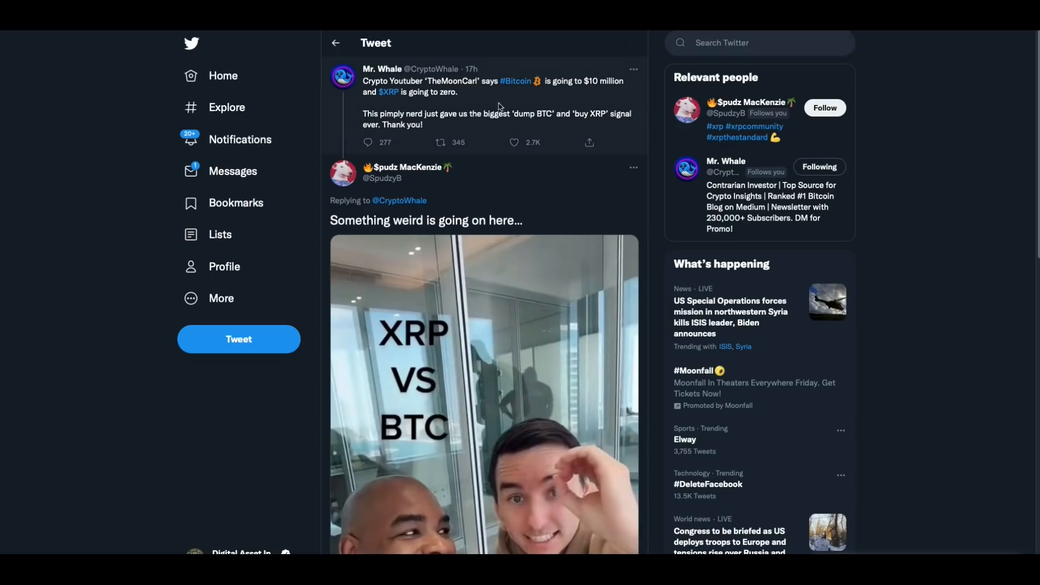
pyautogui.moveTo(500, 184)
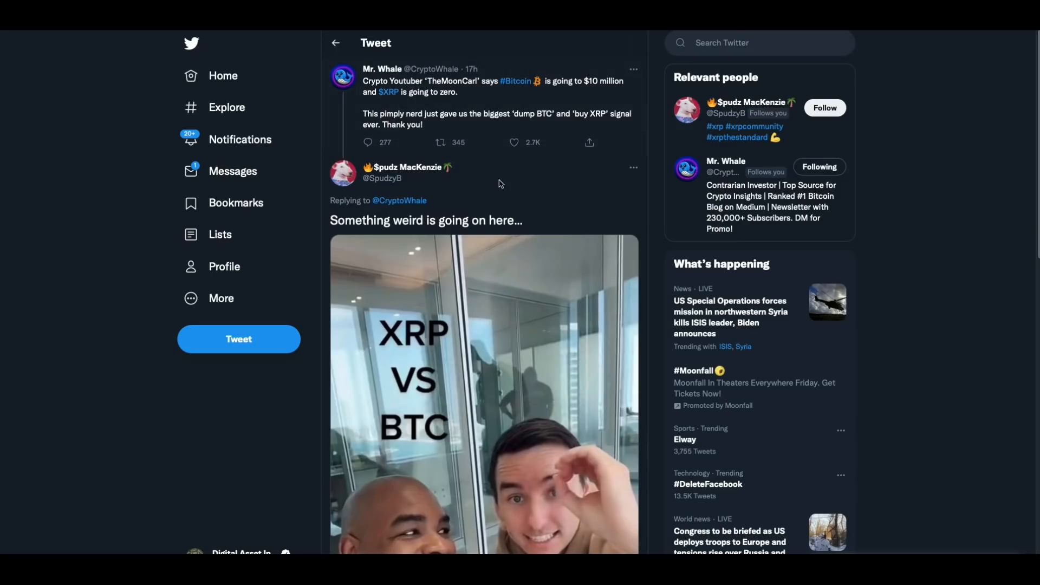
pyautogui.moveTo(569, 178)
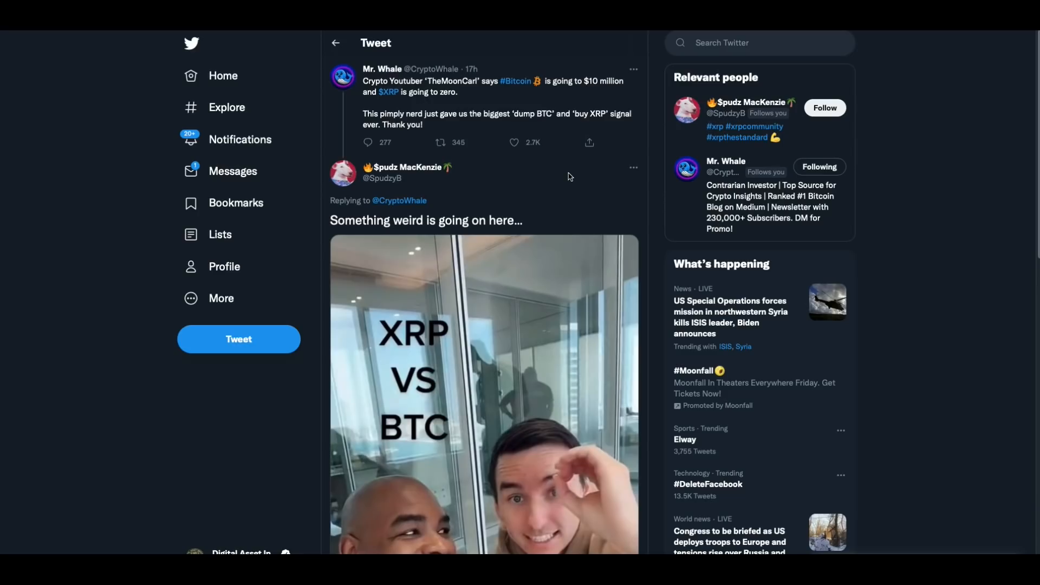
pyautogui.moveTo(509, 176)
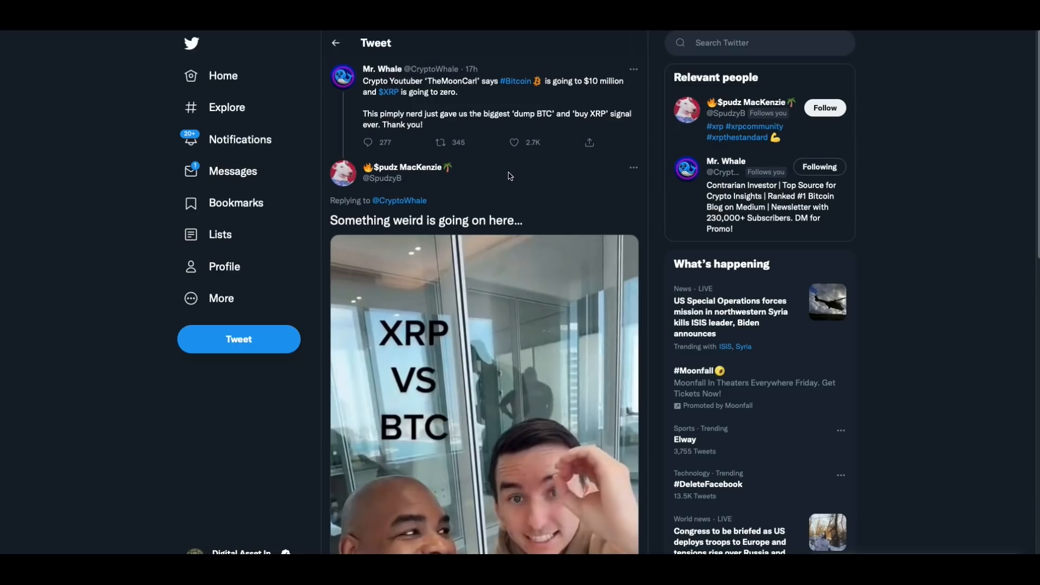
pyautogui.moveTo(556, 177)
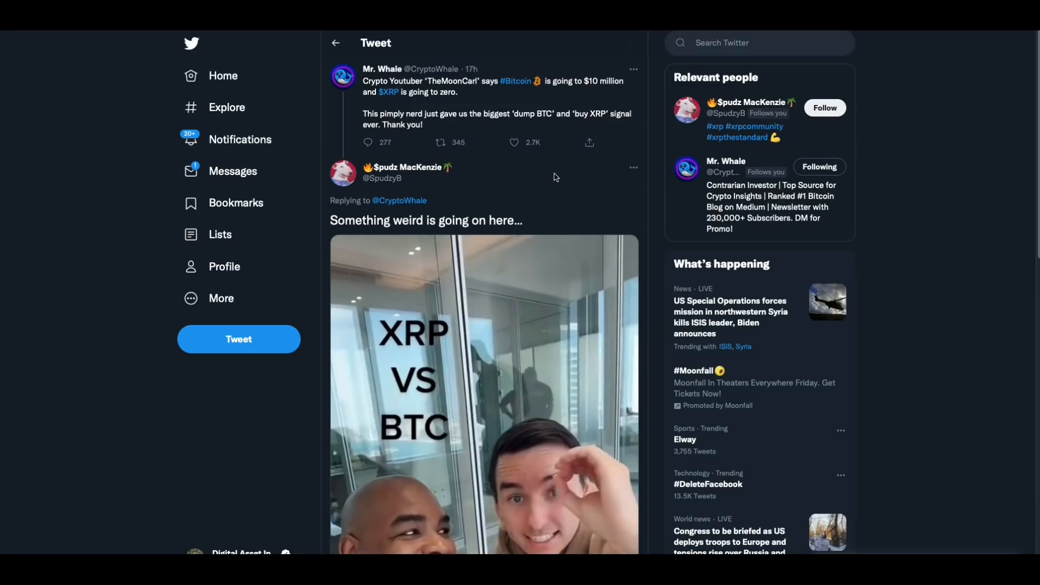
pyautogui.moveTo(559, 173)
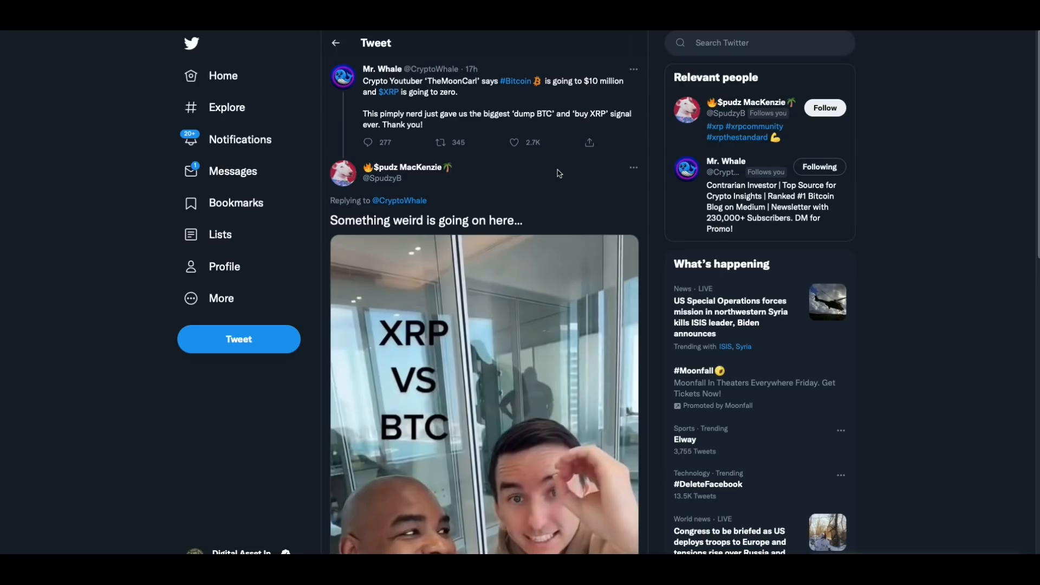
pyautogui.moveTo(615, 216)
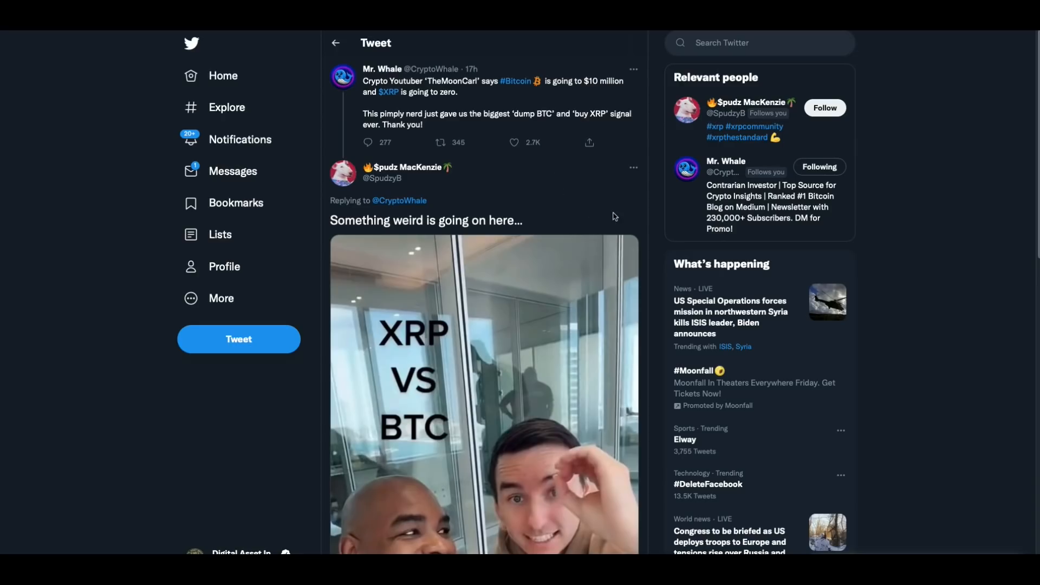
pyautogui.moveTo(524, 423)
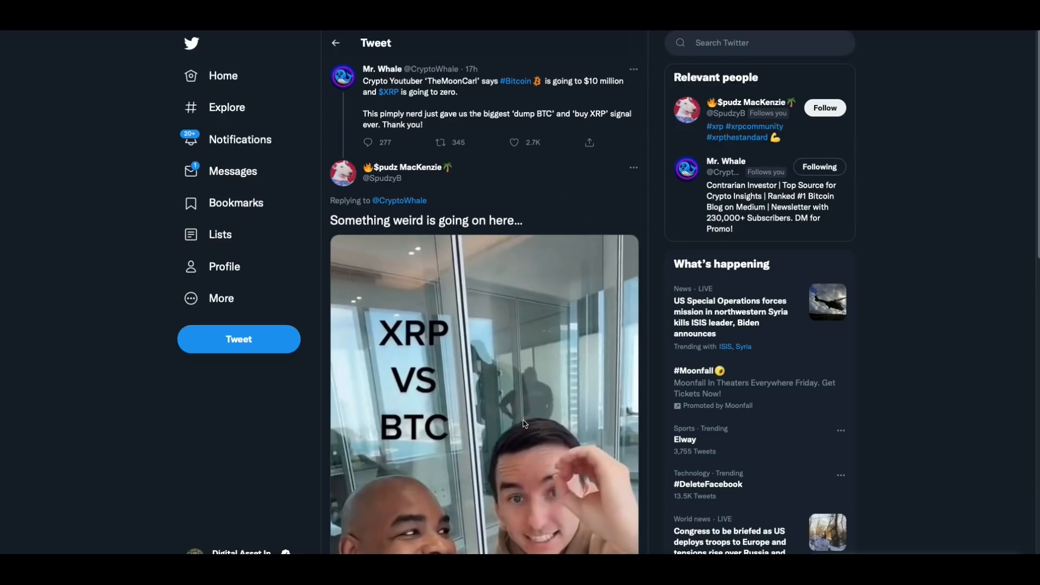
pyautogui.moveTo(507, 379)
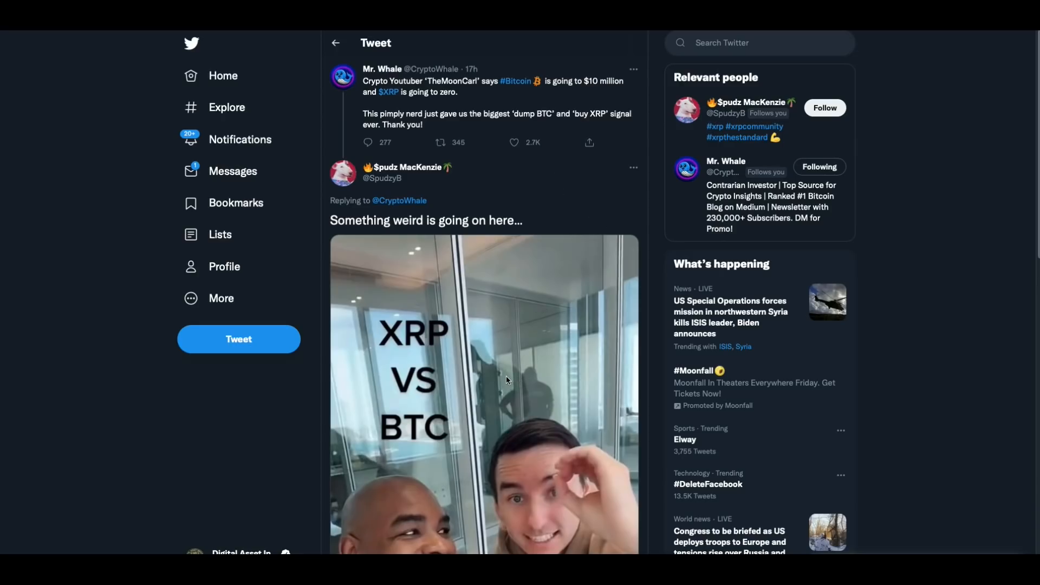
pyautogui.moveTo(362, 384)
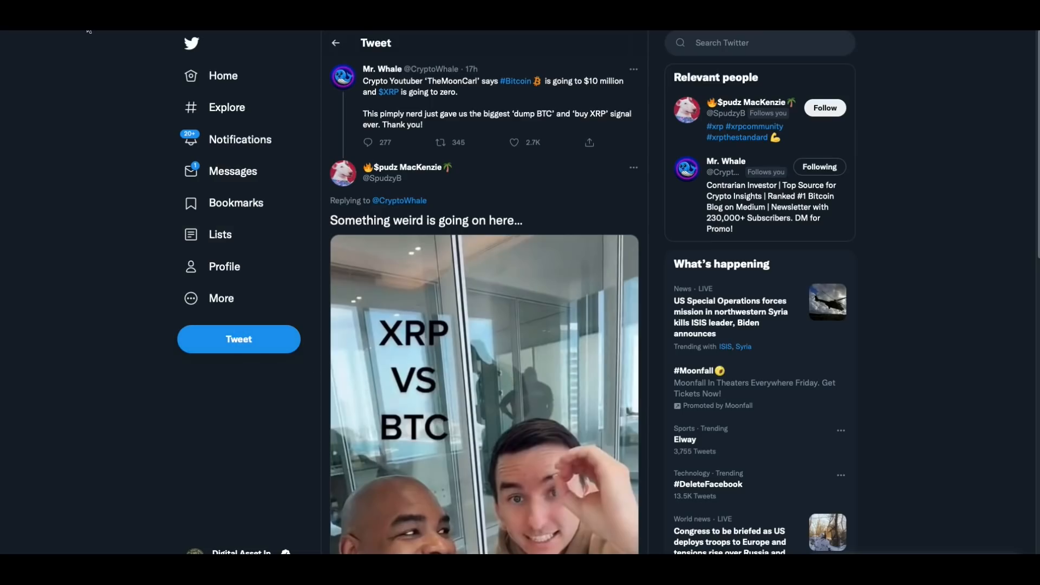
pyautogui.scroll(-3)
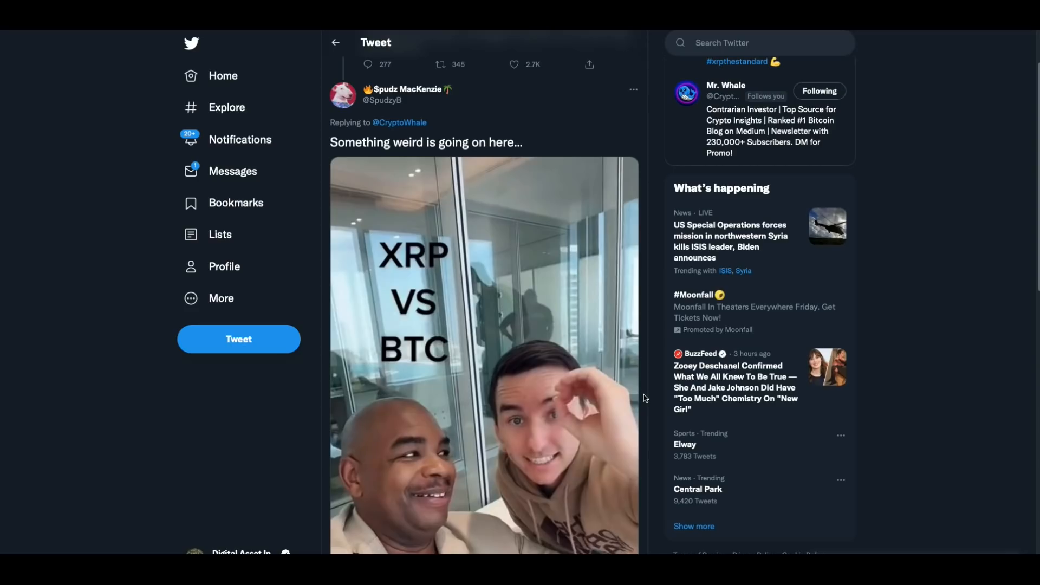
pyautogui.moveTo(692, 267)
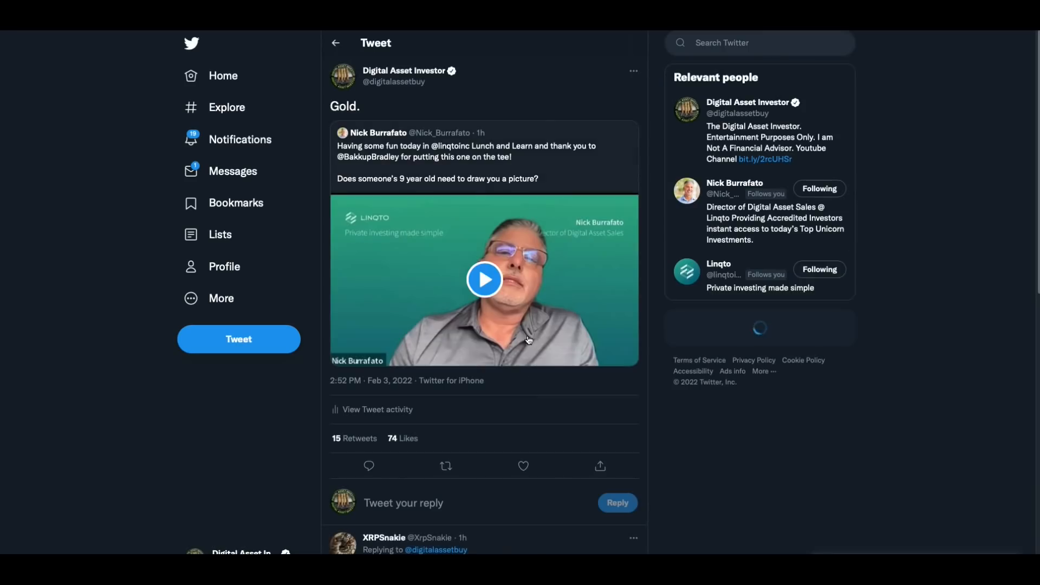
# Play Nick Burrafato's quoted Linqto video clip in the 'Gold.' tweet.
pyautogui.click(484, 280)
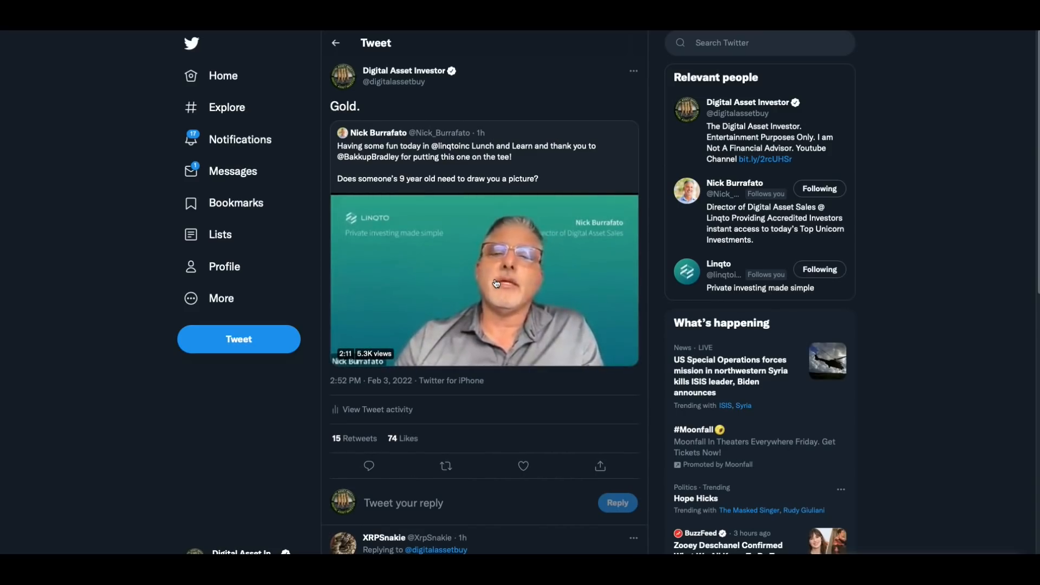
pyautogui.click(485, 281)
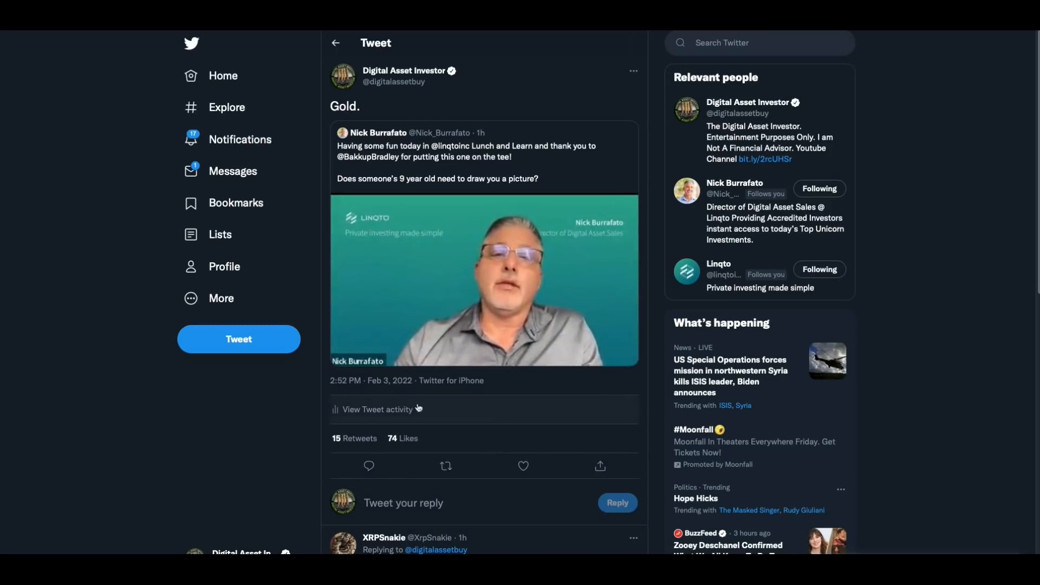
# Let the quoted Linqto video play nearly to its end, at 2:16 of 2:17.
pyautogui.click(485, 279)
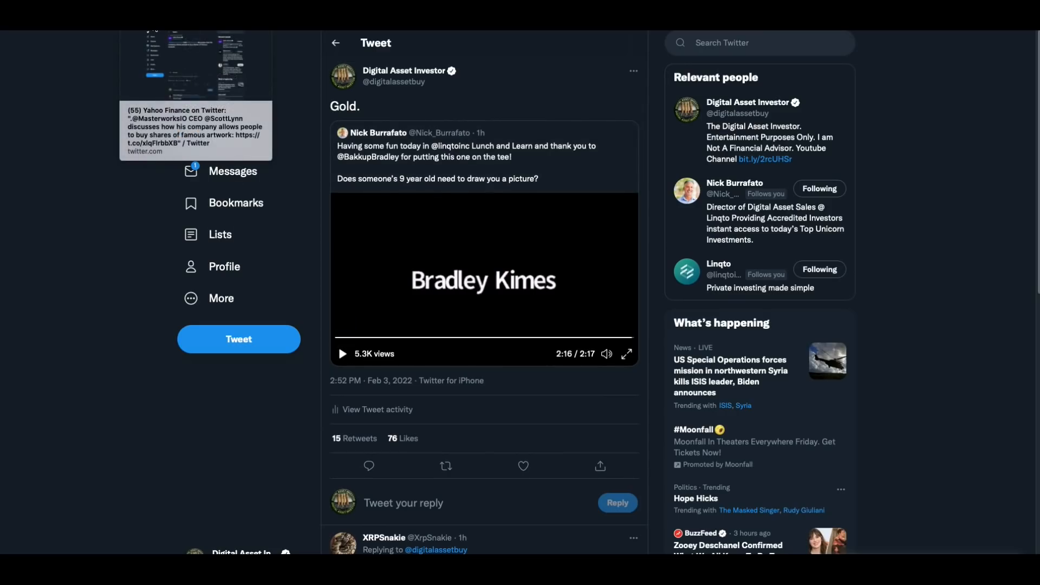
# Show the Masterworks-retweeted Yahoo Finance tweet about CEO Scott Lynn and buying shares of famous artwork.
pyautogui.click(195, 130)
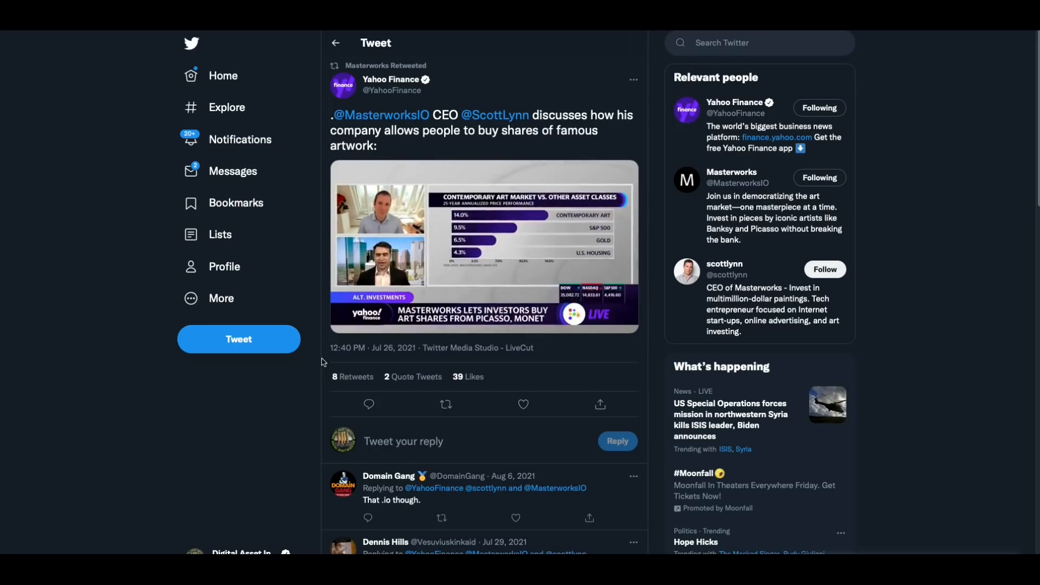
# Load the Masterworks invite landing page for investing in blue-chip art.
pyautogui.click(483, 249)
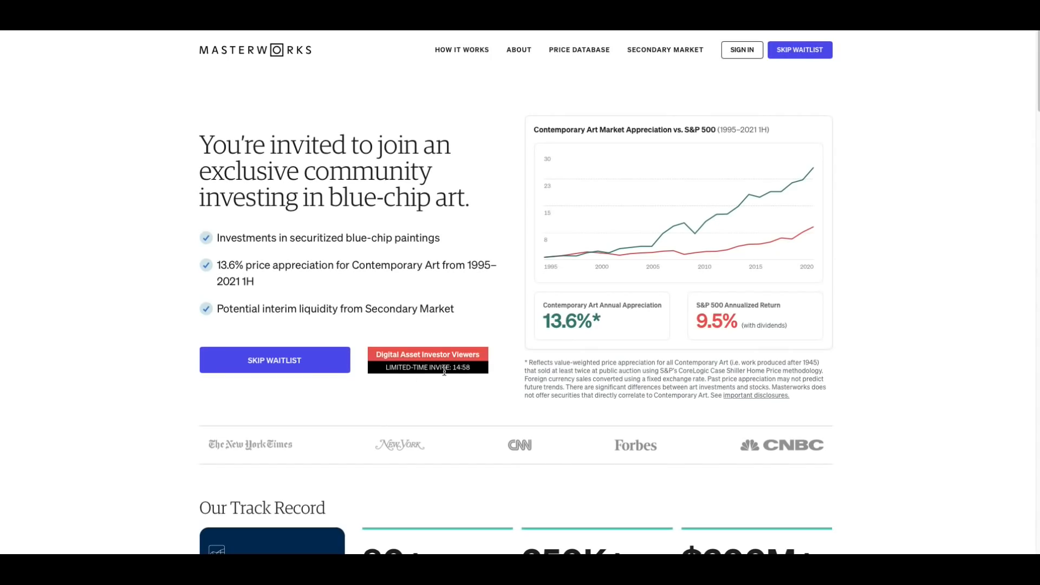
pyautogui.moveTo(513, 363)
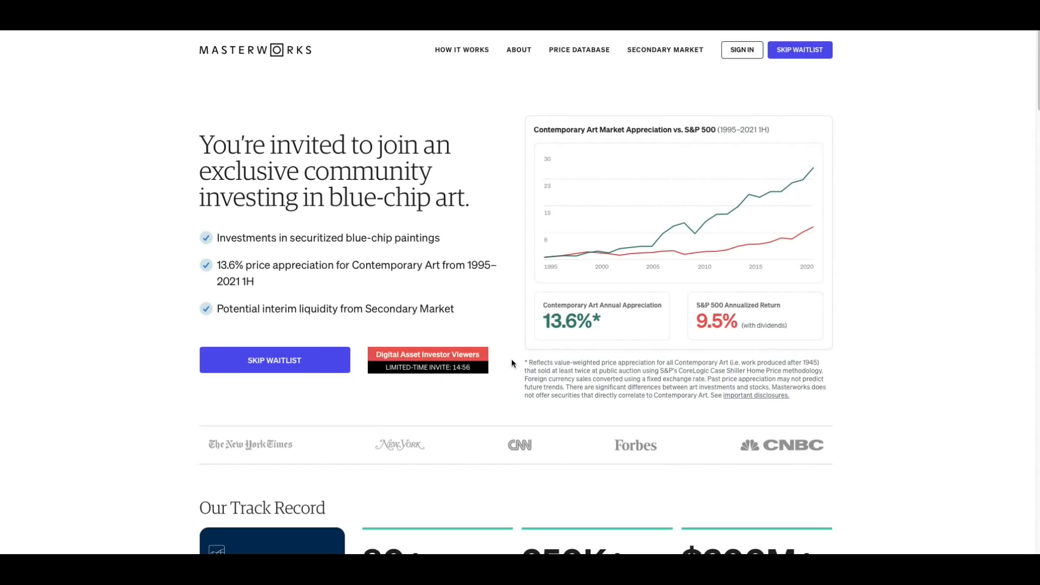
pyautogui.moveTo(416, 317)
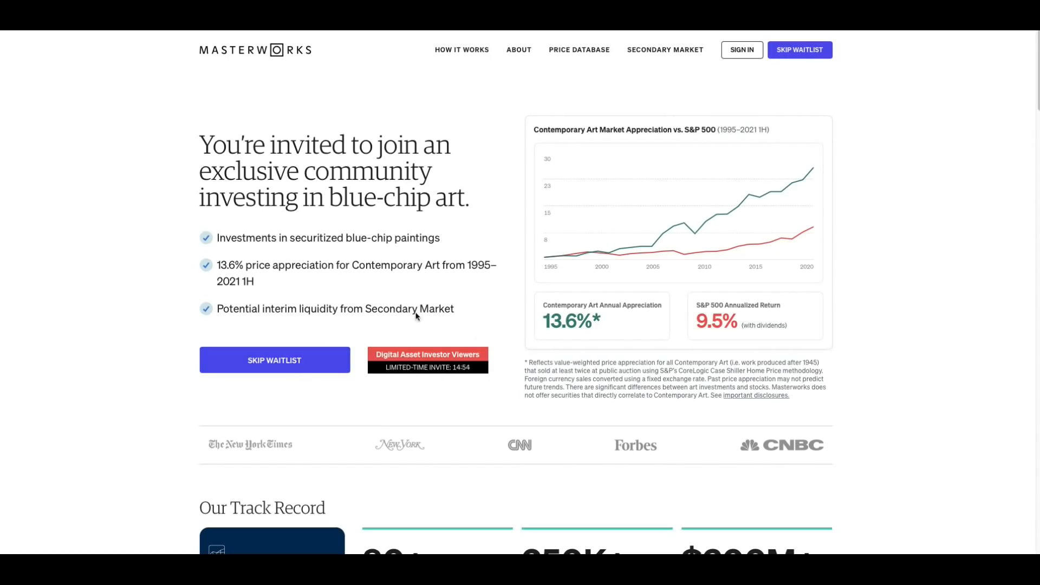
pyautogui.scroll(-3)
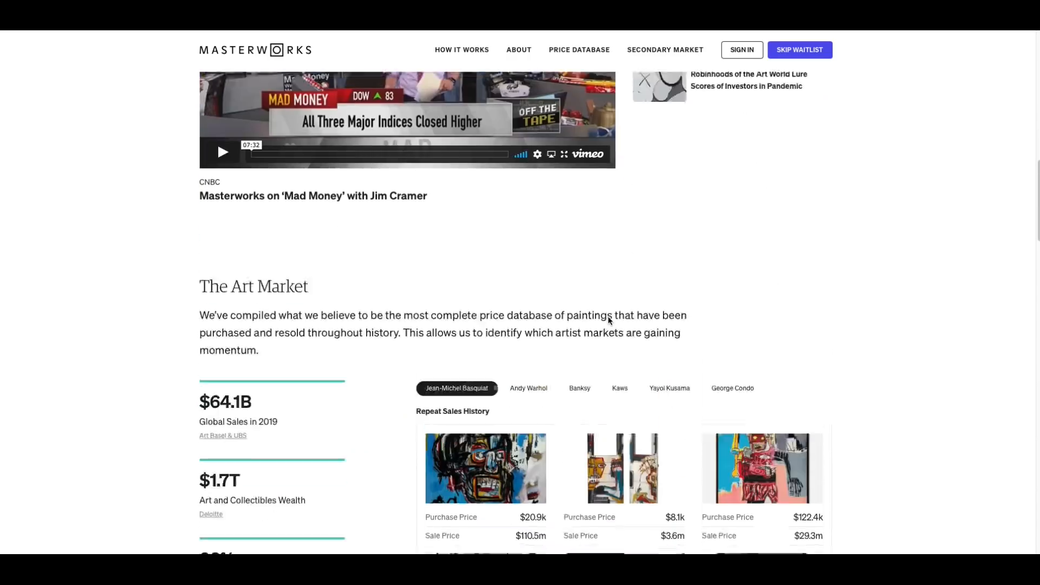
pyautogui.scroll(-3)
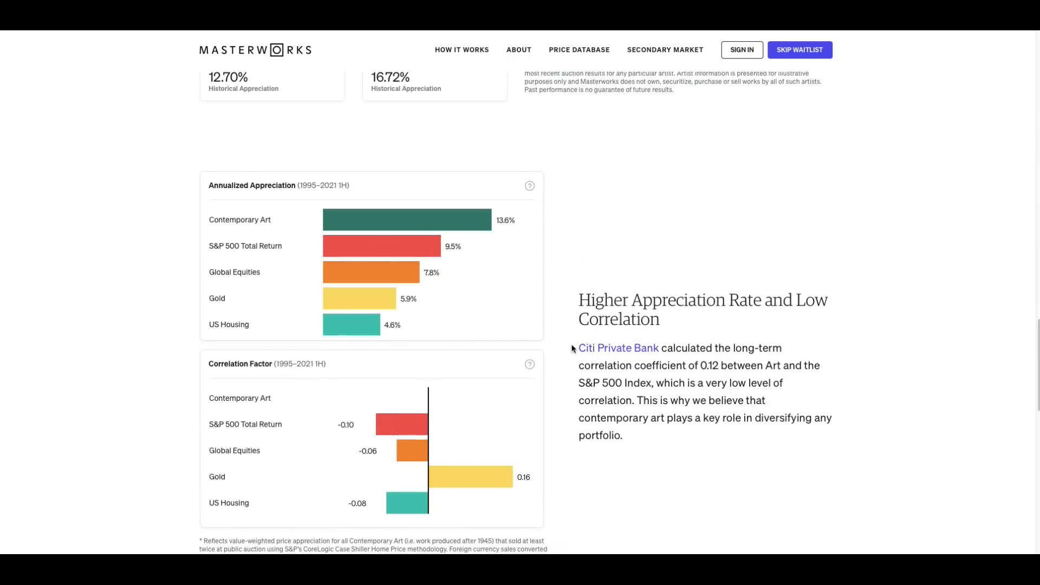
pyautogui.scroll(-3)
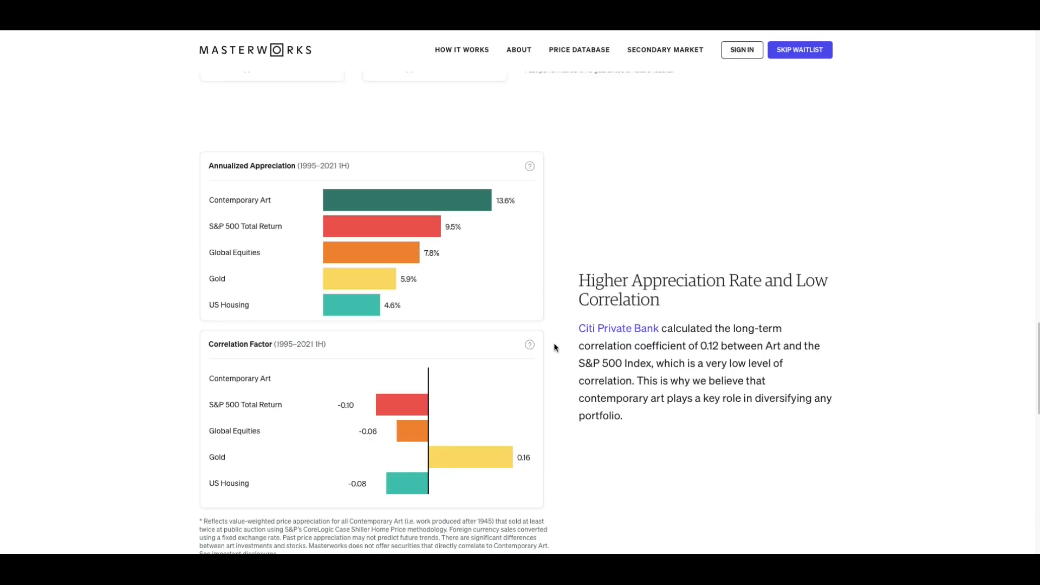
pyautogui.moveTo(297, 206)
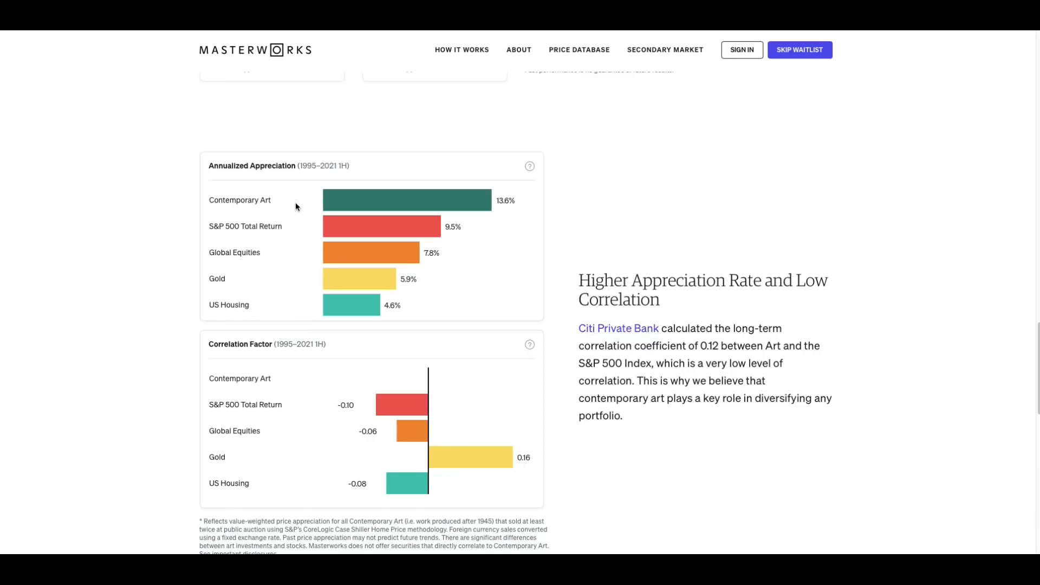
pyautogui.moveTo(285, 203)
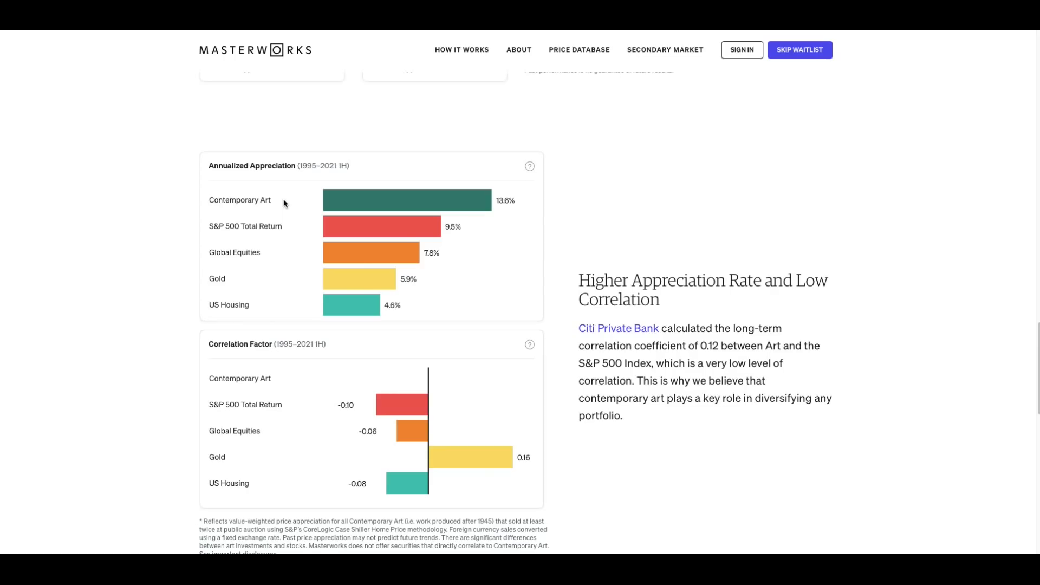
pyautogui.moveTo(289, 212)
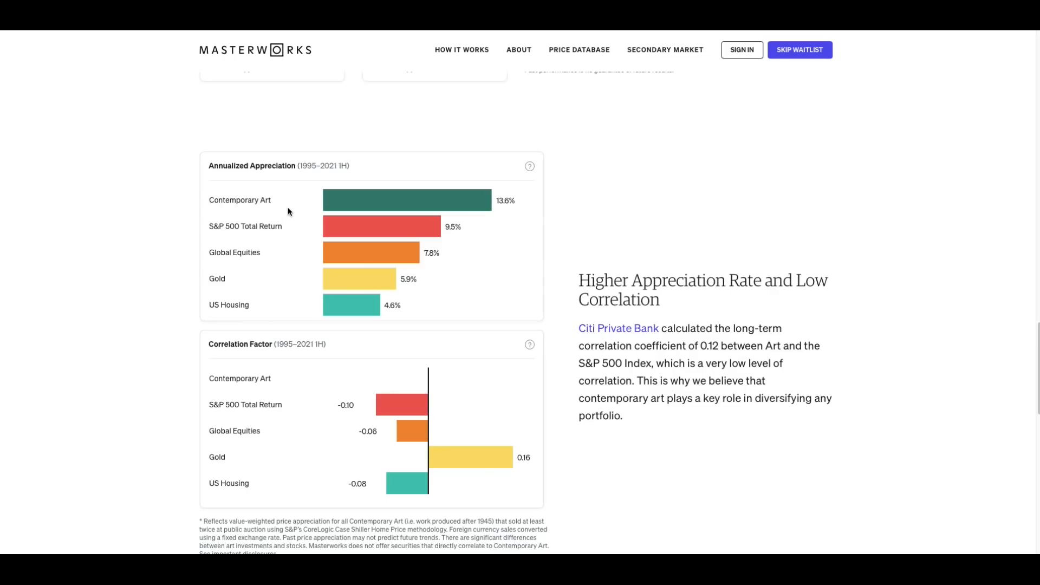
pyautogui.moveTo(525, 197)
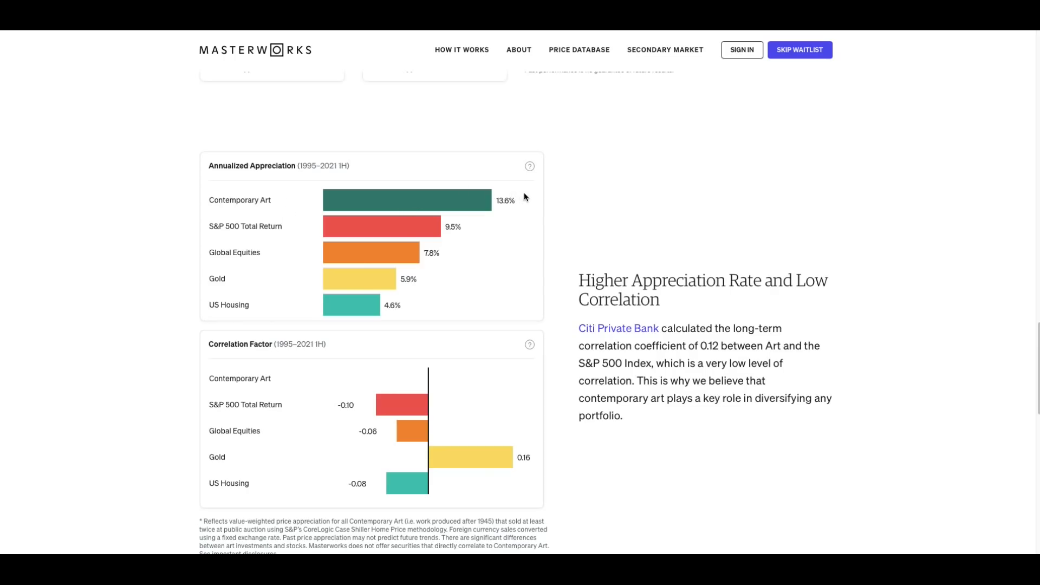
pyautogui.moveTo(533, 190)
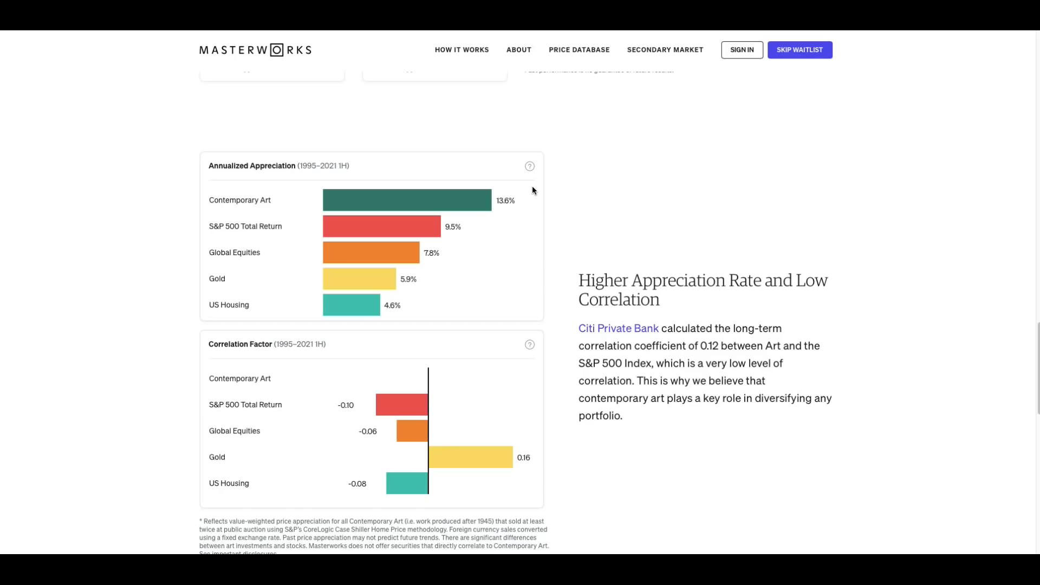
pyautogui.moveTo(237, 291)
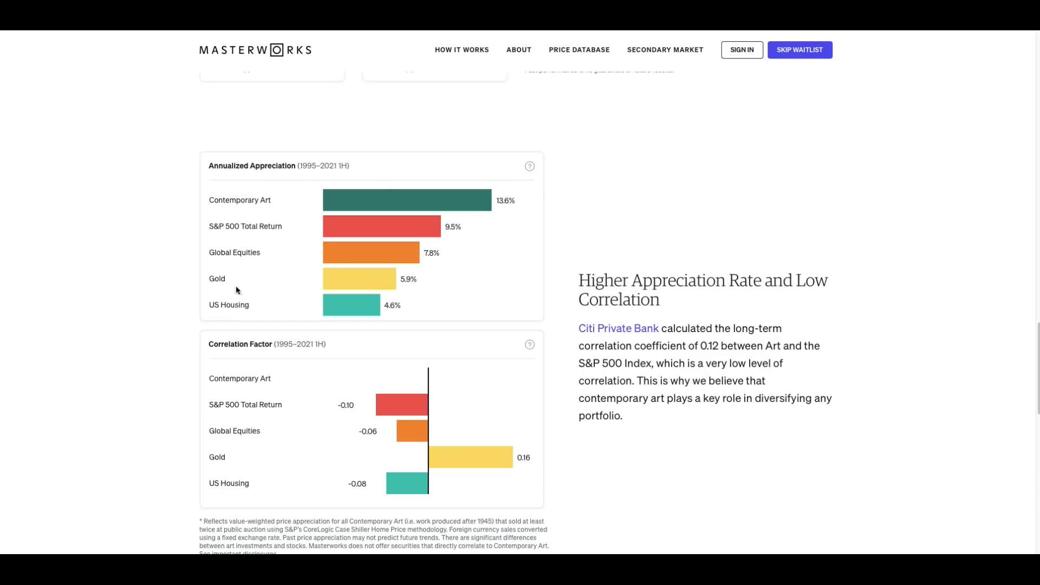
pyautogui.moveTo(276, 317)
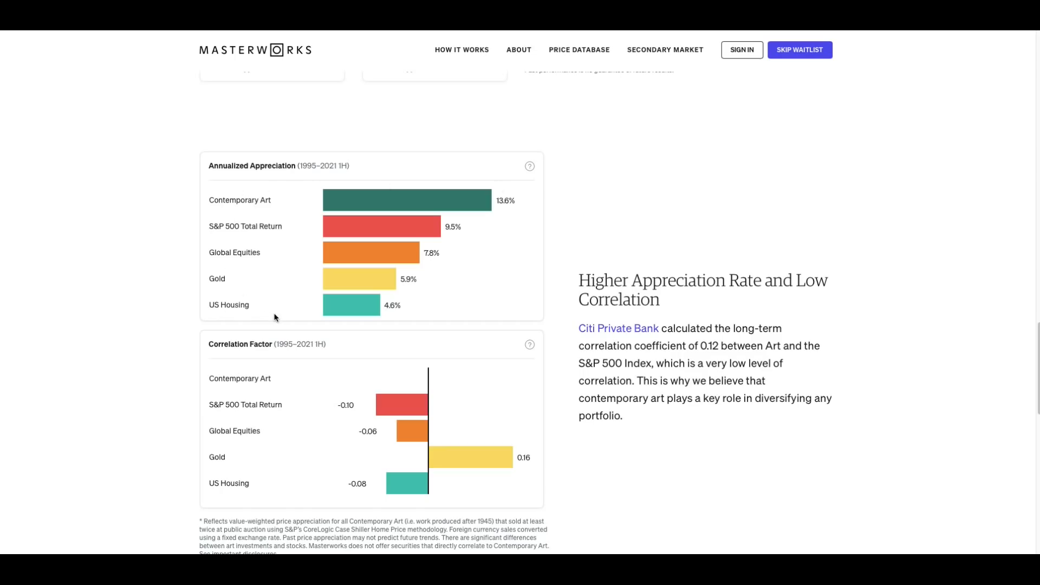
pyautogui.moveTo(267, 255)
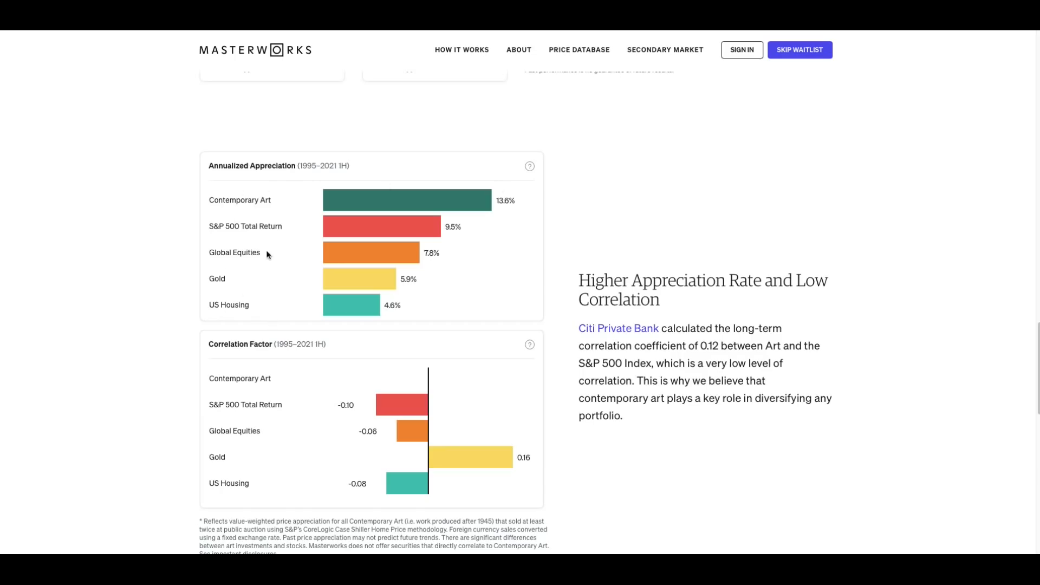
pyautogui.moveTo(274, 254)
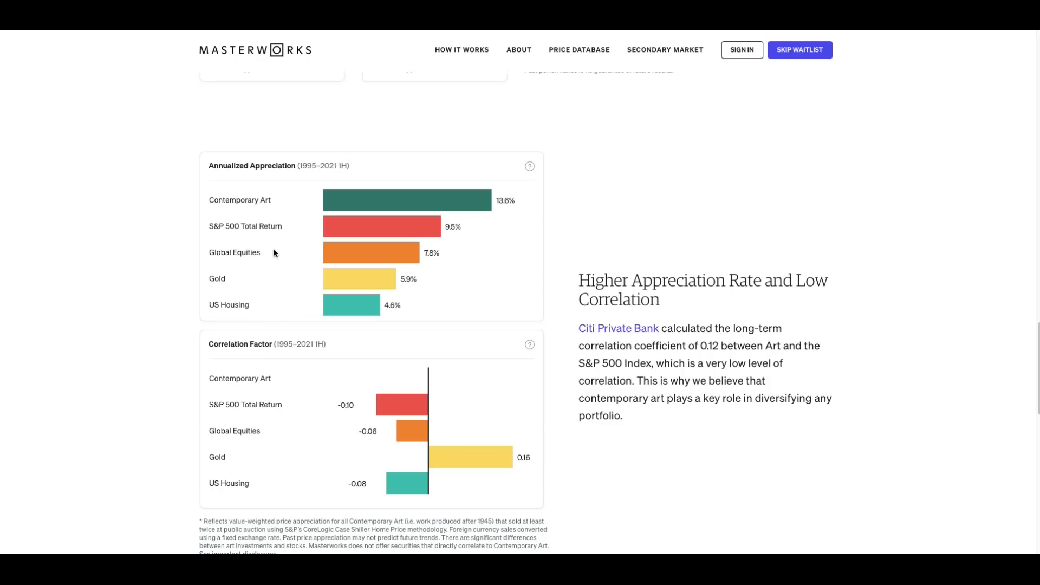
pyautogui.moveTo(451, 259)
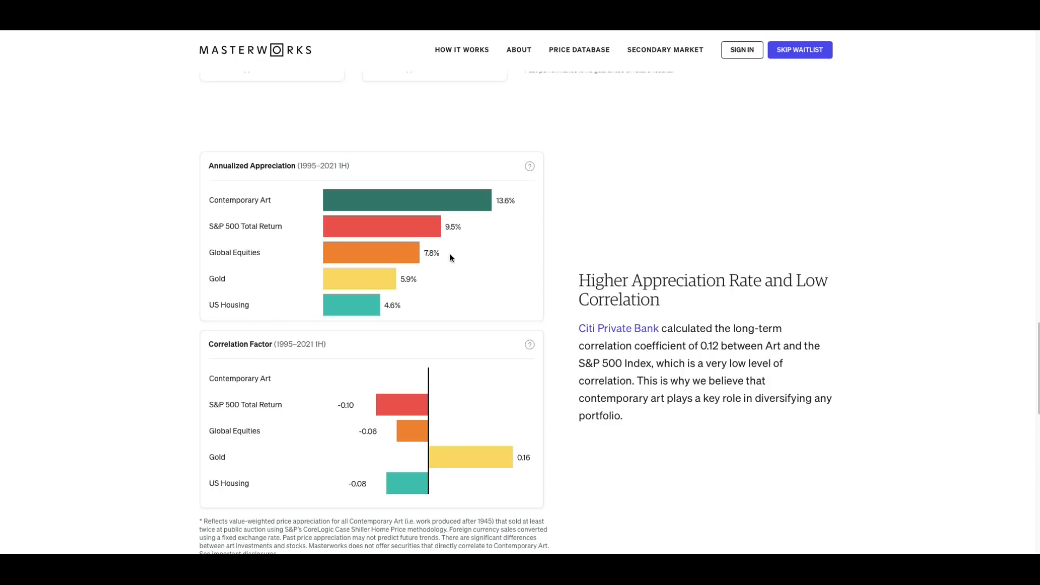
pyautogui.moveTo(502, 284)
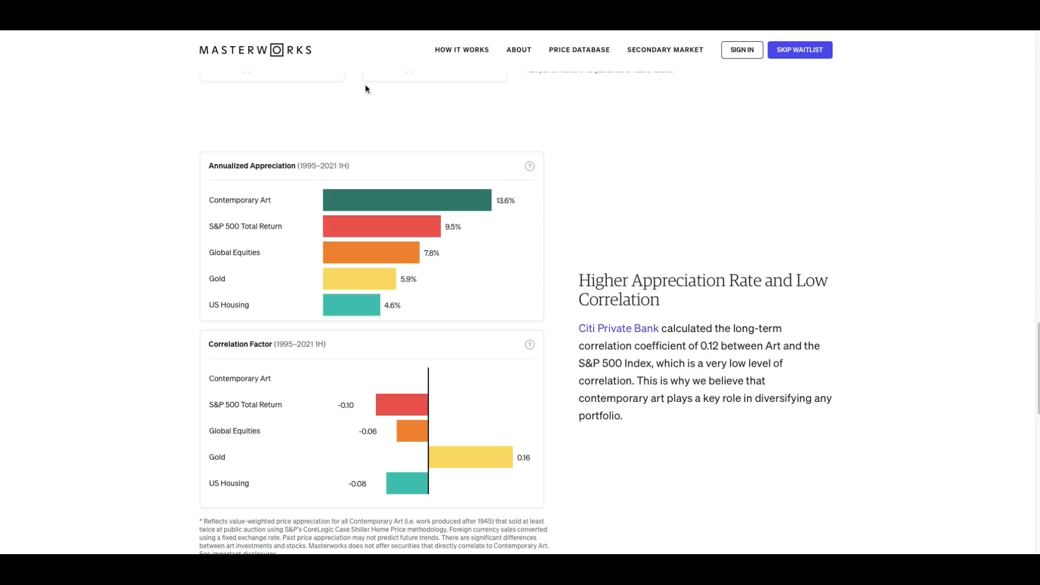
pyautogui.moveTo(122, 228)
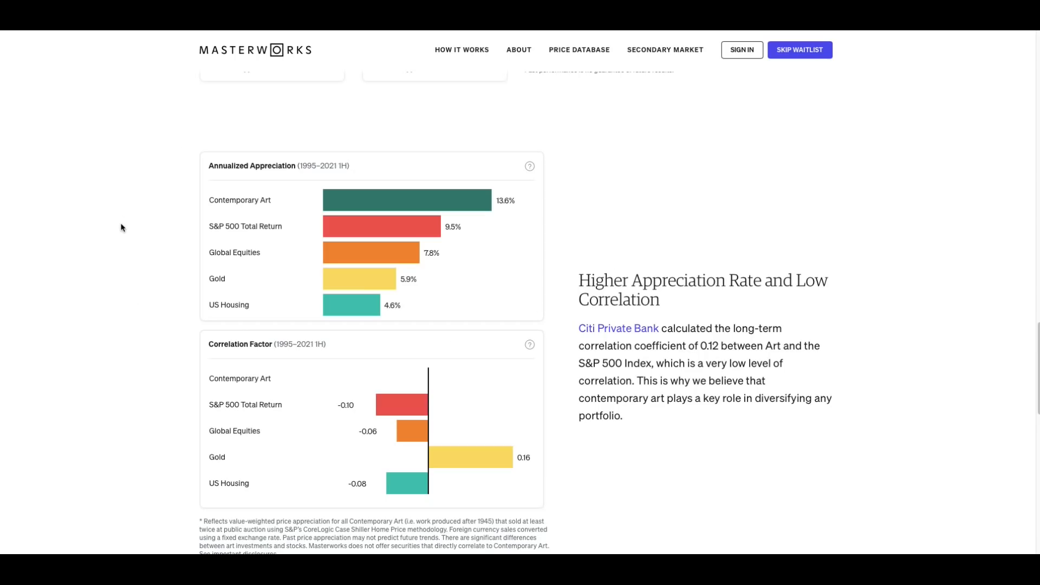
pyautogui.moveTo(176, 195)
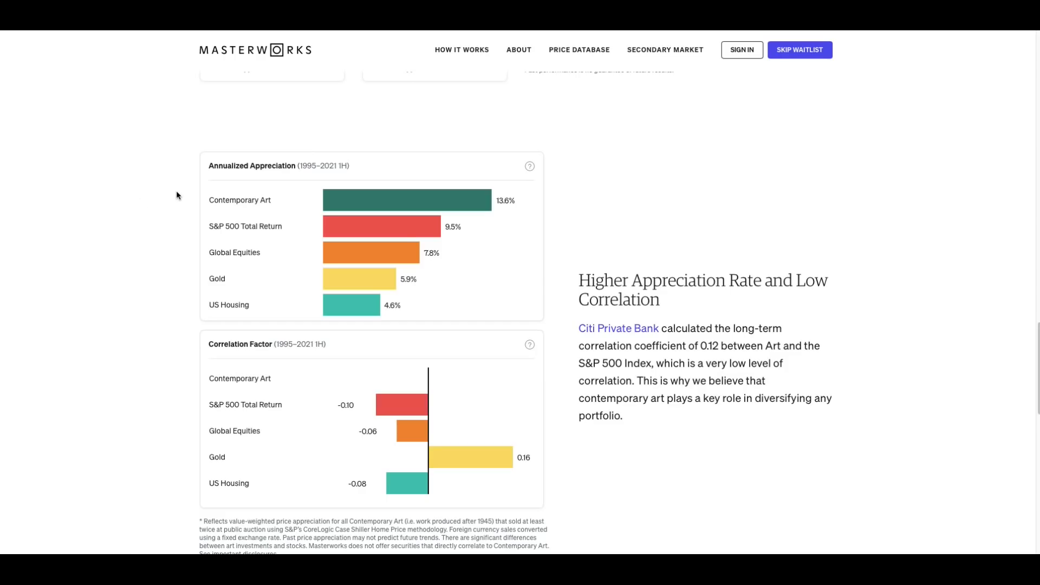
pyautogui.moveTo(181, 191)
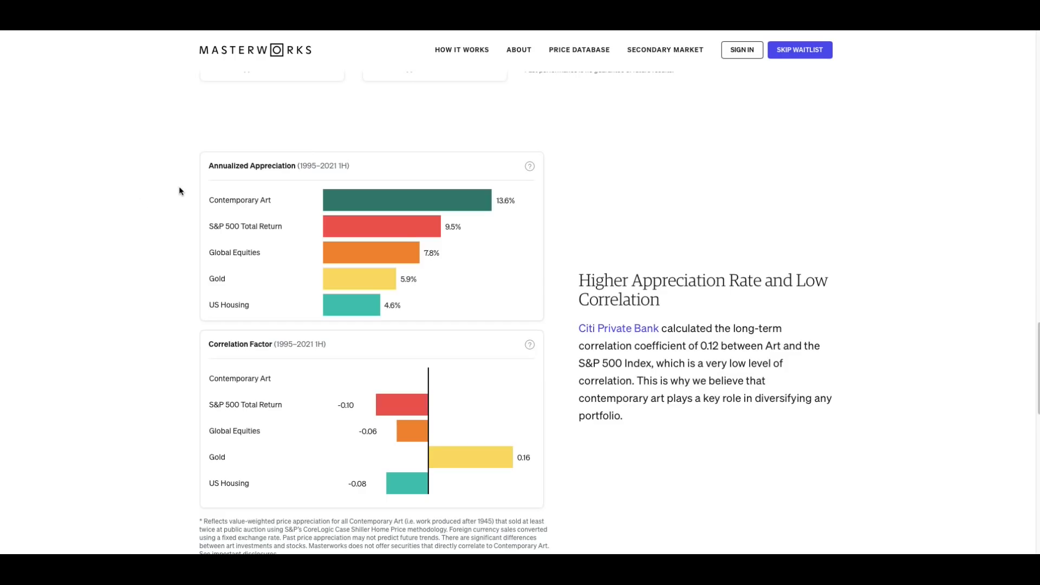
pyautogui.moveTo(526, 195)
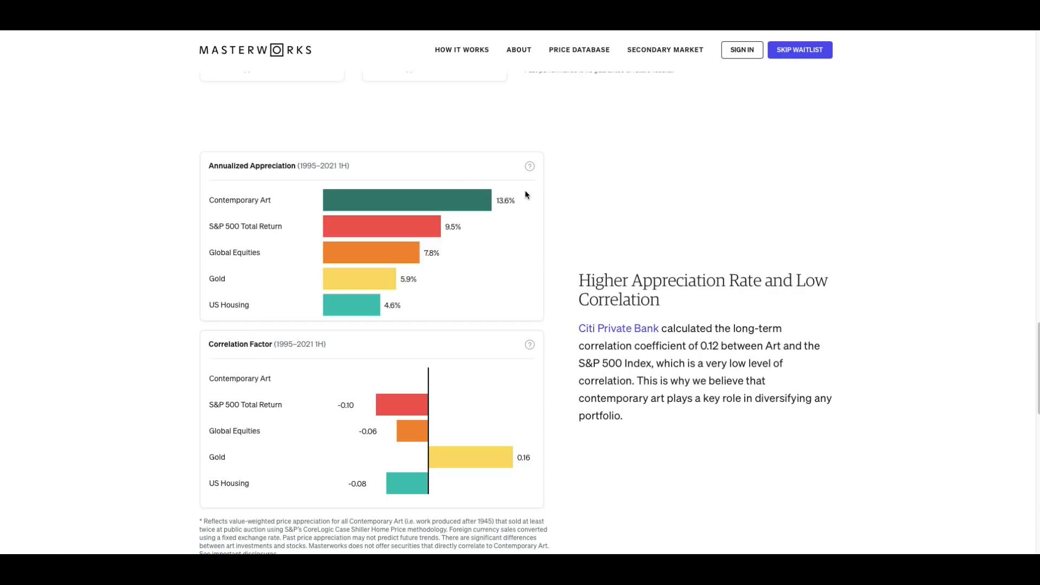
pyautogui.moveTo(506, 290)
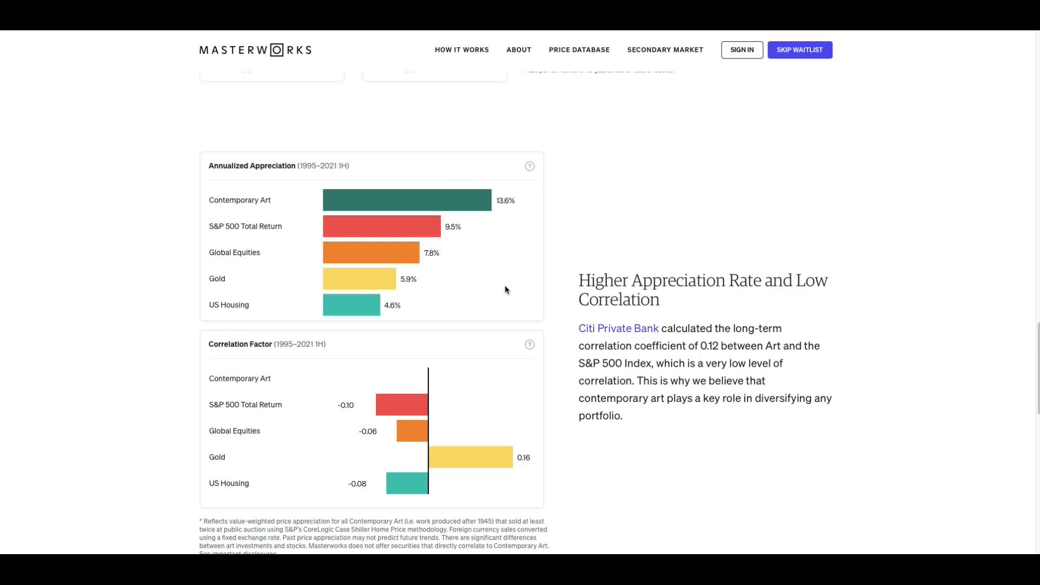
pyautogui.moveTo(508, 289)
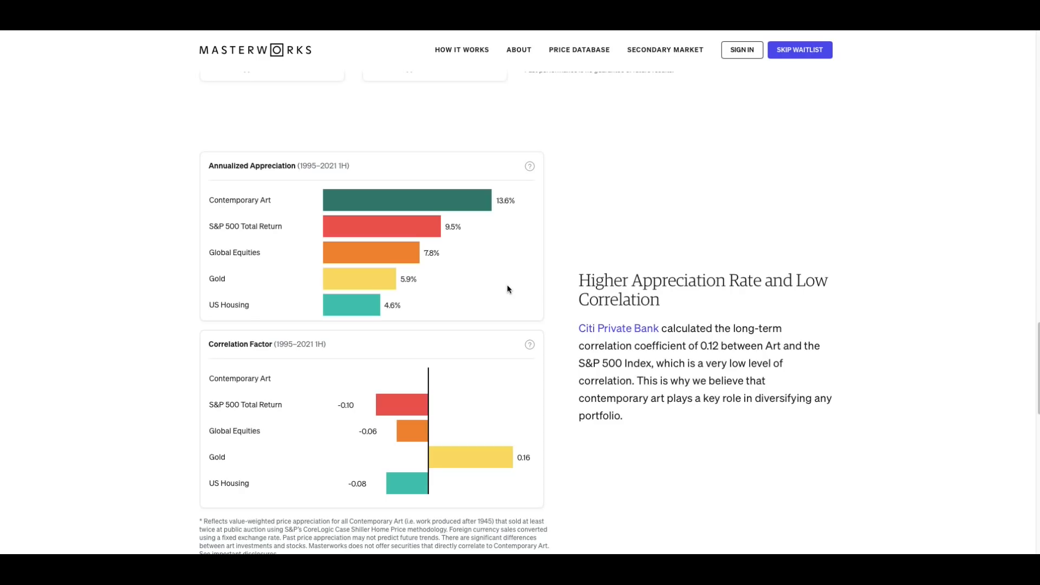
pyautogui.moveTo(528, 373)
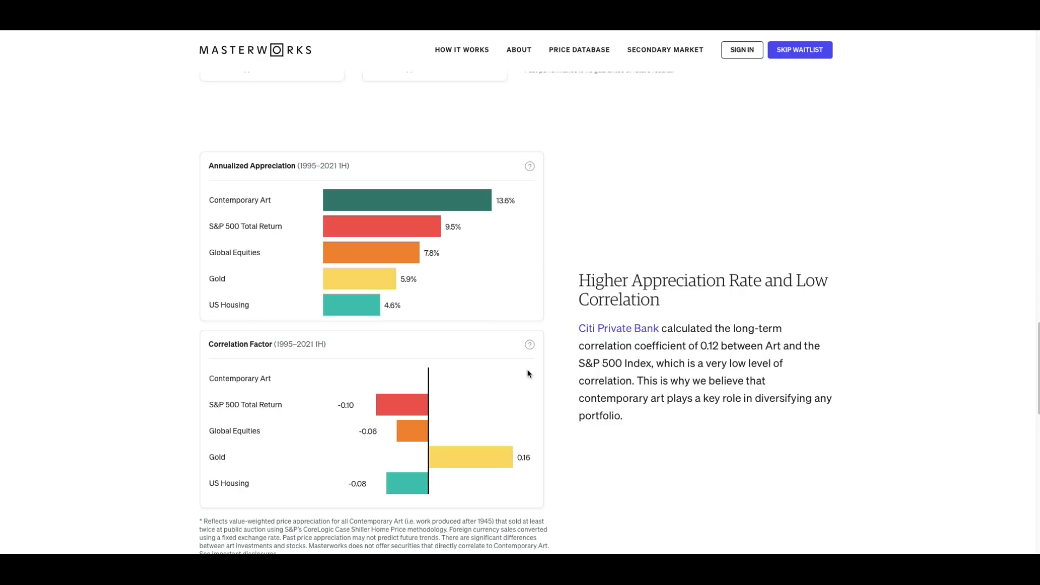
pyautogui.moveTo(541, 380)
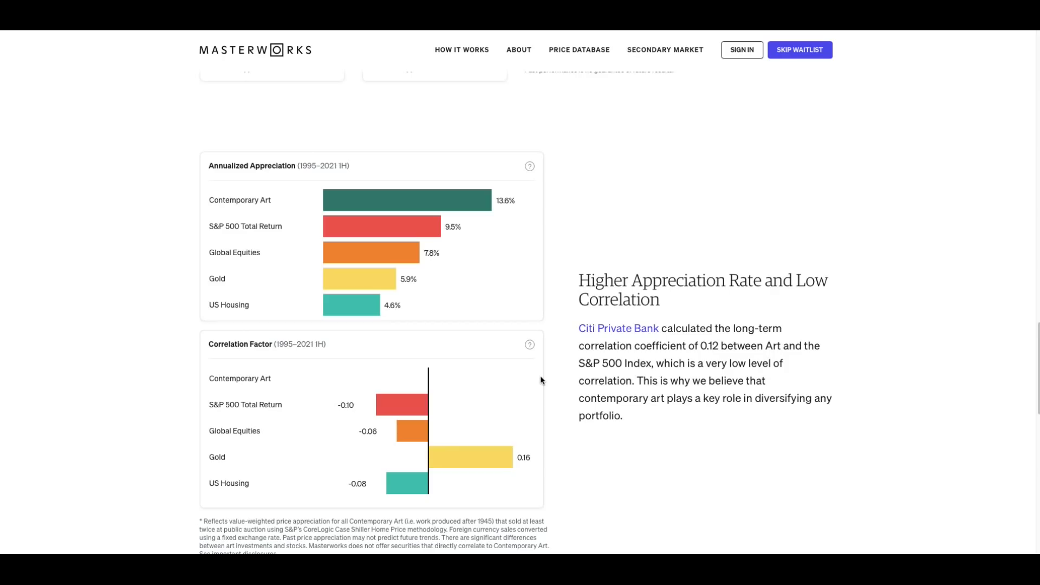
pyautogui.moveTo(594, 220)
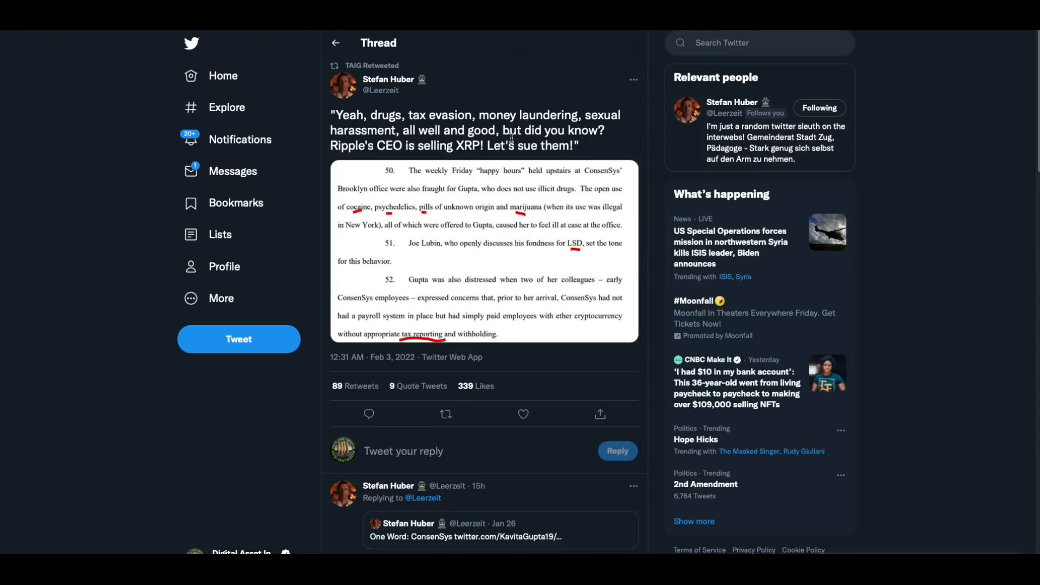
pyautogui.moveTo(558, 170)
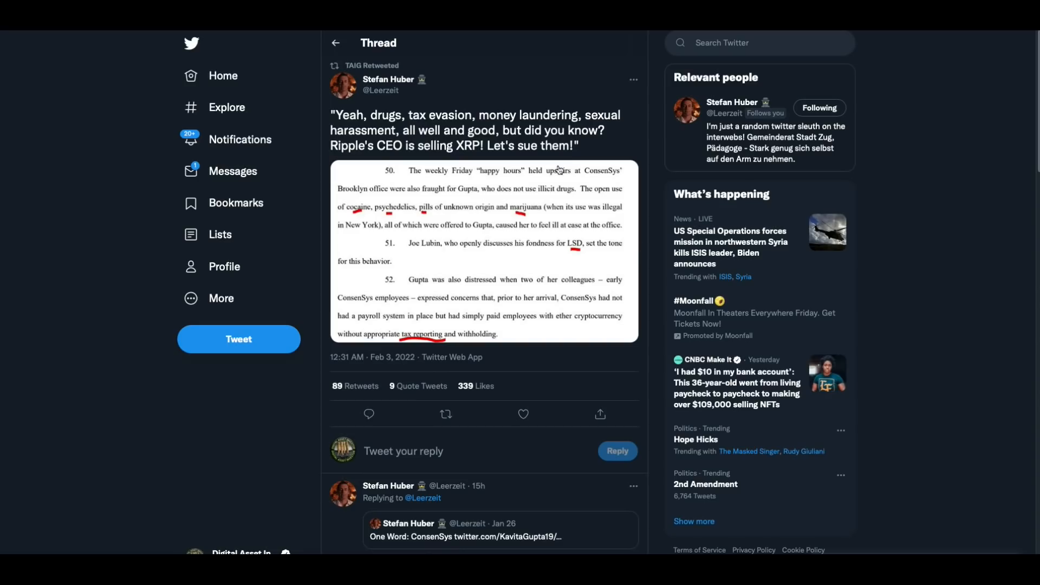
pyautogui.moveTo(401, 254)
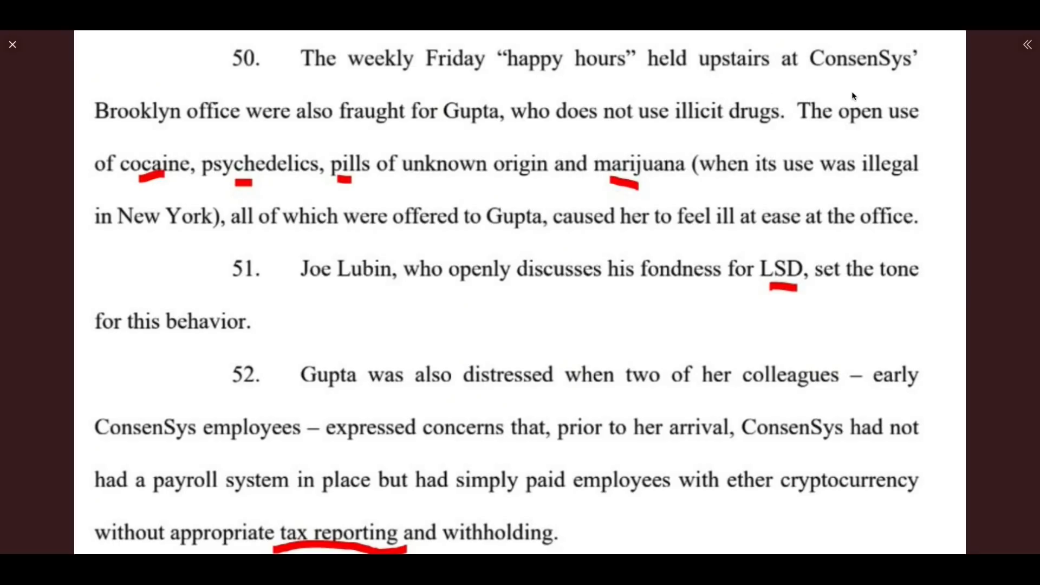
pyautogui.moveTo(285, 140)
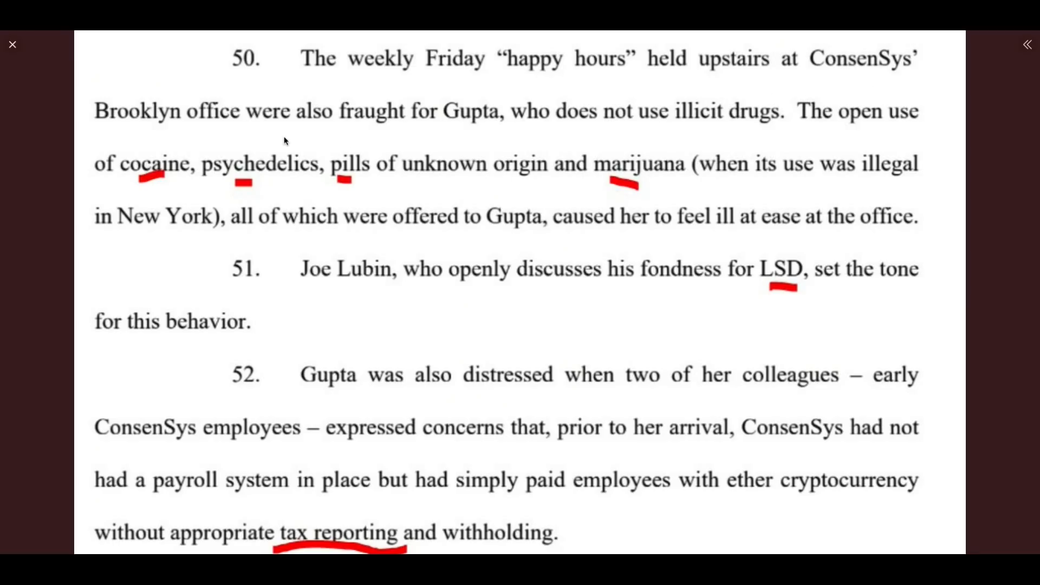
pyautogui.moveTo(536, 146)
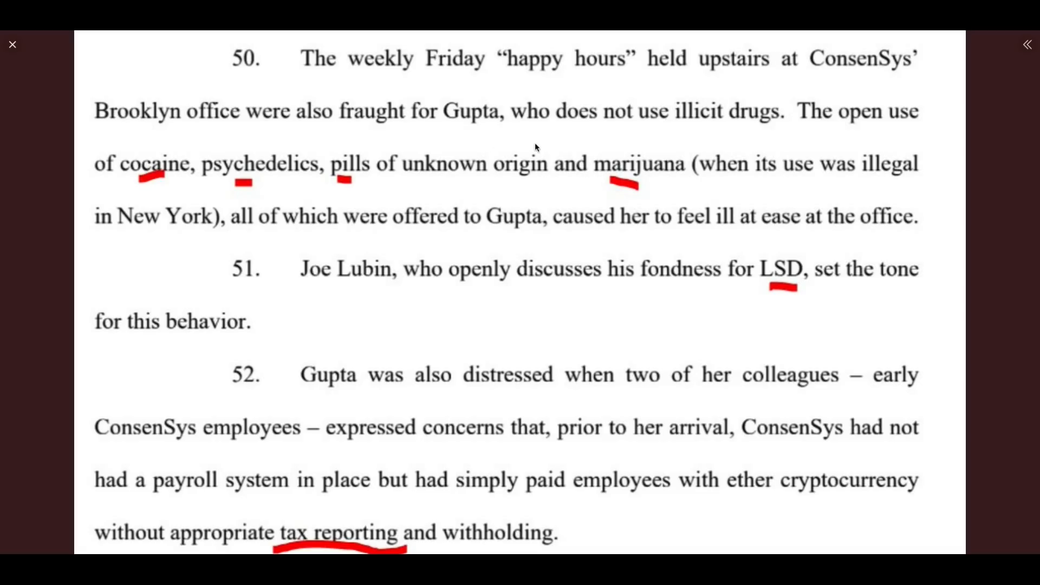
pyautogui.moveTo(733, 150)
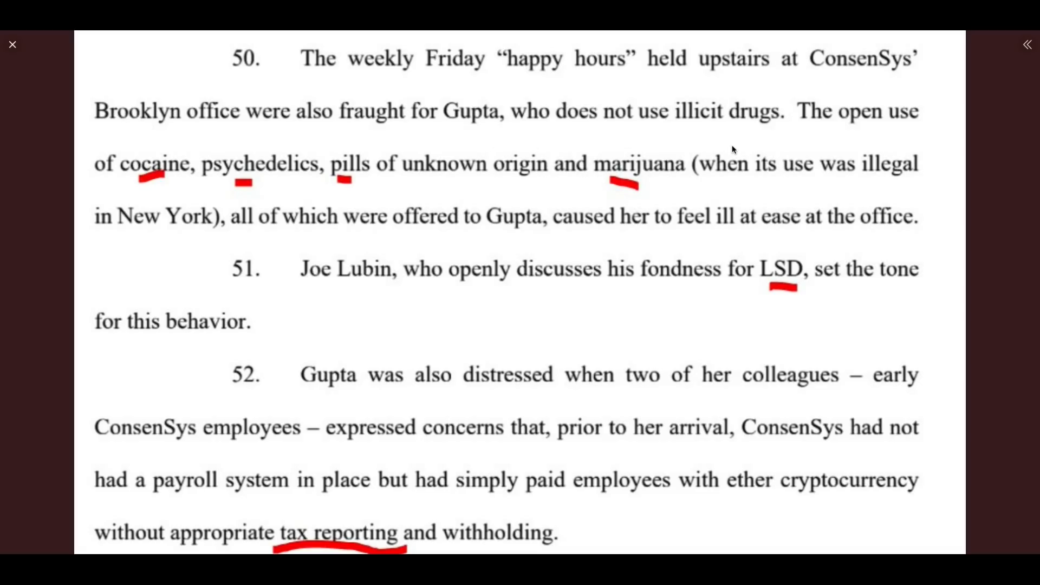
pyautogui.moveTo(162, 198)
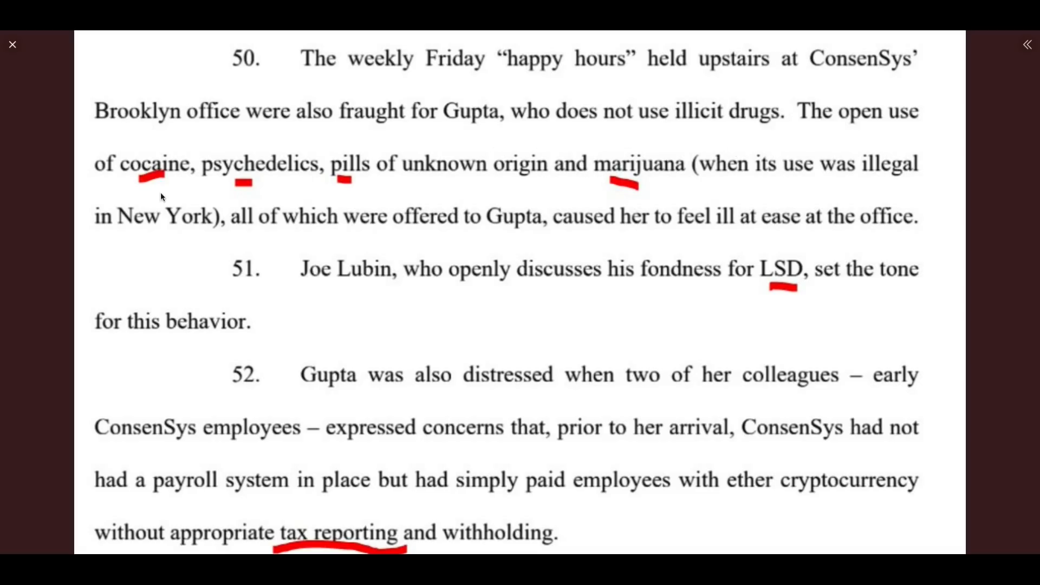
pyautogui.moveTo(392, 194)
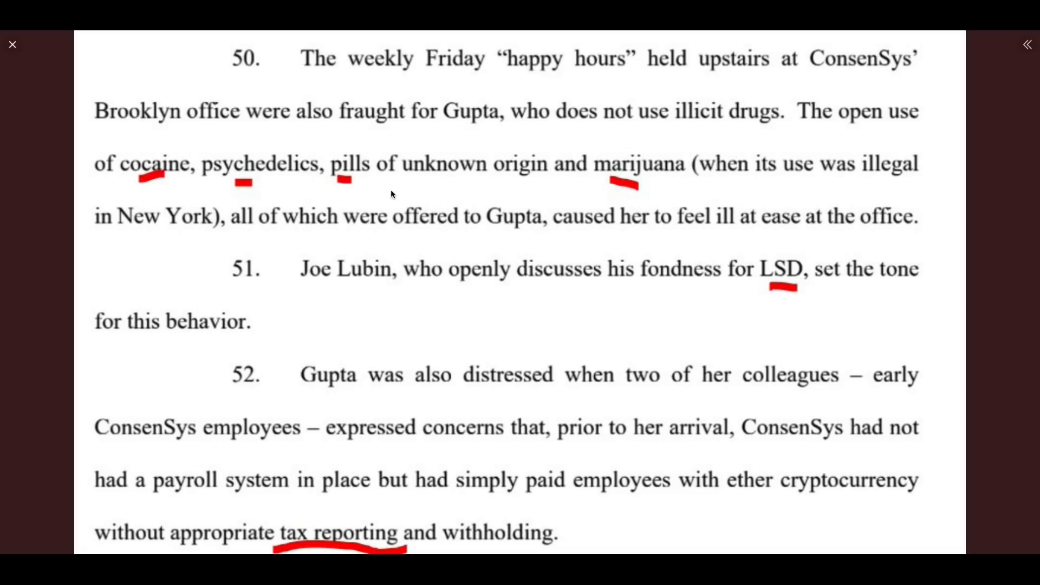
pyautogui.moveTo(708, 213)
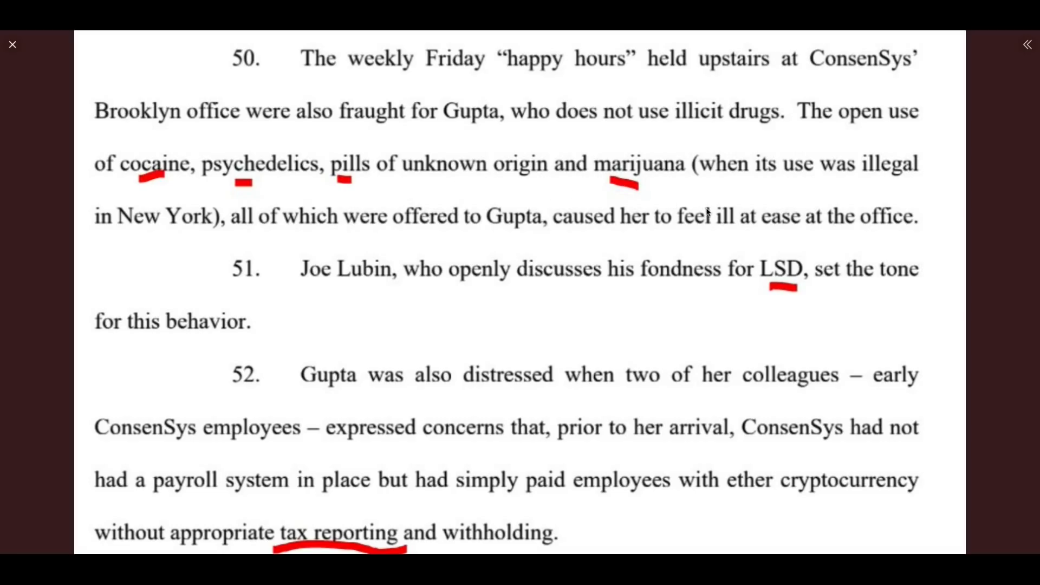
pyautogui.moveTo(795, 209)
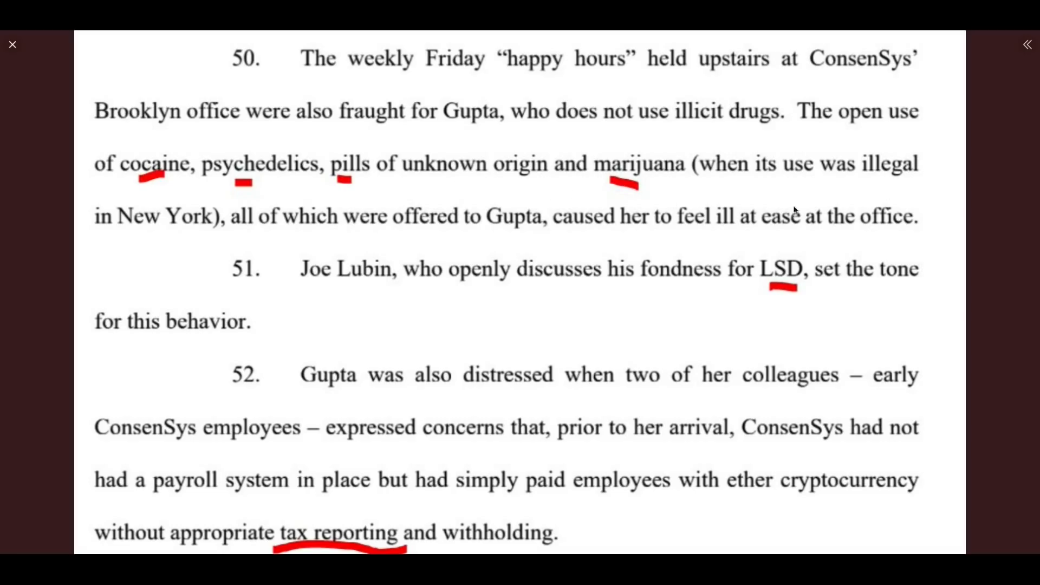
pyautogui.moveTo(488, 253)
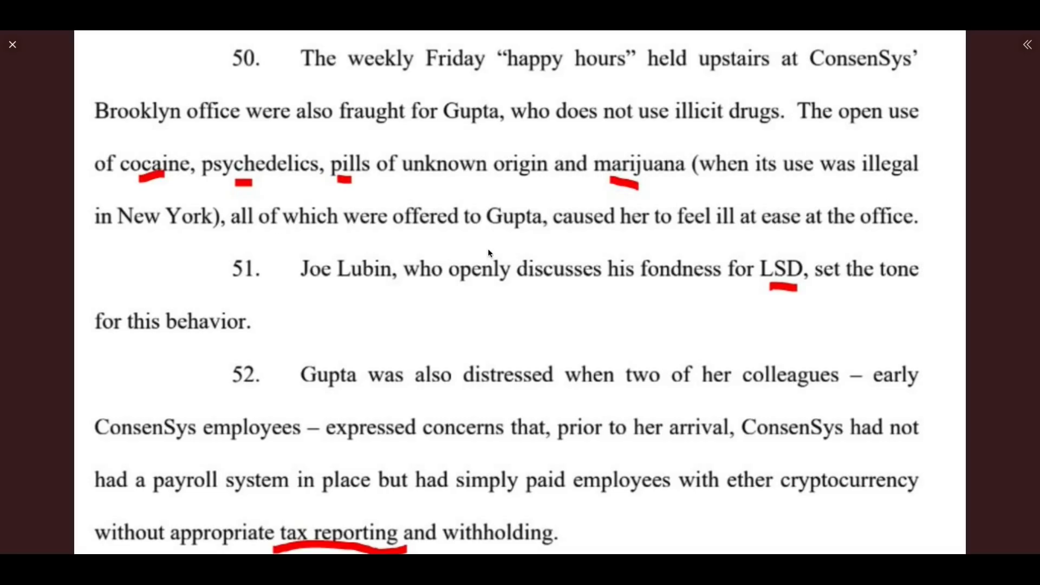
pyautogui.moveTo(736, 263)
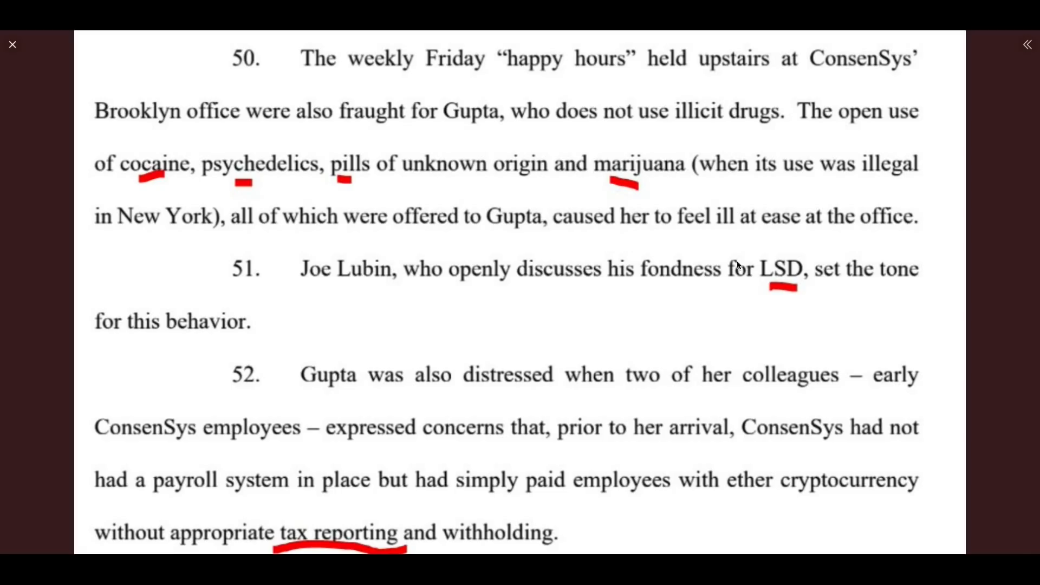
pyautogui.moveTo(493, 296)
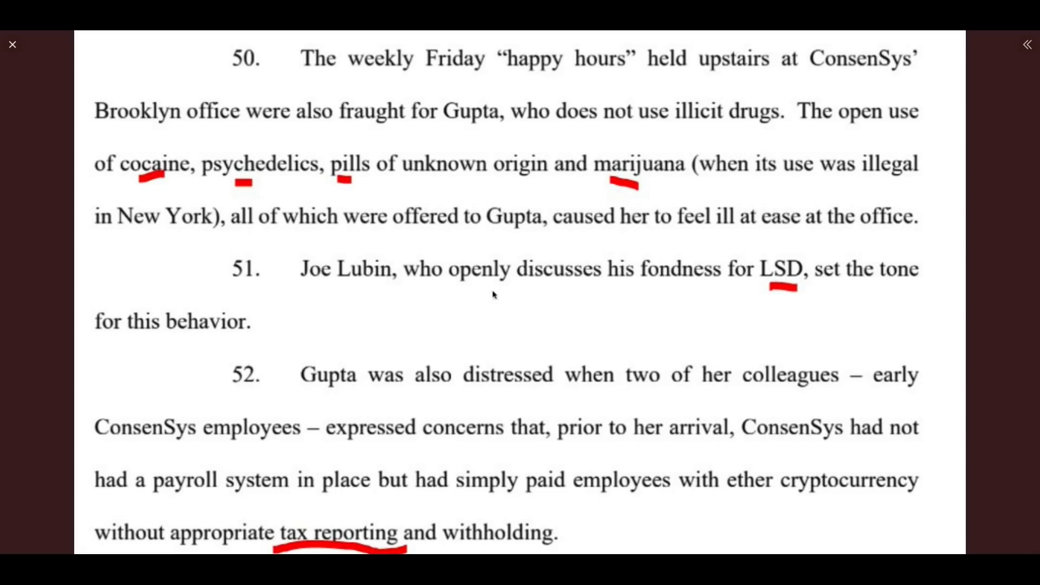
pyautogui.moveTo(720, 350)
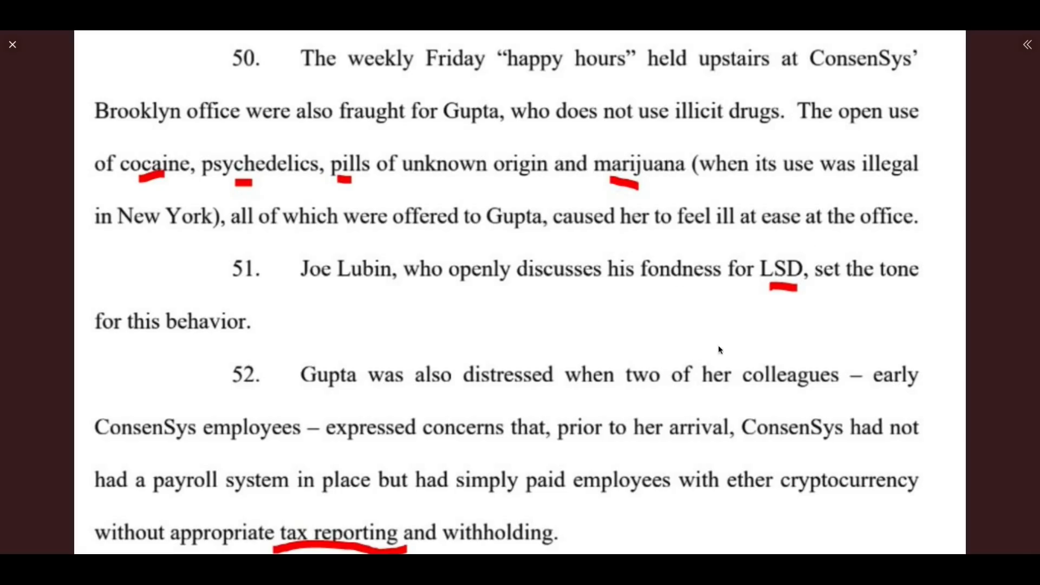
pyautogui.moveTo(499, 335)
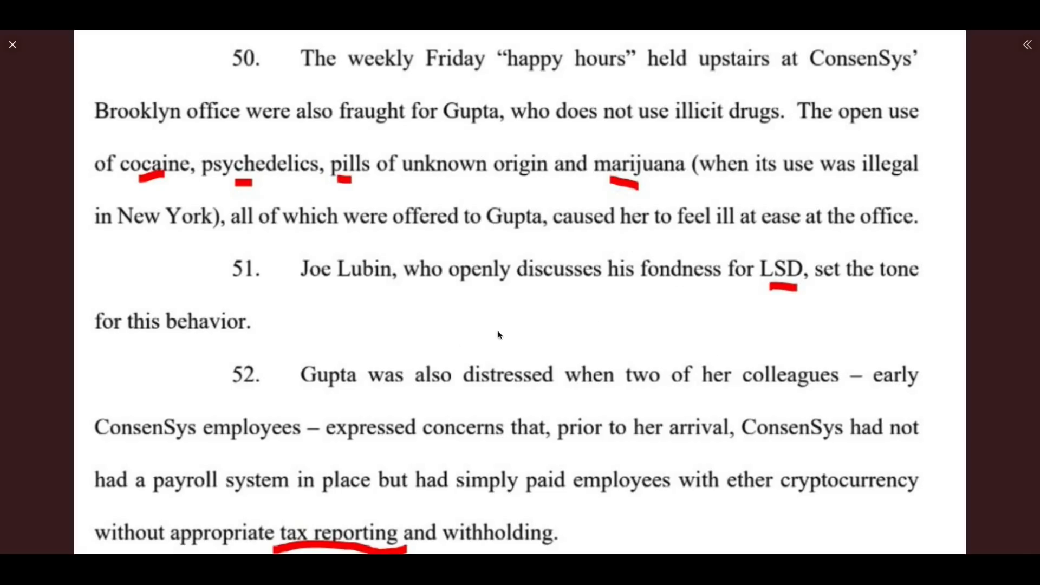
pyautogui.moveTo(272, 348)
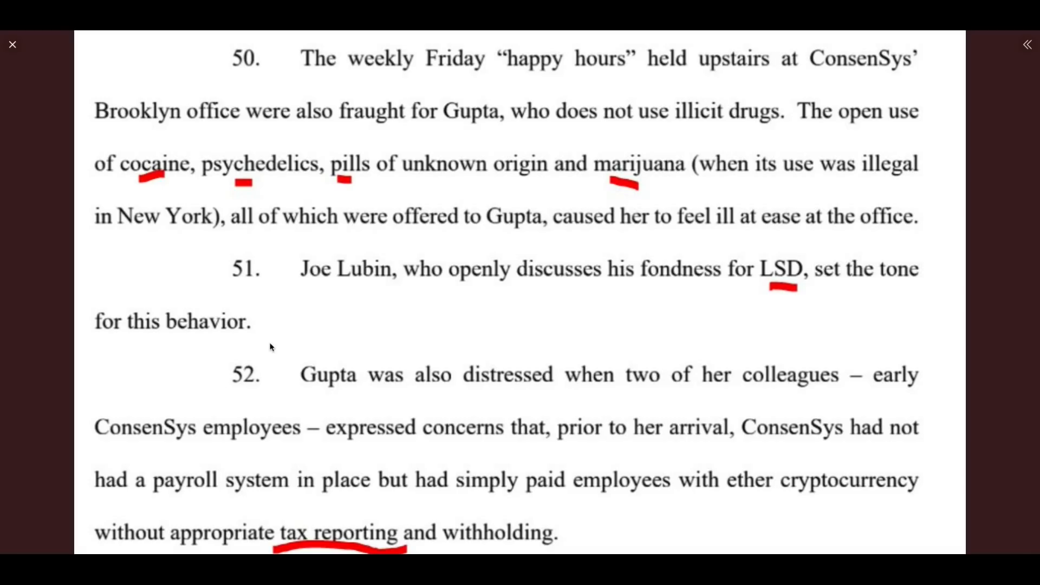
pyautogui.moveTo(266, 545)
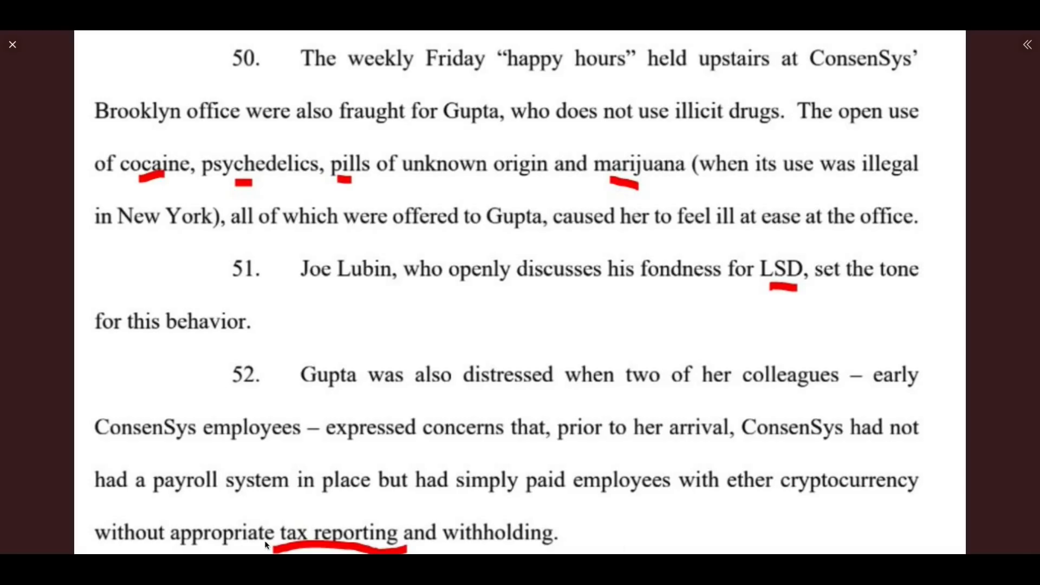
pyautogui.moveTo(242, 544)
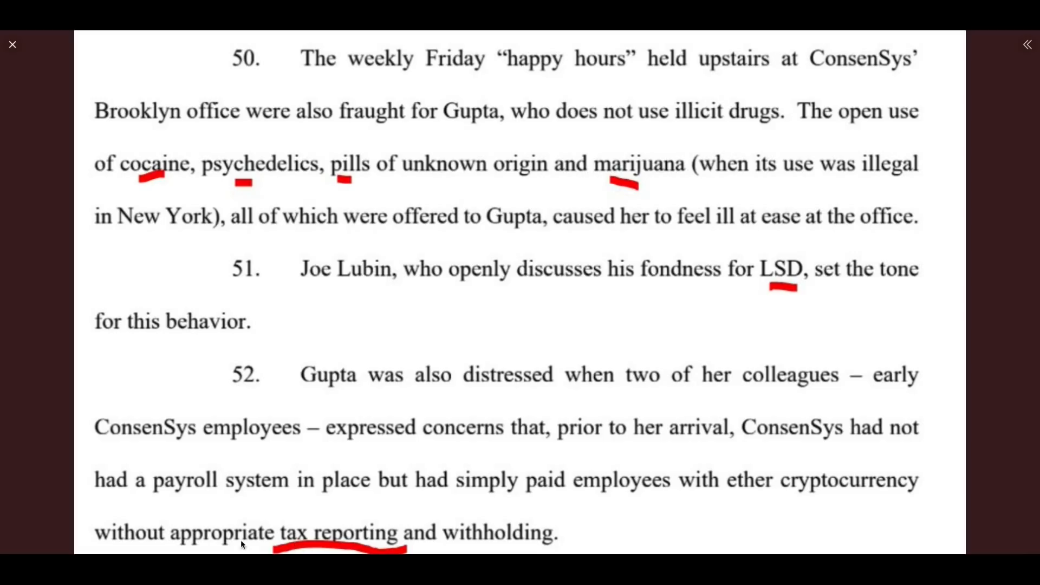
pyautogui.moveTo(676, 517)
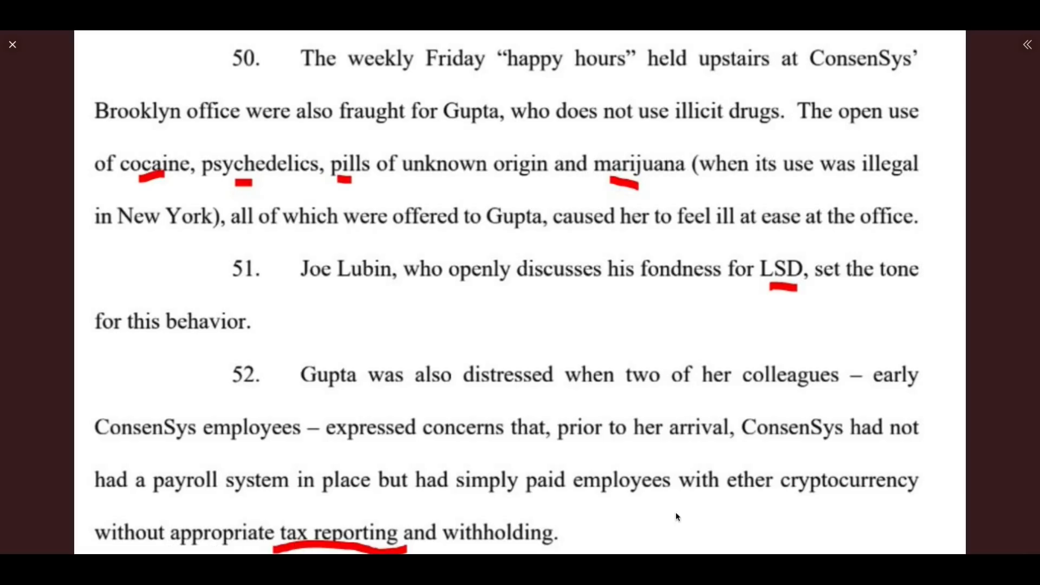
pyautogui.click(13, 45)
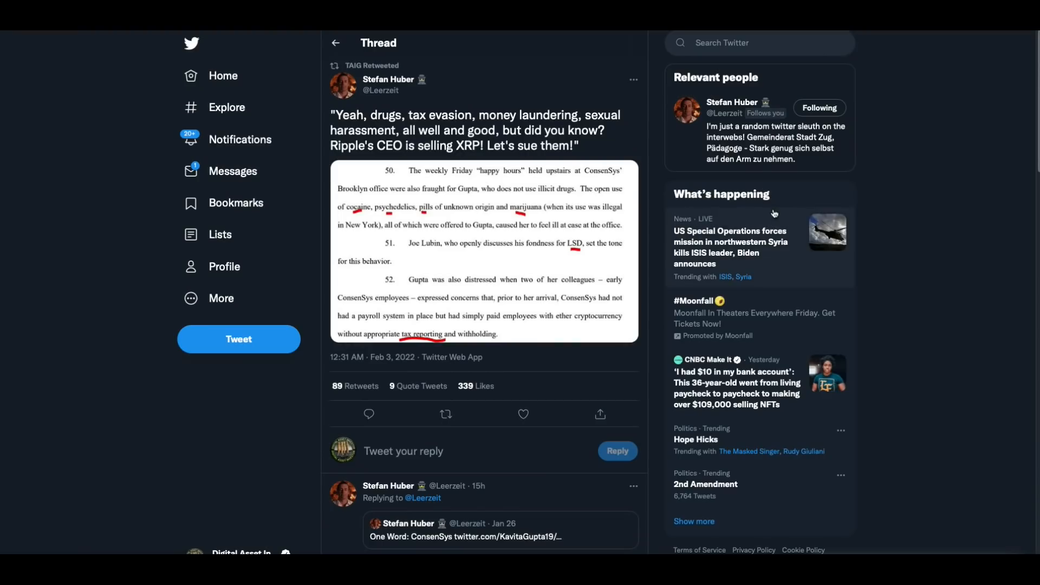
pyautogui.moveTo(635, 218)
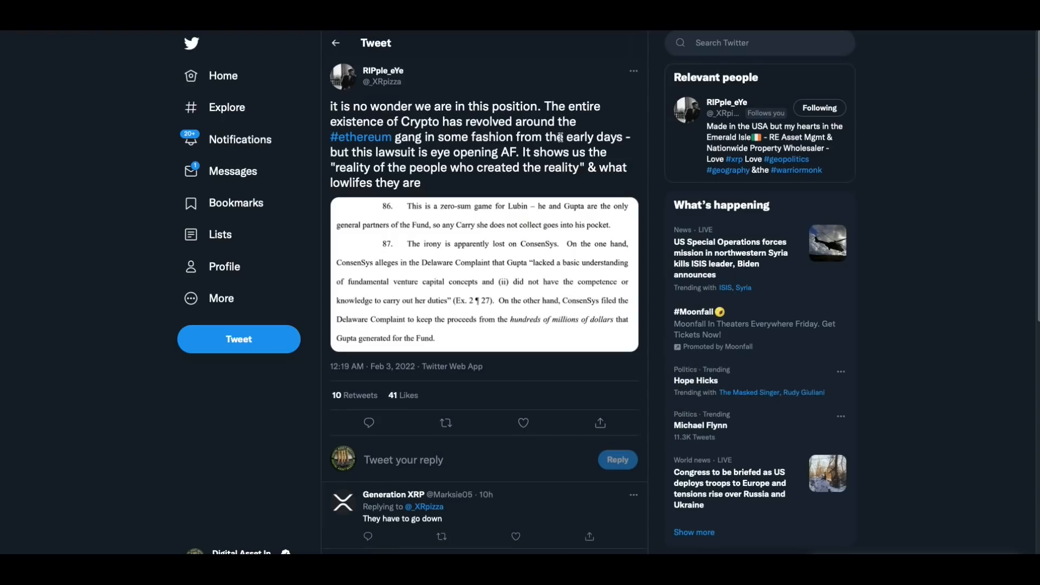
pyautogui.moveTo(511, 190)
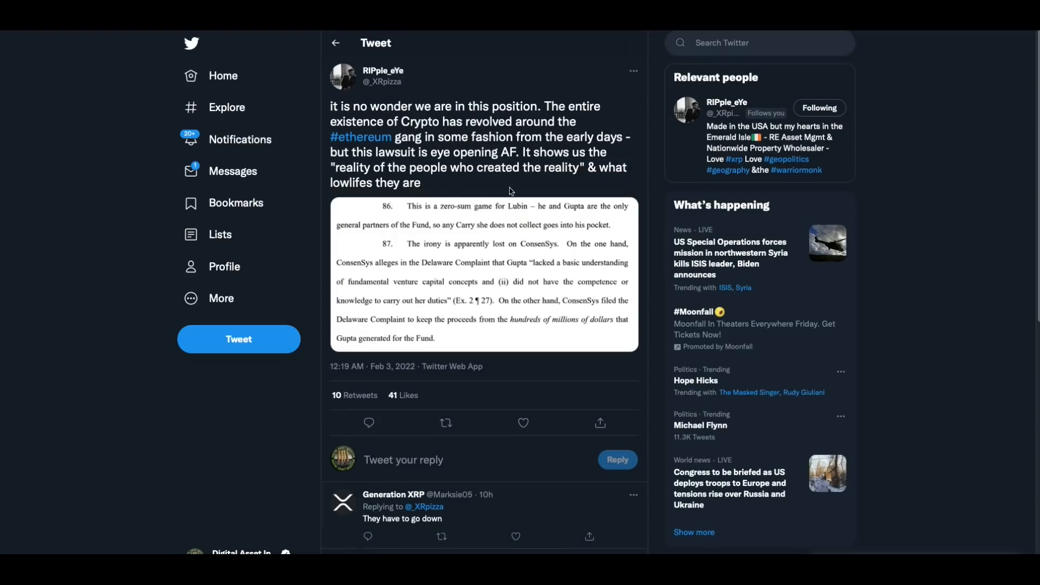
pyautogui.moveTo(449, 192)
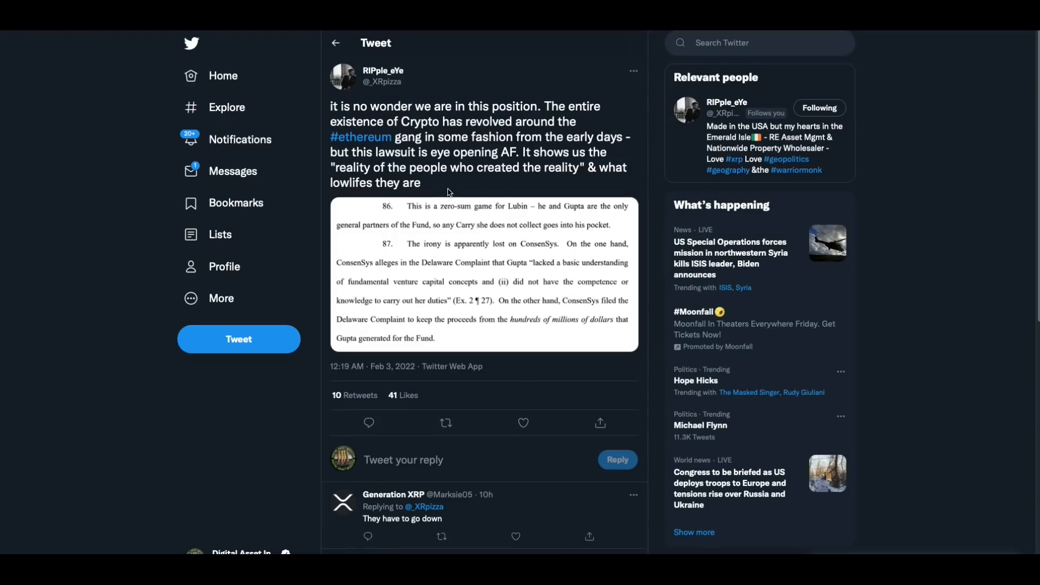
pyautogui.moveTo(465, 202)
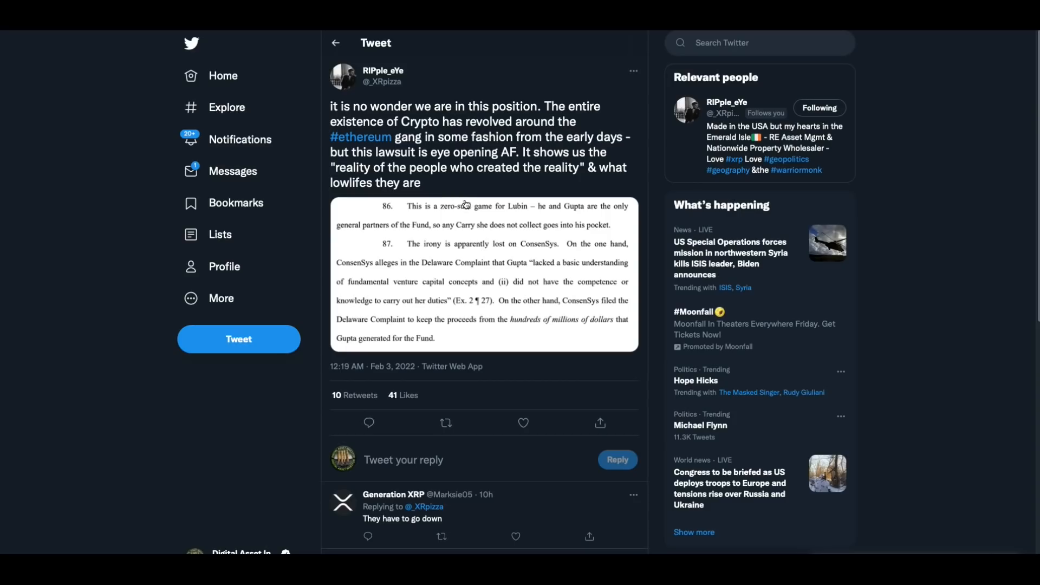
pyautogui.moveTo(468, 191)
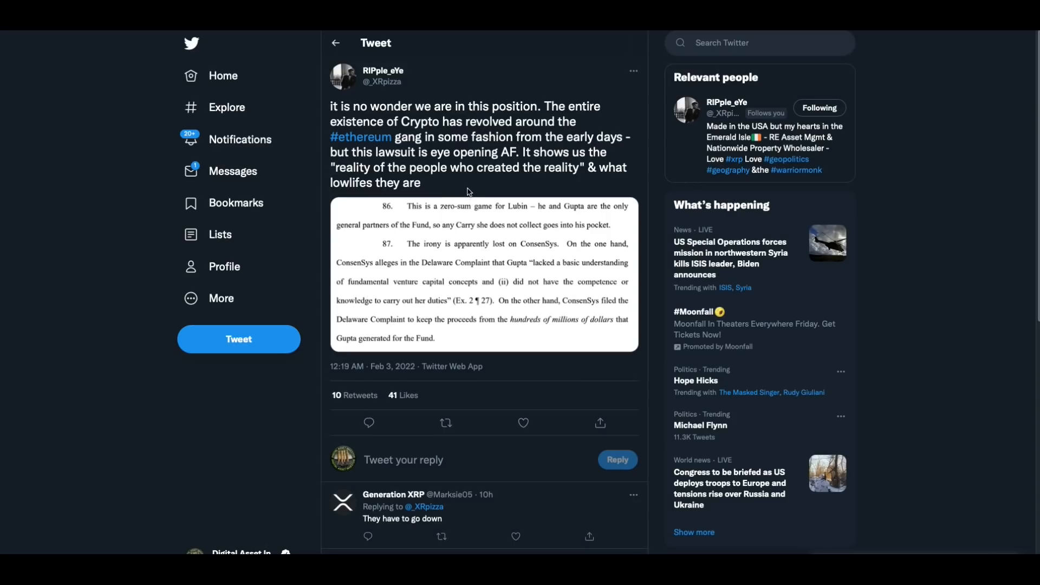
pyautogui.moveTo(458, 186)
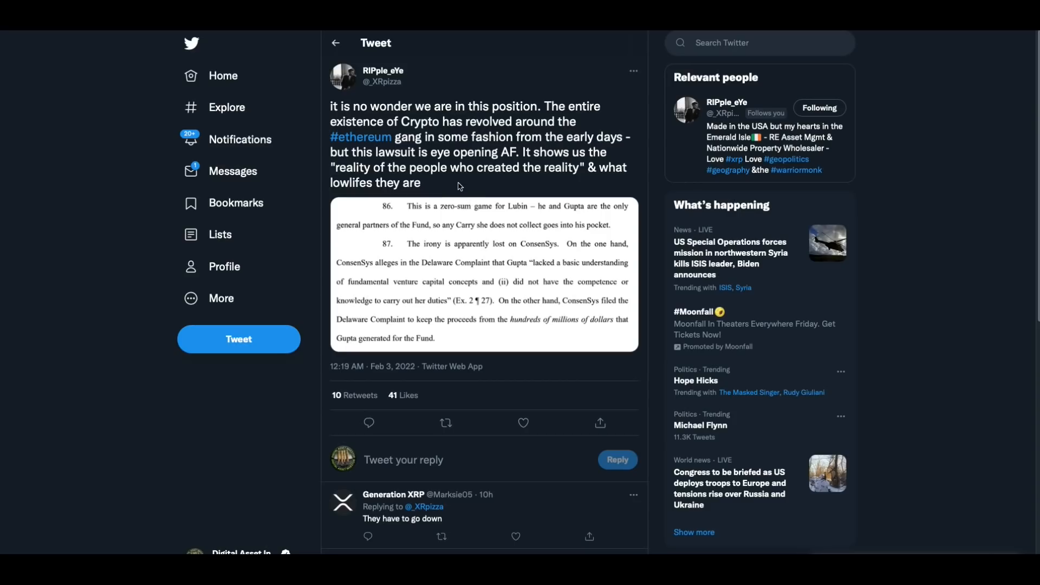
pyautogui.moveTo(463, 186)
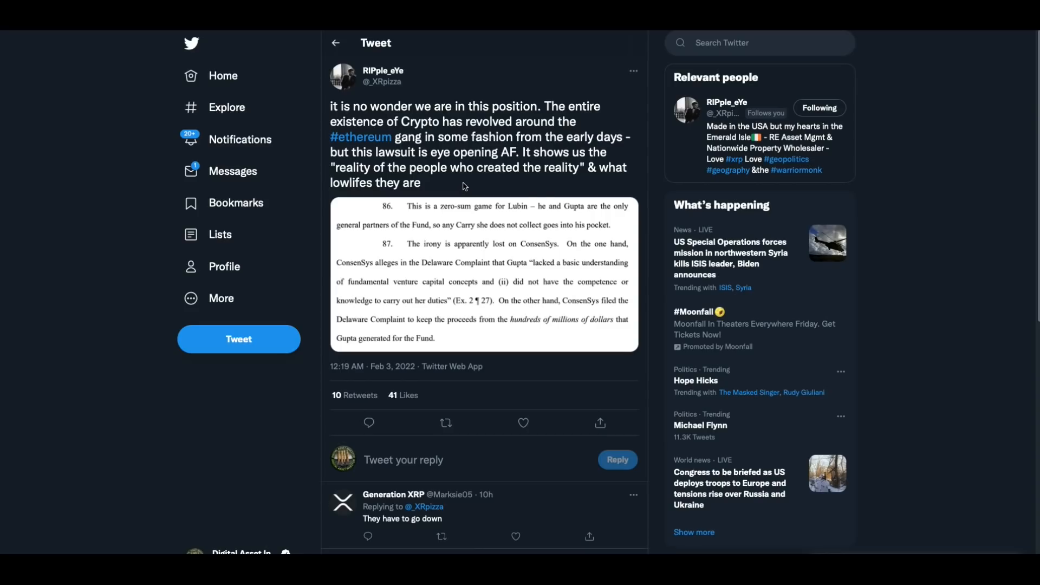
pyautogui.moveTo(456, 188)
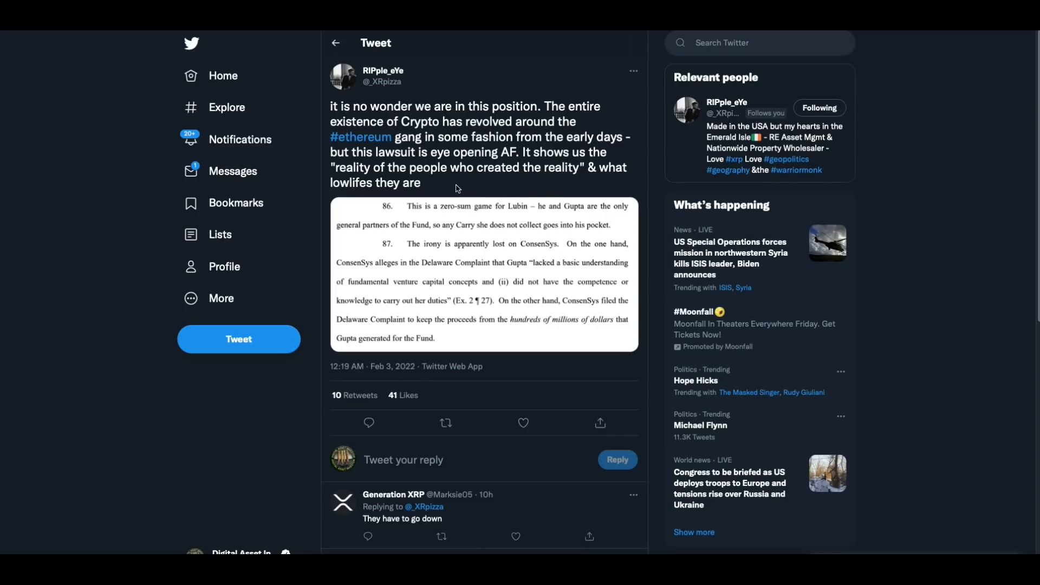
pyautogui.moveTo(552, 184)
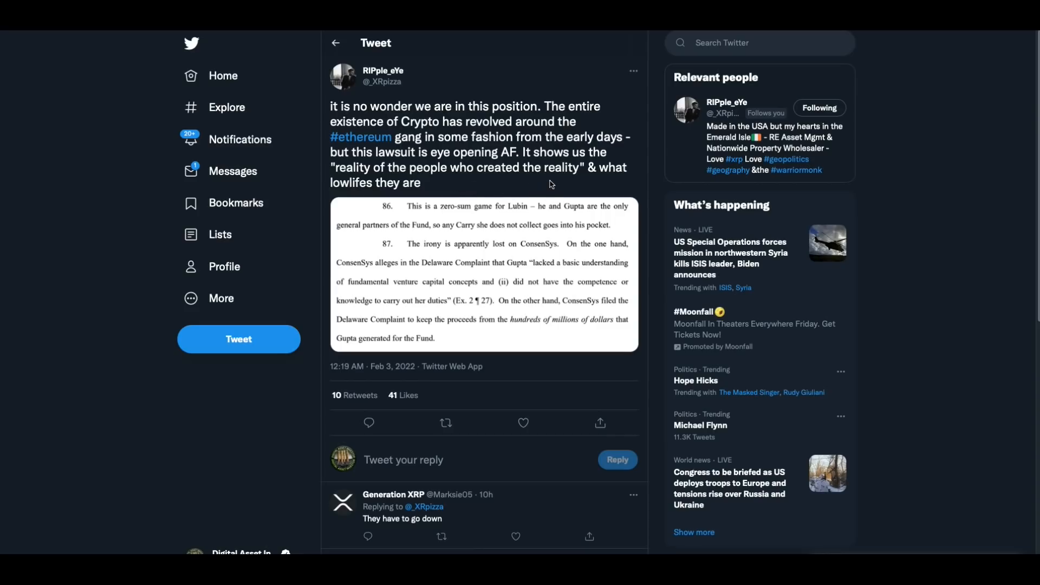
pyautogui.moveTo(536, 224)
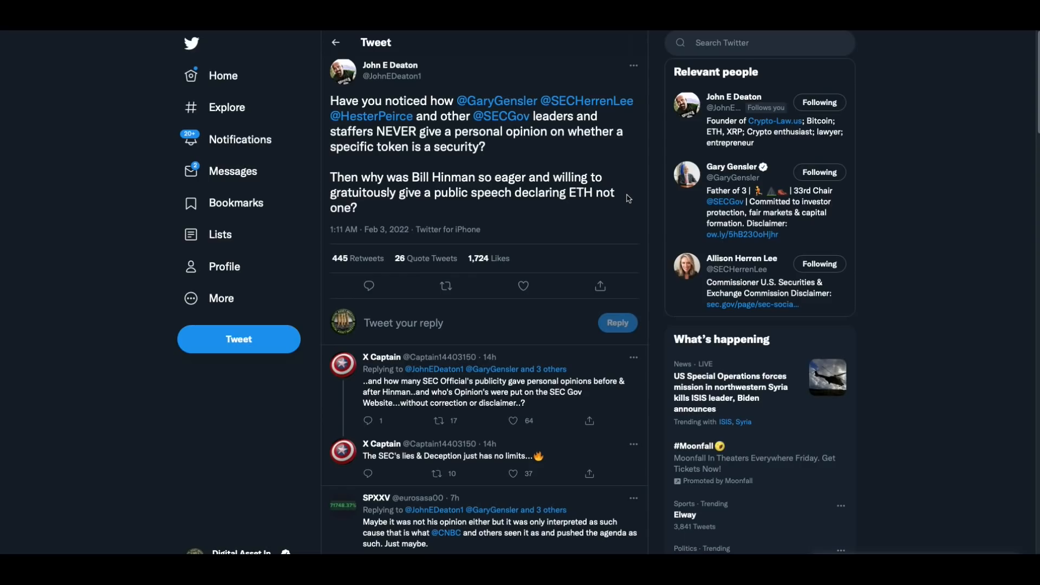
pyautogui.moveTo(546, 164)
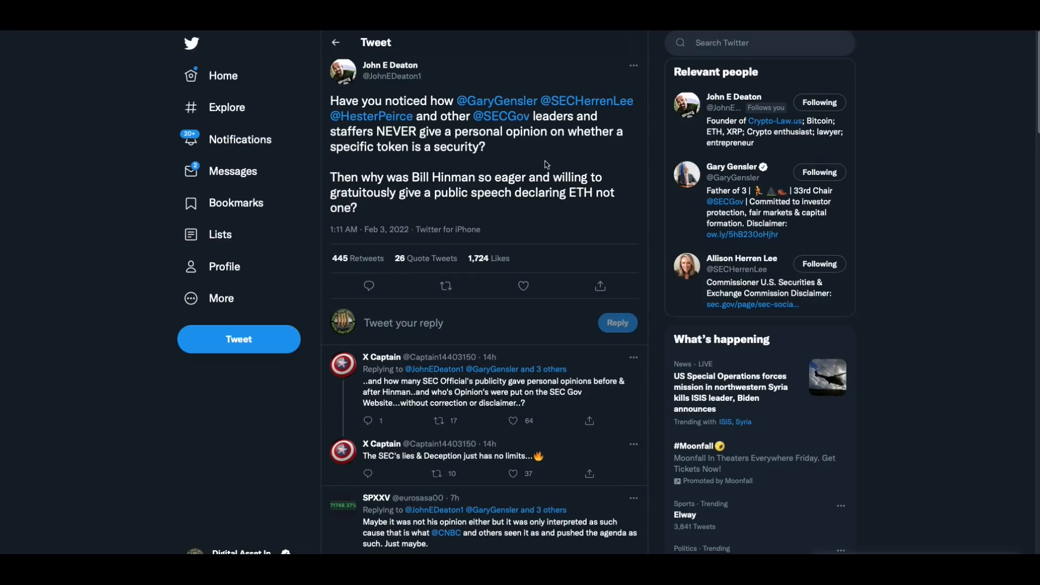
pyautogui.moveTo(580, 170)
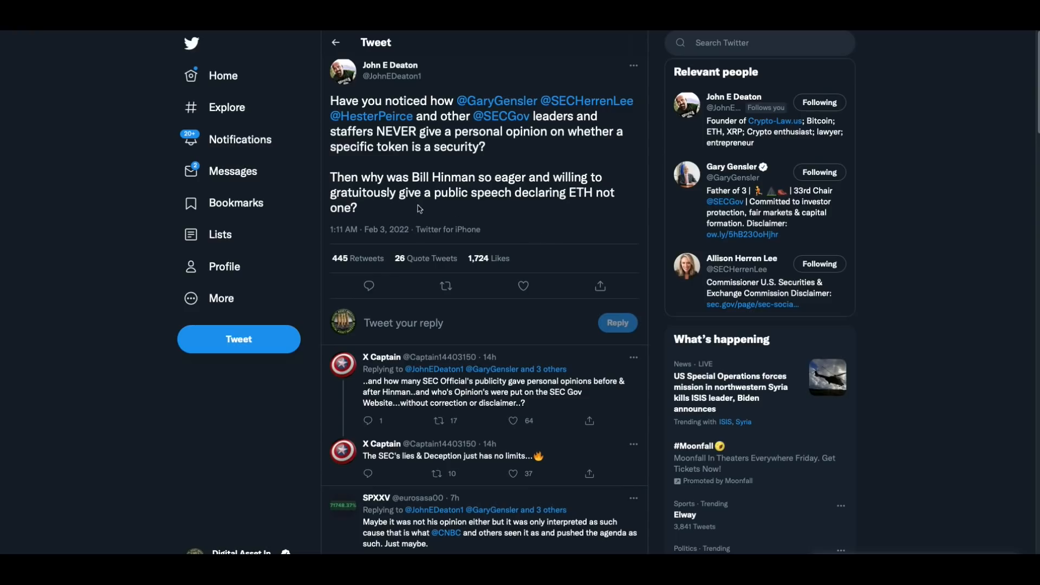
pyautogui.moveTo(575, 209)
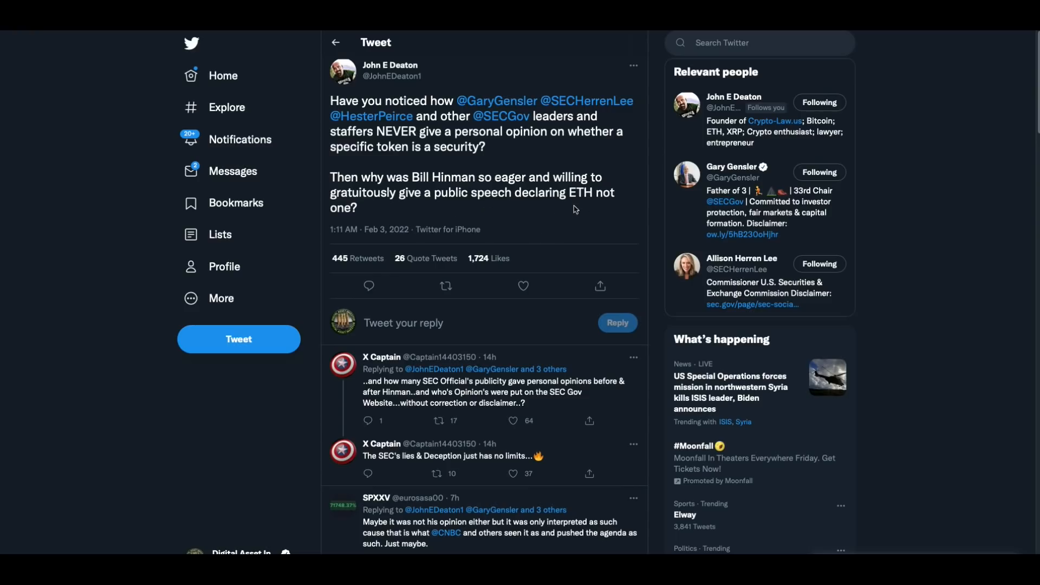
pyautogui.moveTo(613, 219)
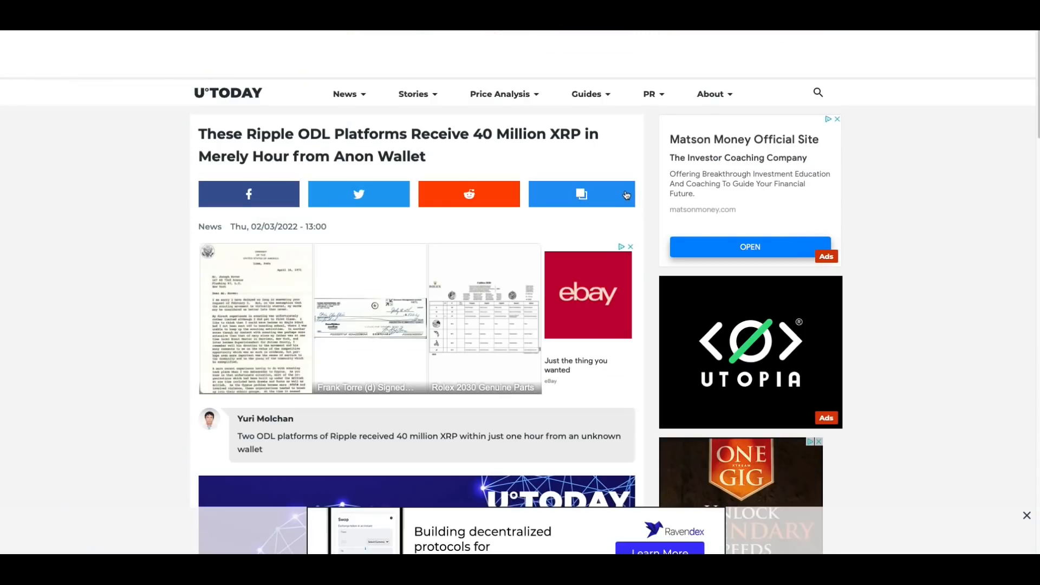
pyautogui.moveTo(653, 250)
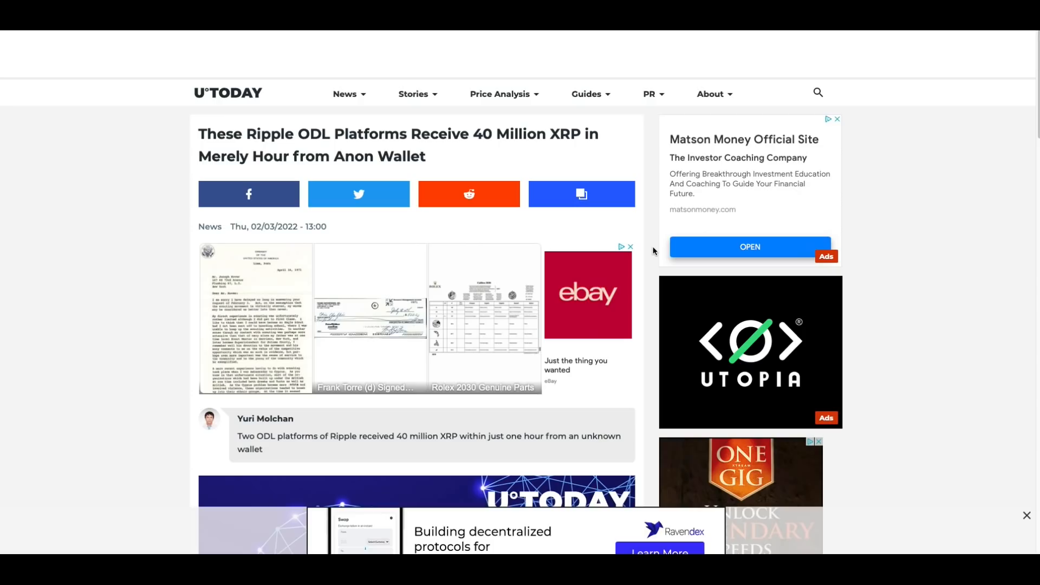
# Scroll through the U.Today article to the 'Ripple ODL corridors receive 40 million XRP' section.
pyautogui.scroll(-3)
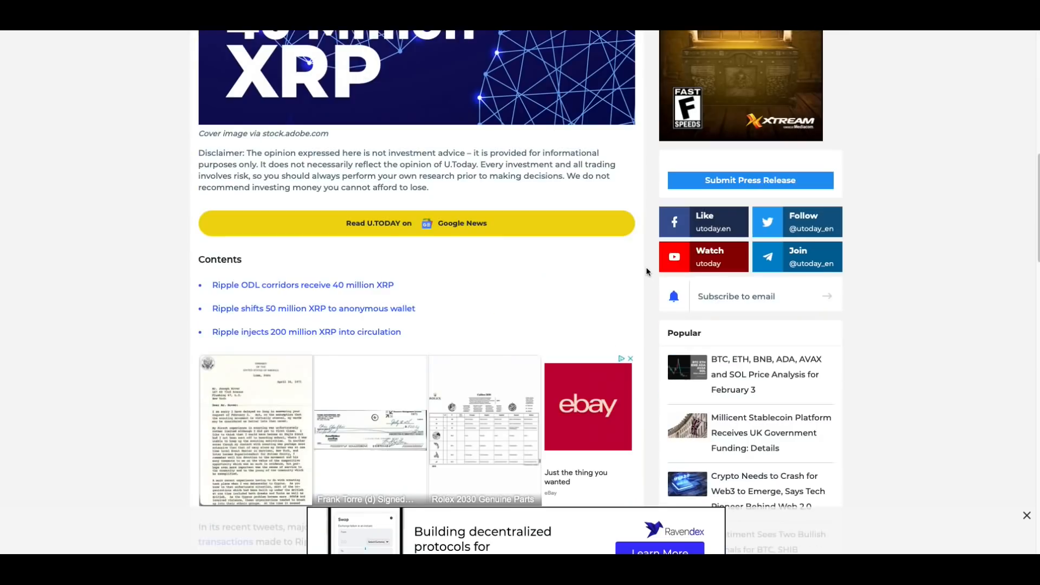
pyautogui.scroll(-3)
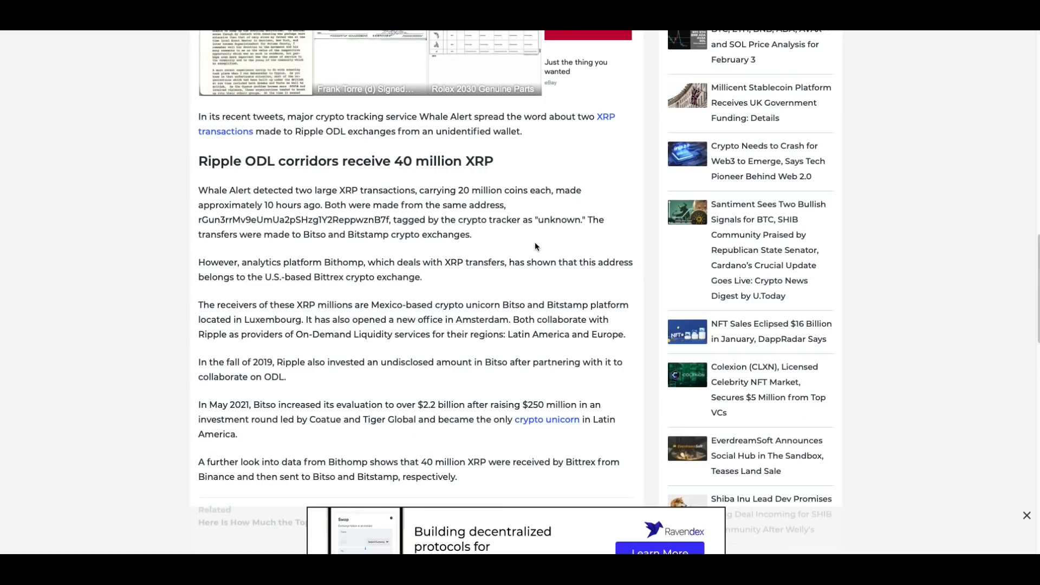
pyautogui.moveTo(541, 244)
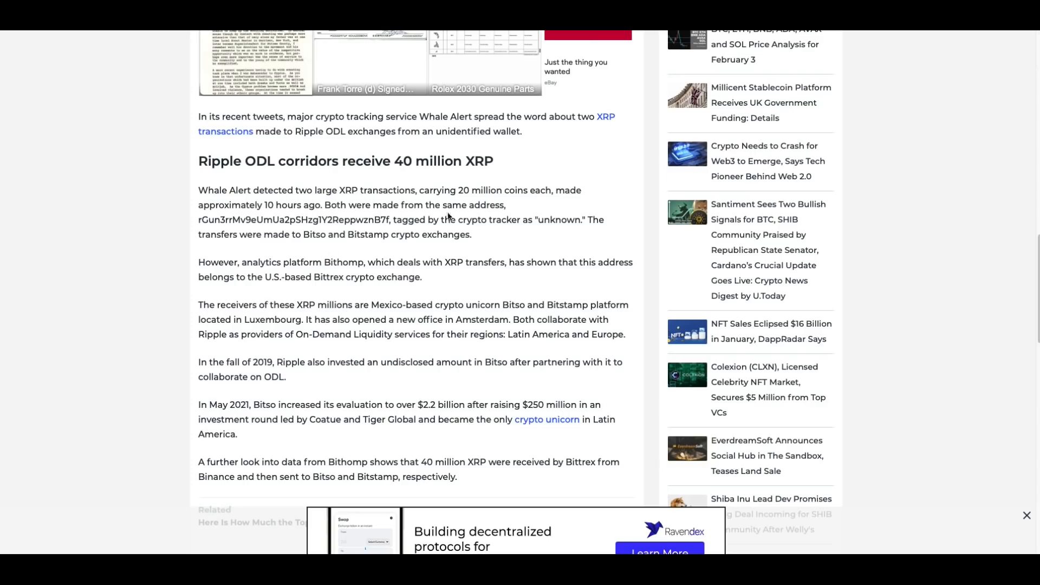
pyautogui.moveTo(564, 247)
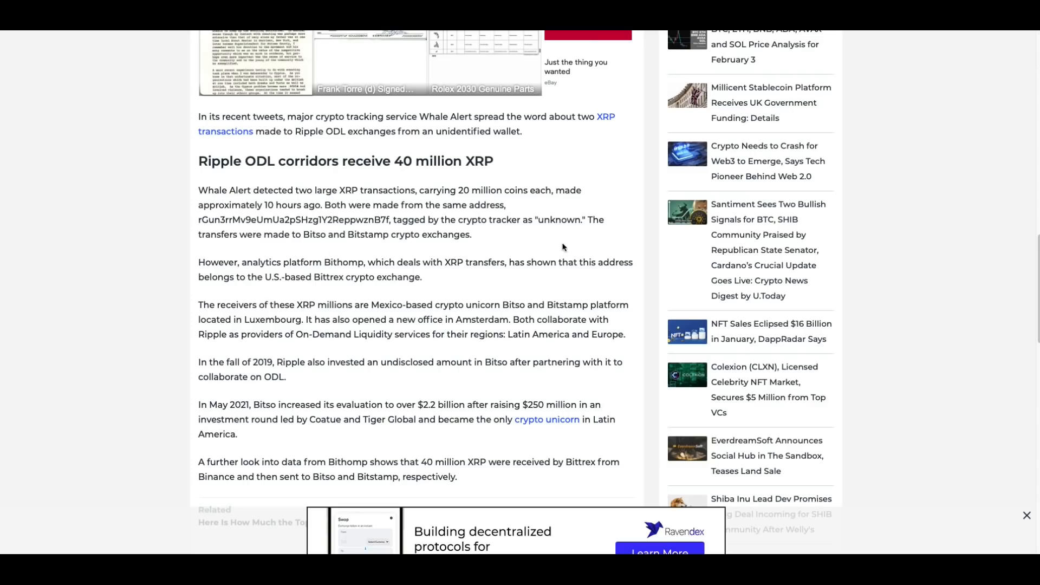
pyautogui.moveTo(528, 250)
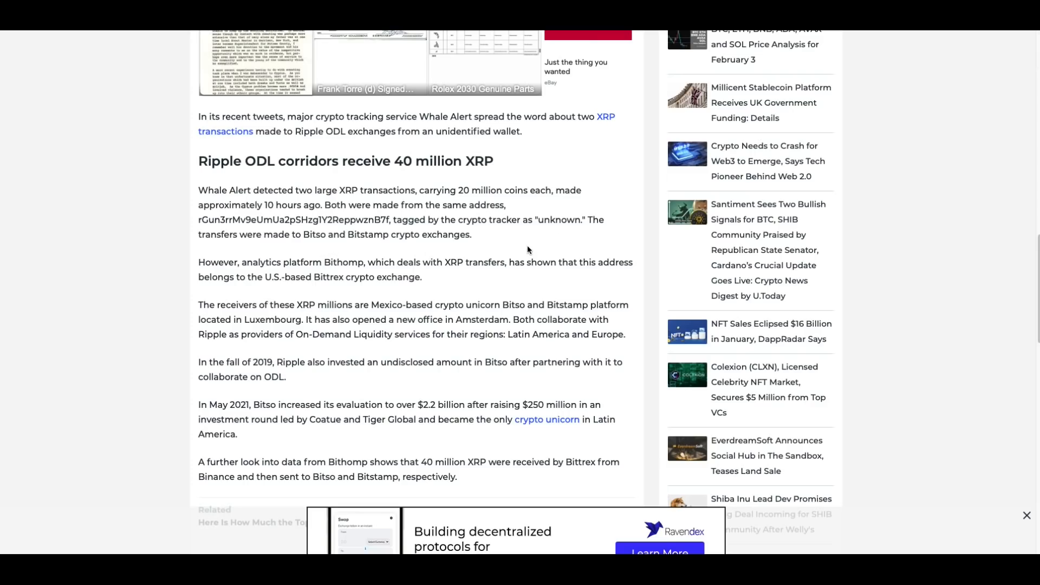
pyautogui.moveTo(546, 207)
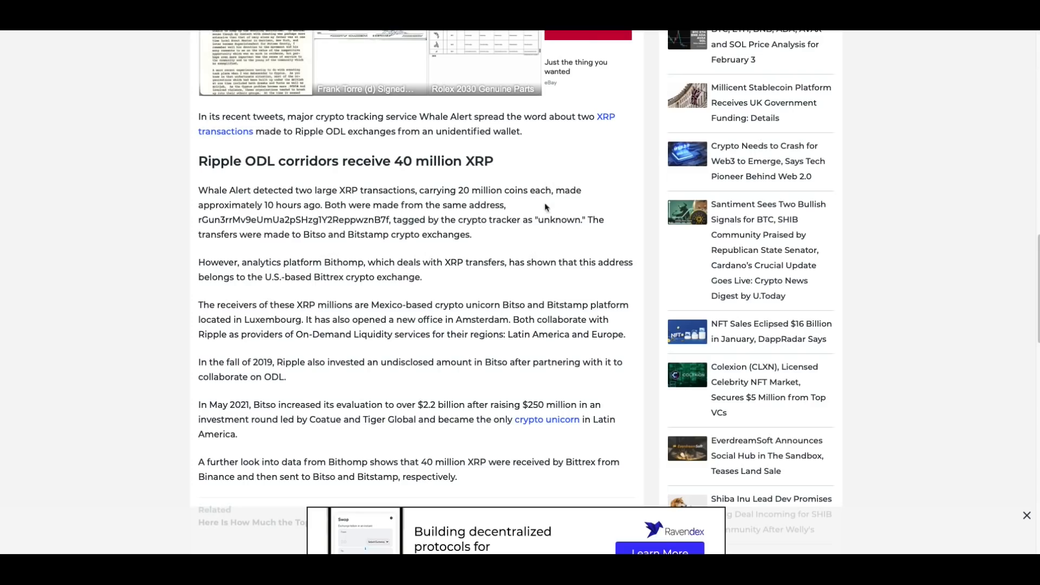
pyautogui.scroll(3)
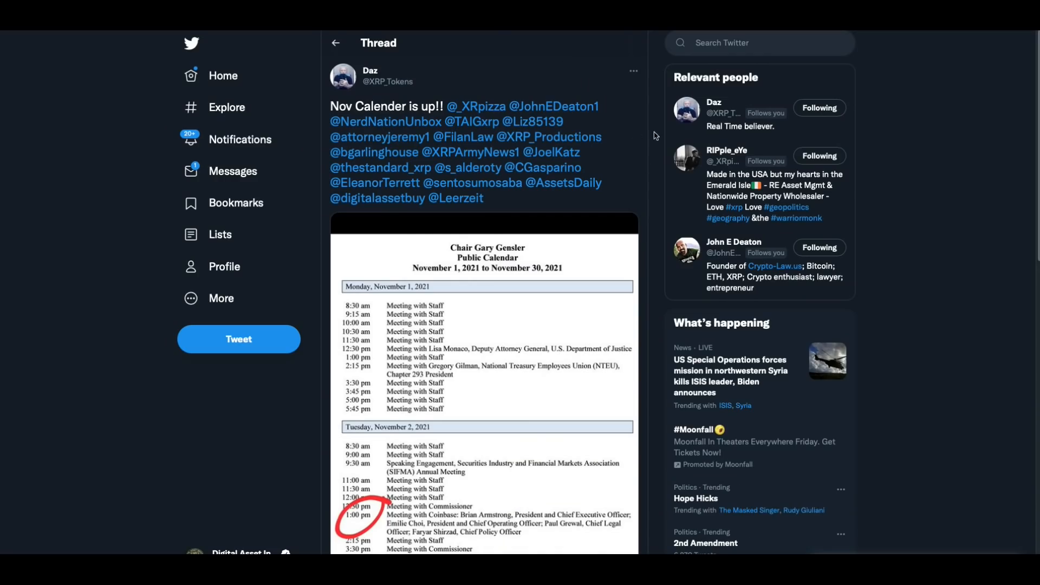
pyautogui.moveTo(449, 490)
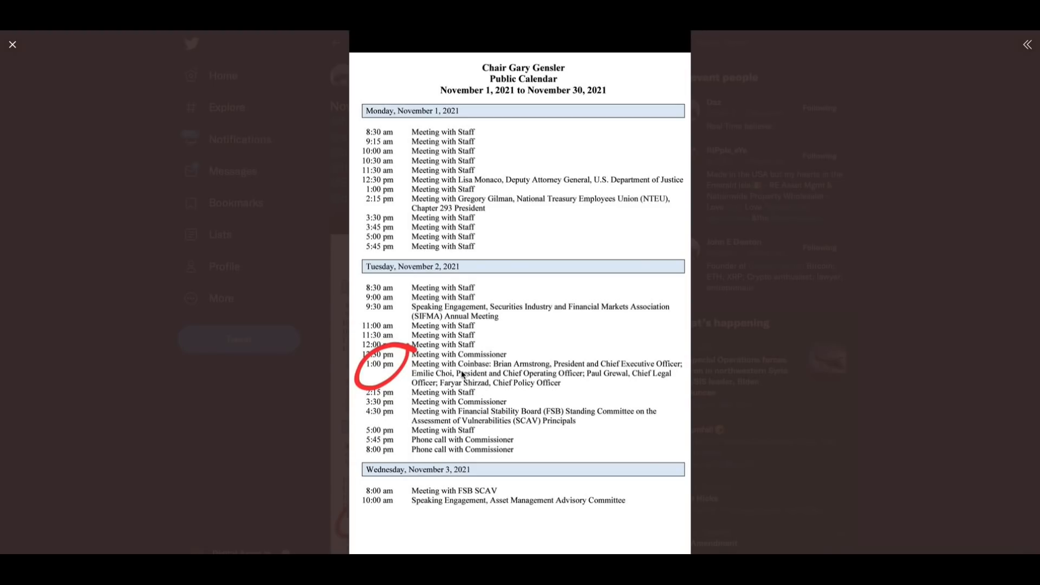
pyautogui.moveTo(600, 375)
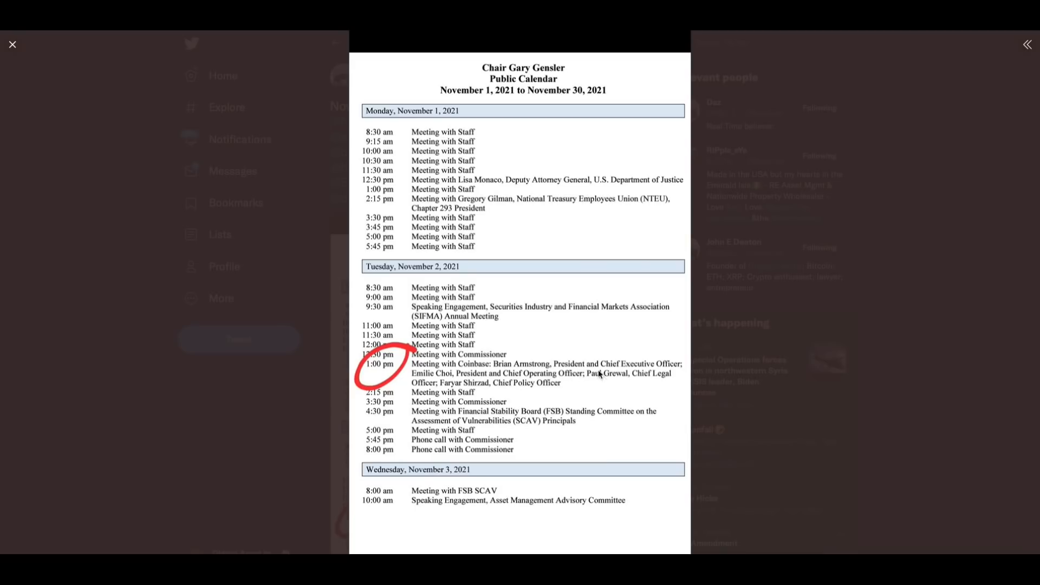
pyautogui.moveTo(575, 403)
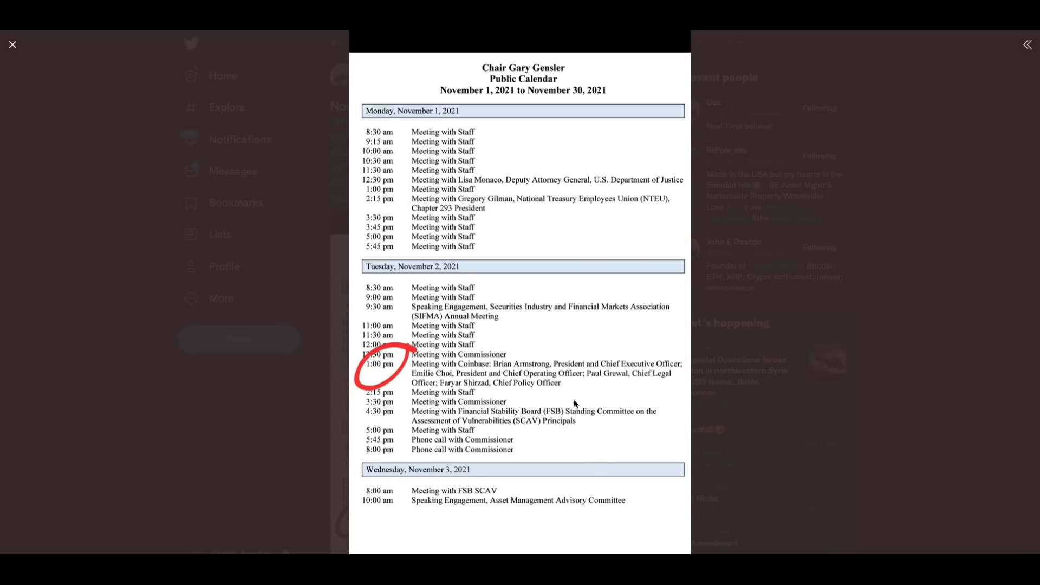
pyautogui.moveTo(13, 44)
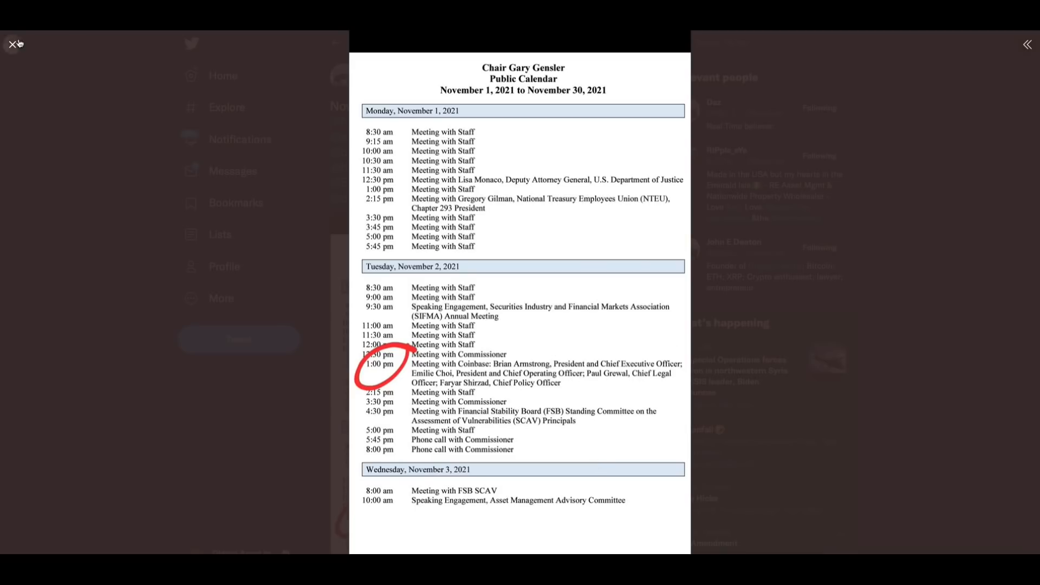
# Close the enlarged image of Gary Gensler's November 2021 calendar.
pyautogui.click(10, 44)
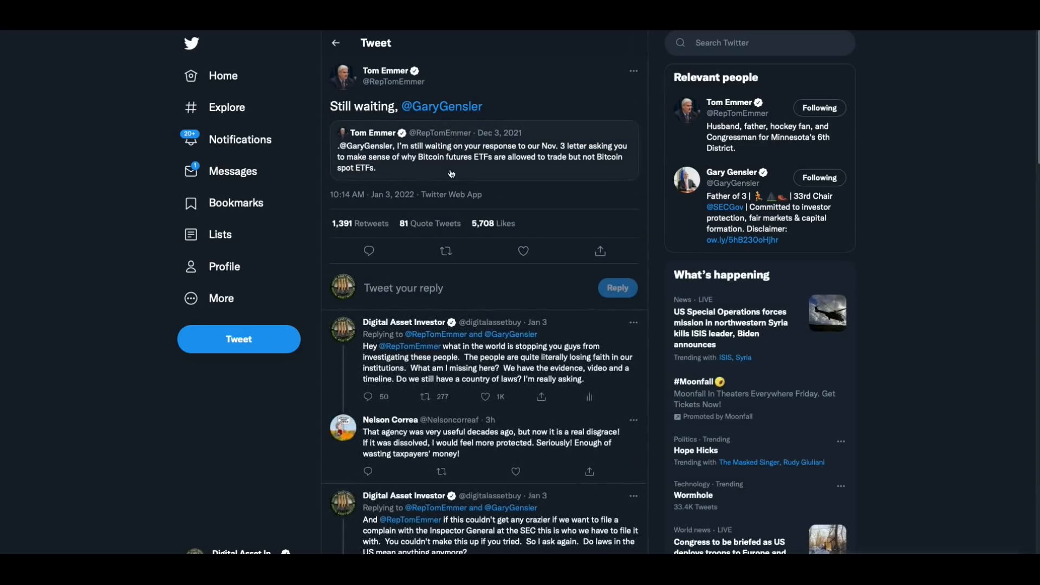
pyautogui.moveTo(571, 176)
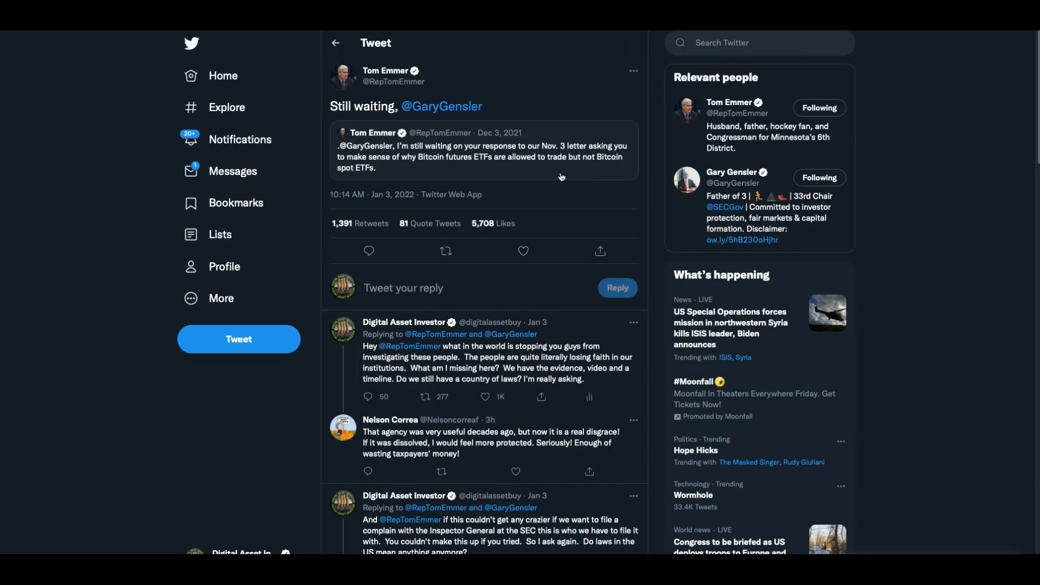
pyautogui.moveTo(424, 181)
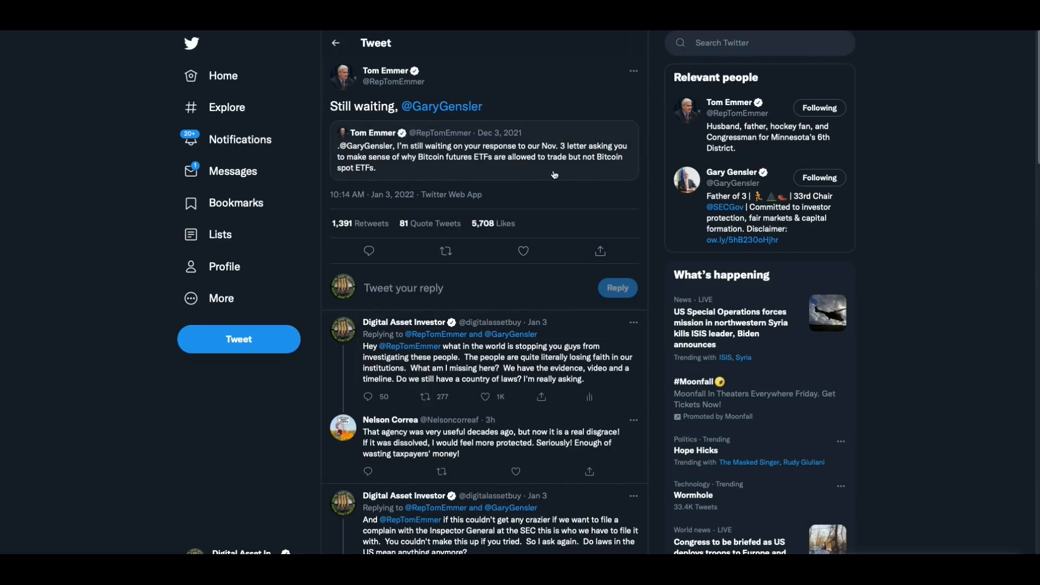
pyautogui.moveTo(584, 179)
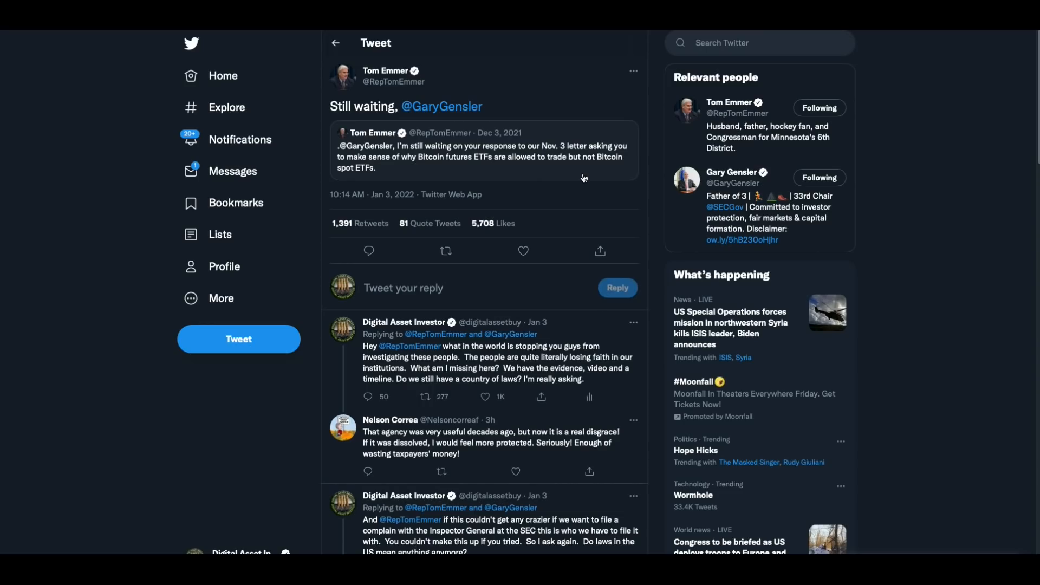
pyautogui.moveTo(343, 117)
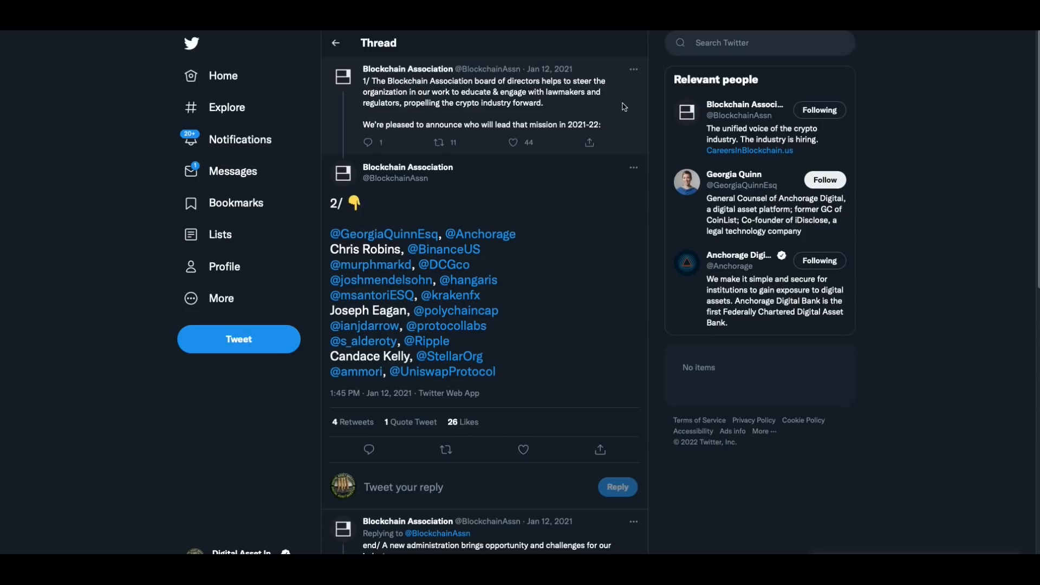
pyautogui.moveTo(588, 268)
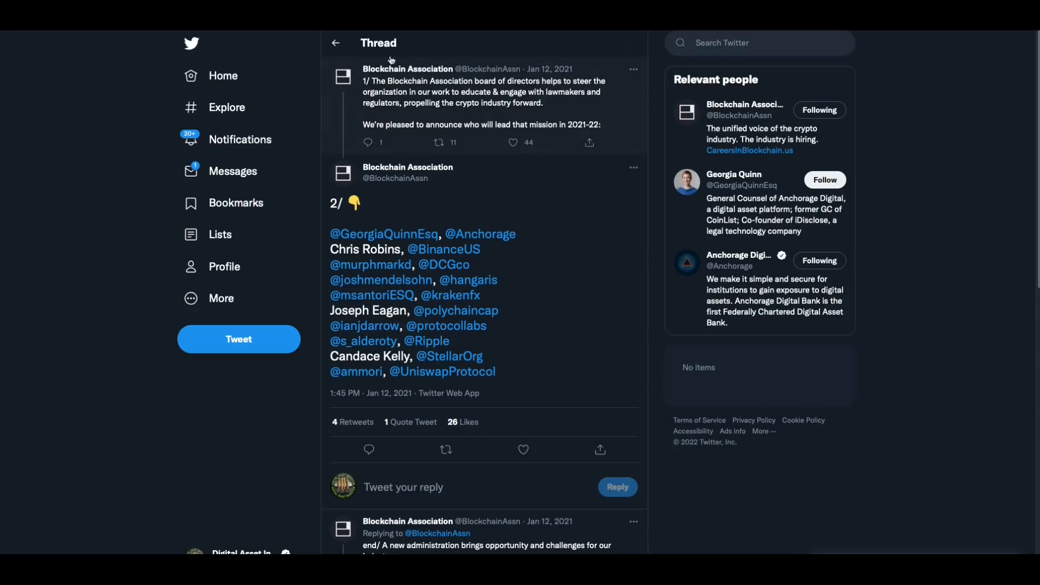
pyautogui.moveTo(550, 179)
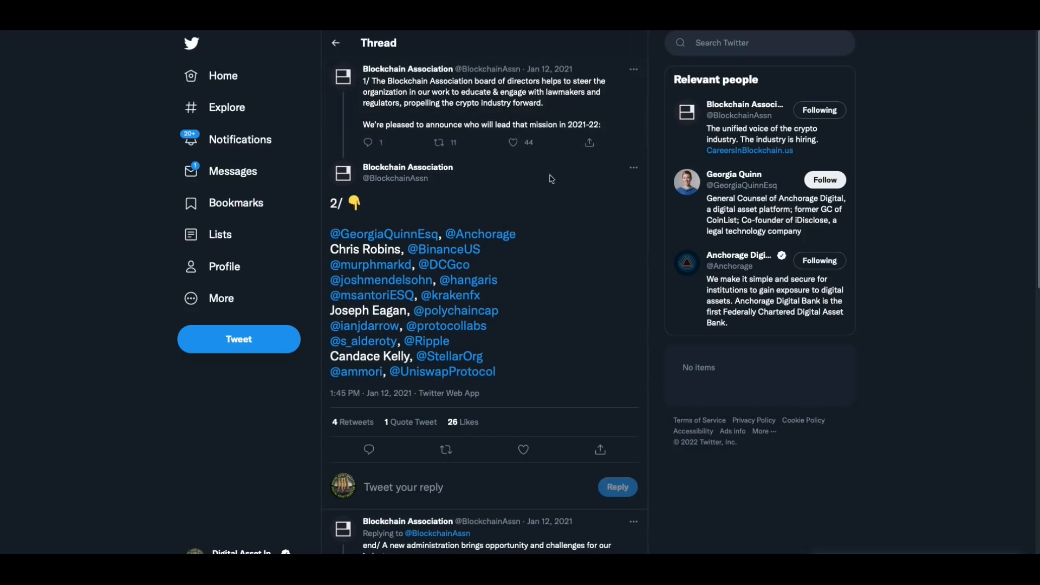
pyautogui.moveTo(640, 335)
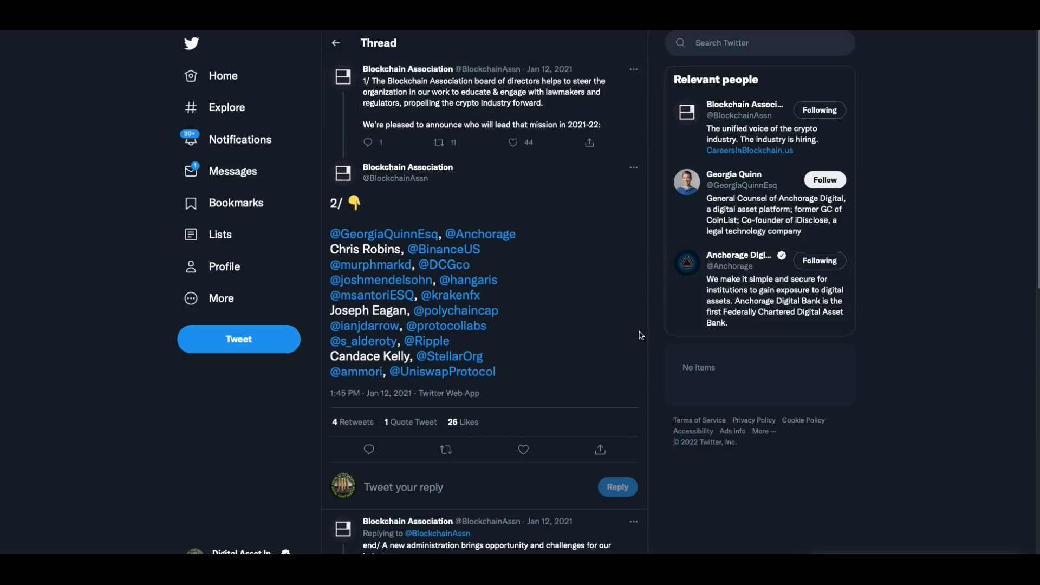
pyautogui.moveTo(591, 333)
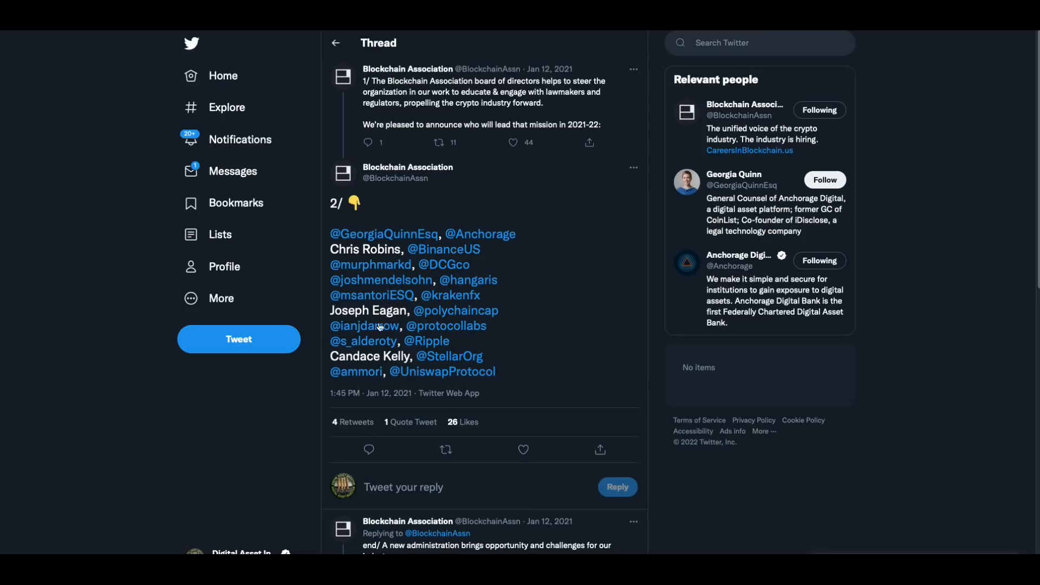
pyautogui.moveTo(363, 341)
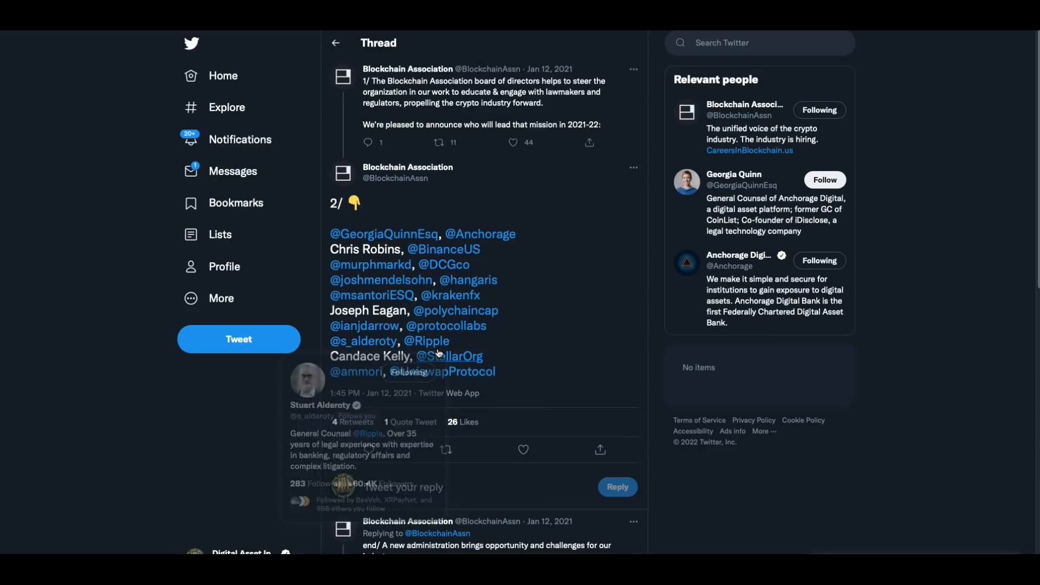
pyautogui.moveTo(561, 333)
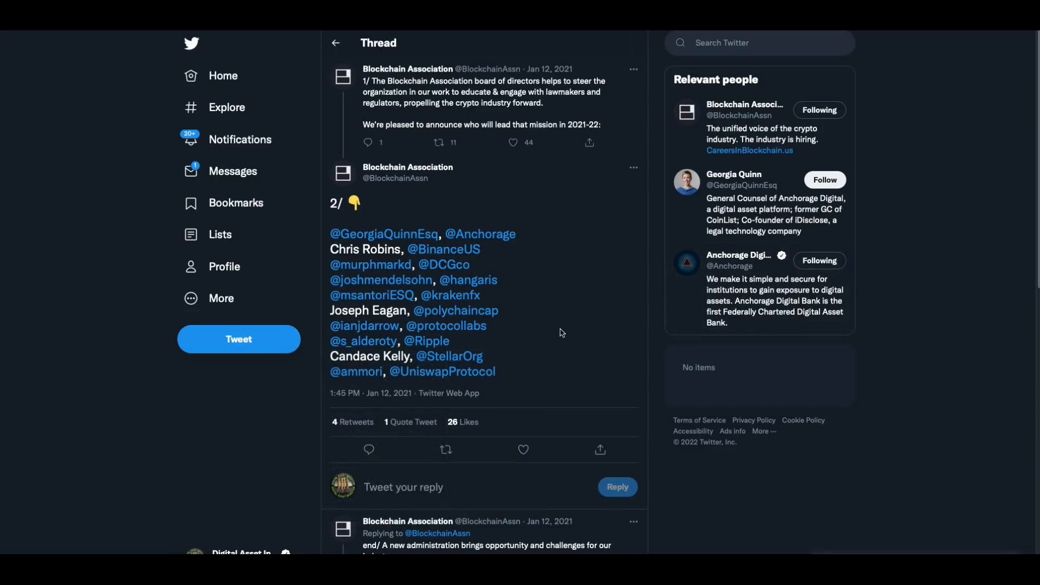
pyautogui.moveTo(674, 61)
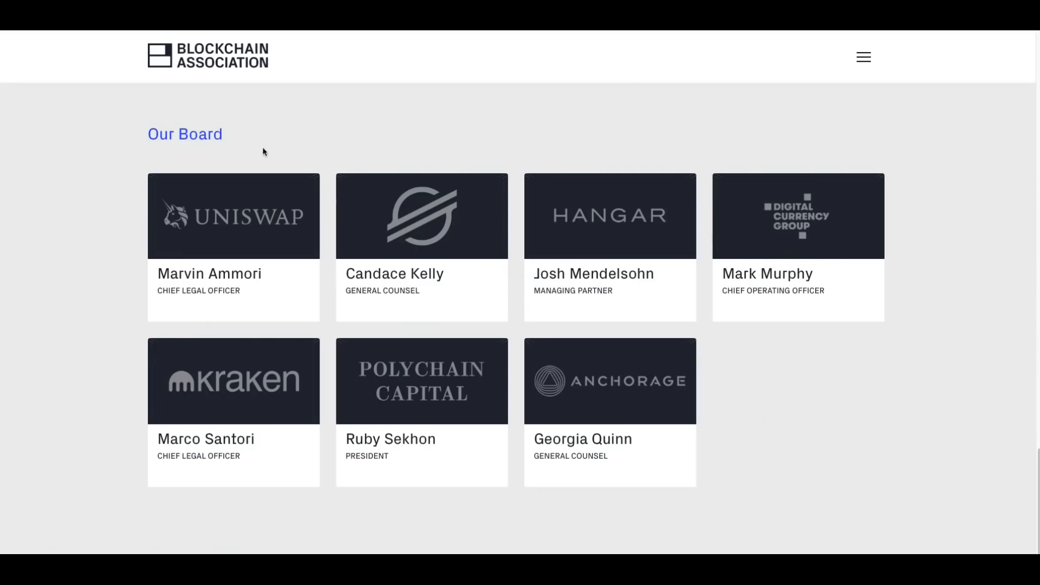
pyautogui.moveTo(851, 368)
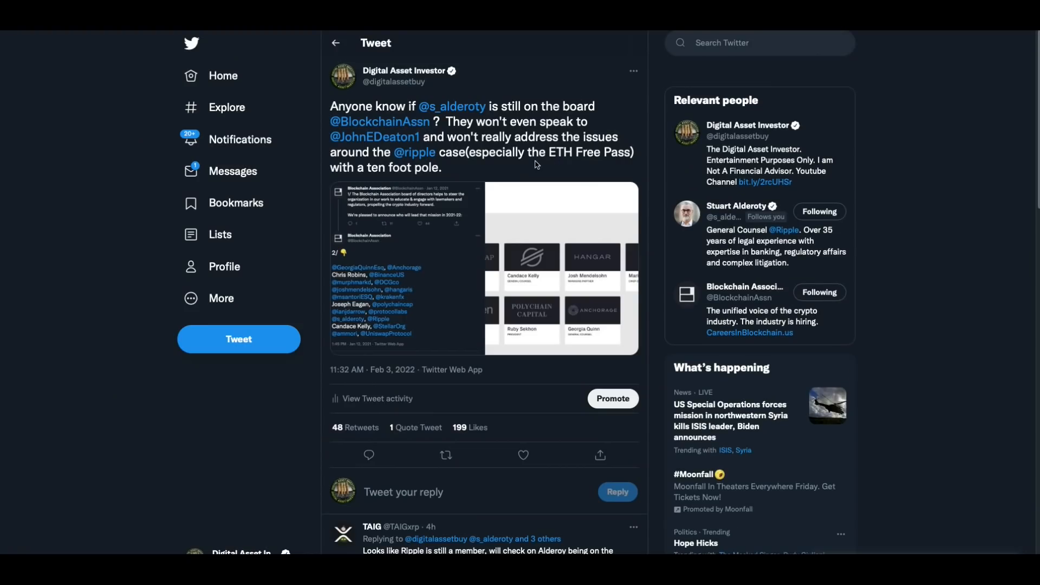
pyautogui.moveTo(598, 184)
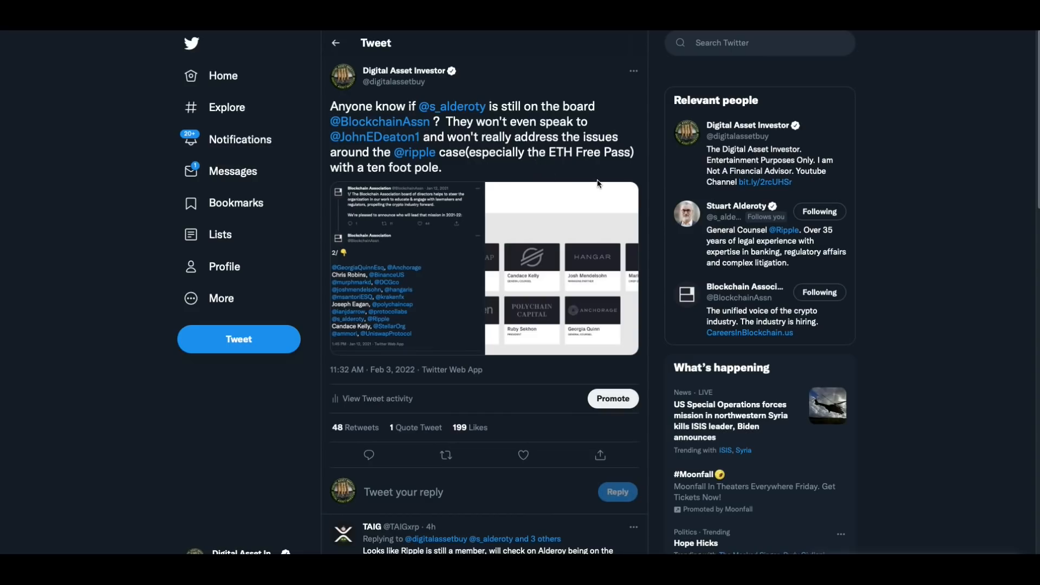
pyautogui.moveTo(595, 166)
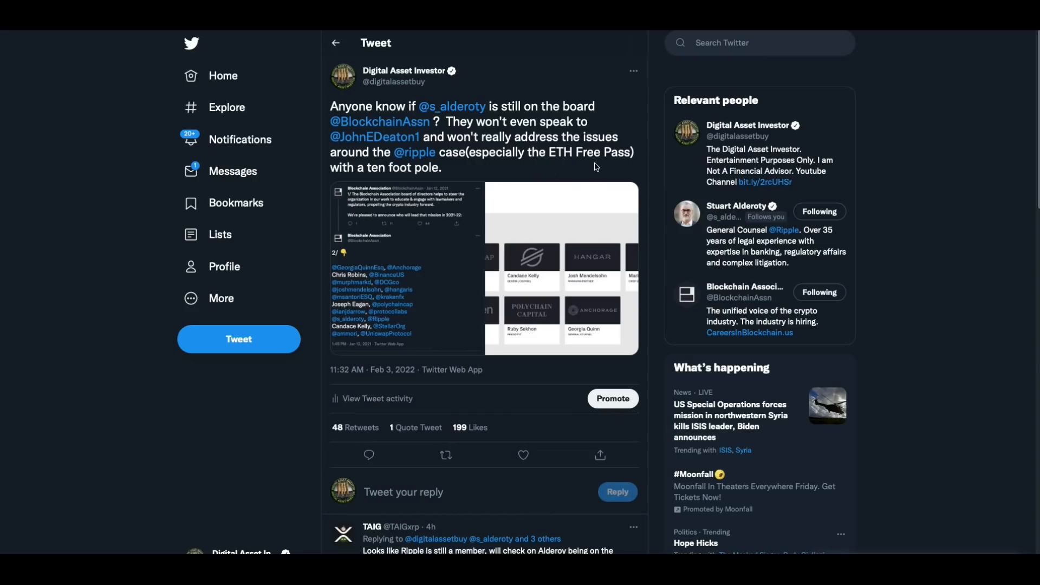
pyautogui.moveTo(602, 169)
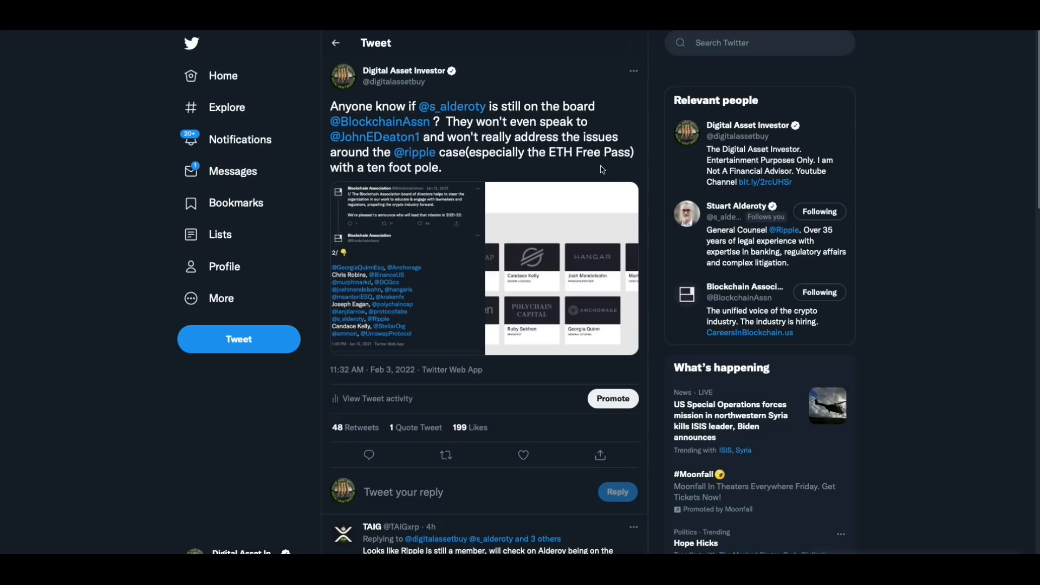
pyautogui.moveTo(625, 373)
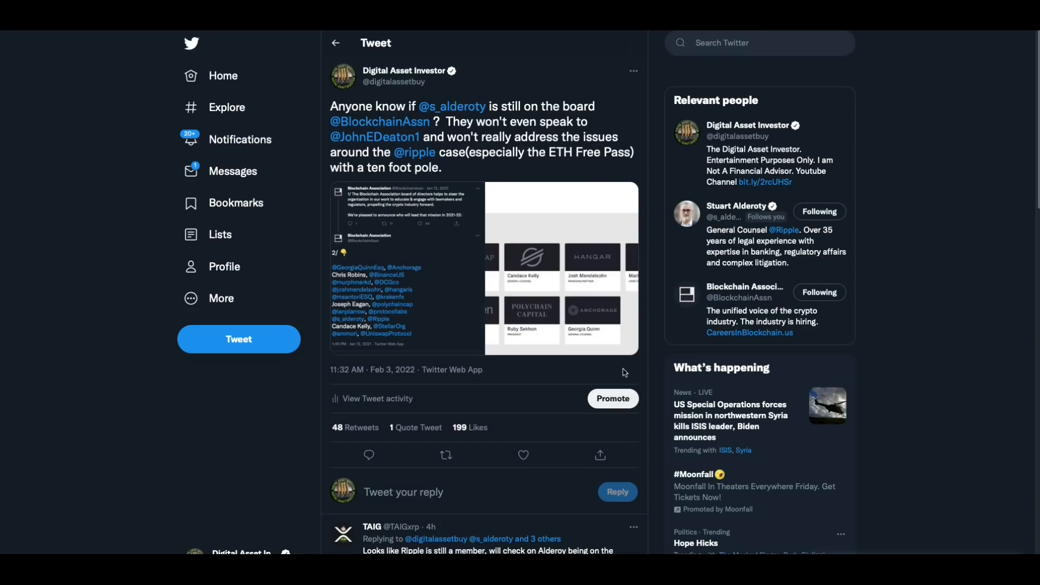
# Scroll down to the replies, including TAIG's note that Ripple still seems to be a member.
pyautogui.scroll(-3)
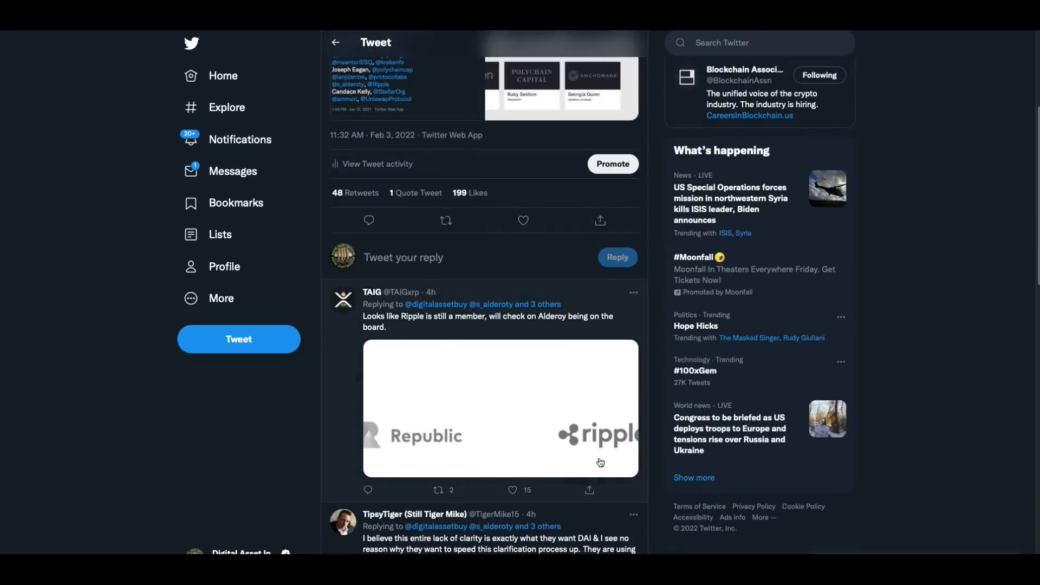
pyautogui.moveTo(553, 376)
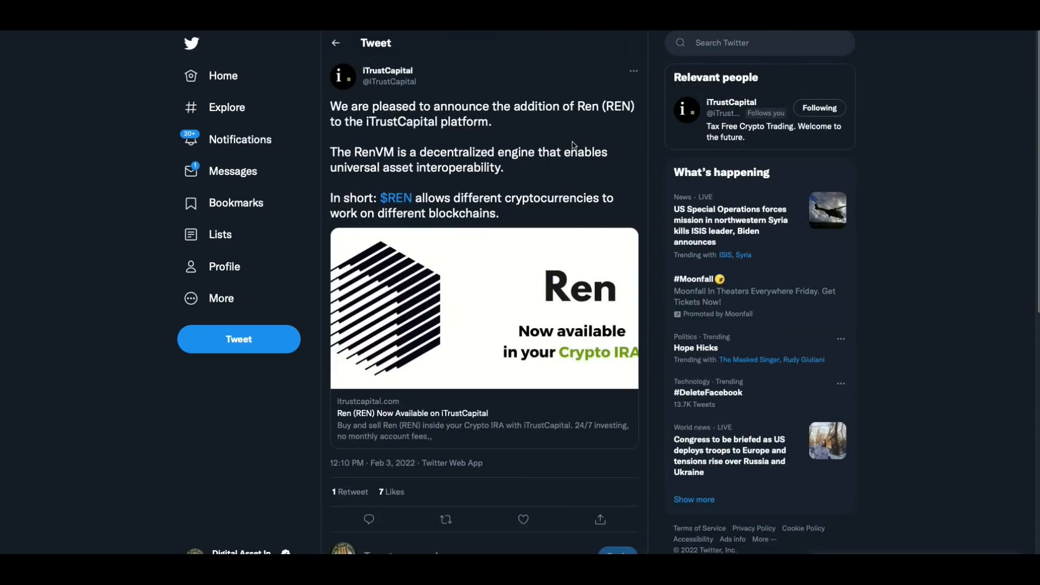
pyautogui.moveTo(609, 248)
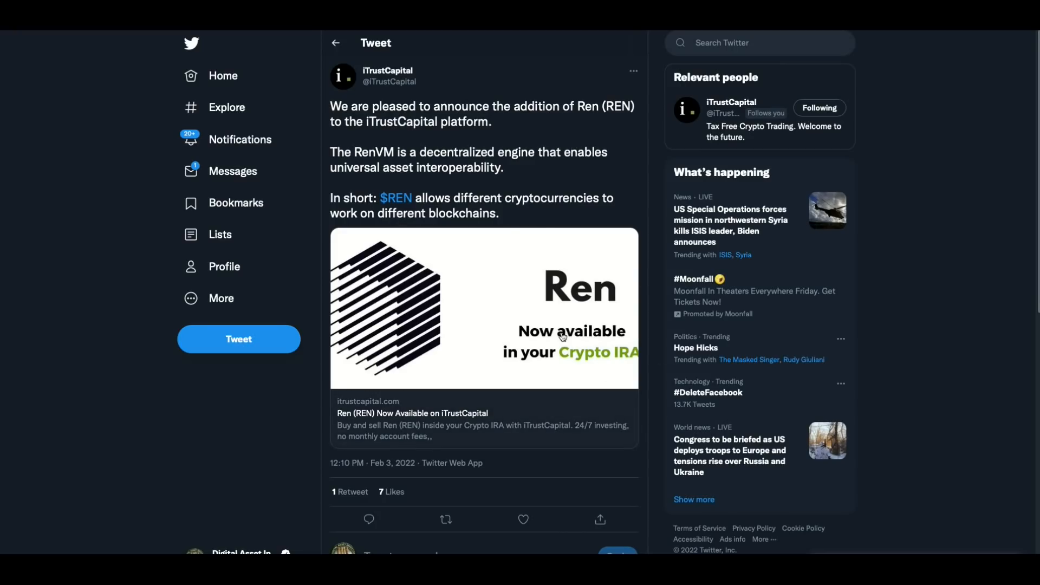
pyautogui.moveTo(508, 321)
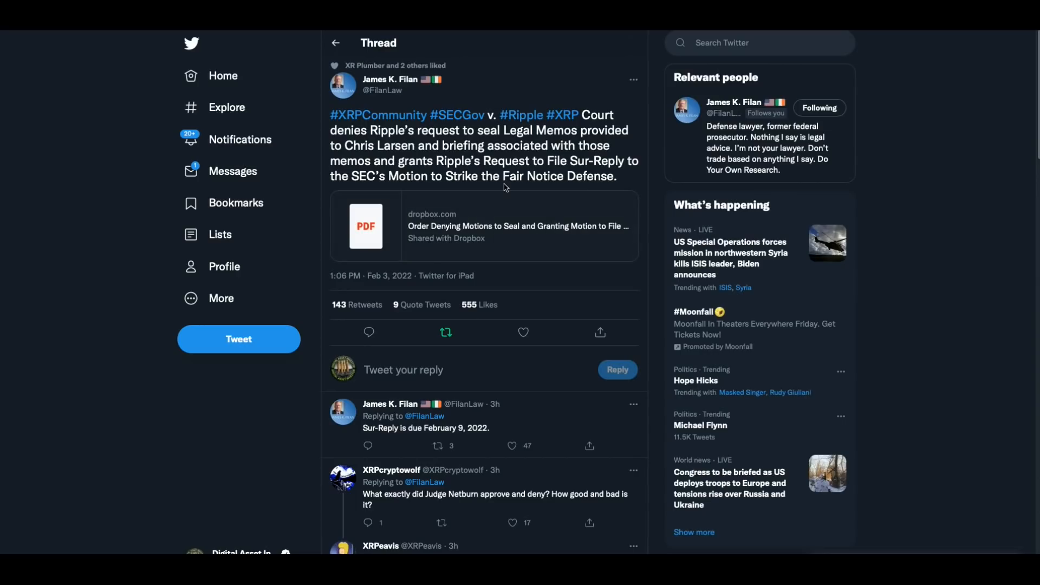
pyautogui.moveTo(526, 180)
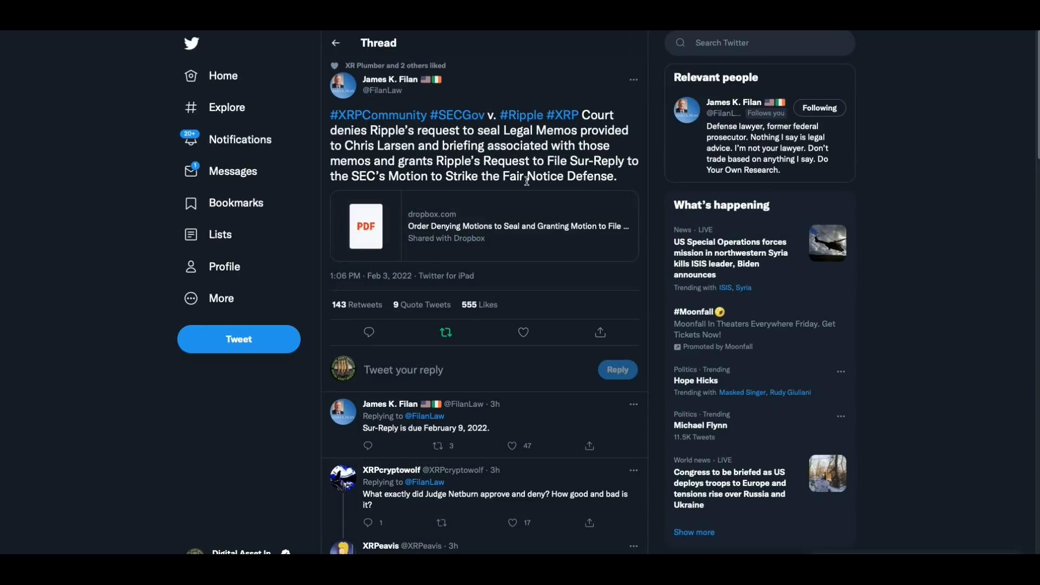
pyautogui.moveTo(623, 175)
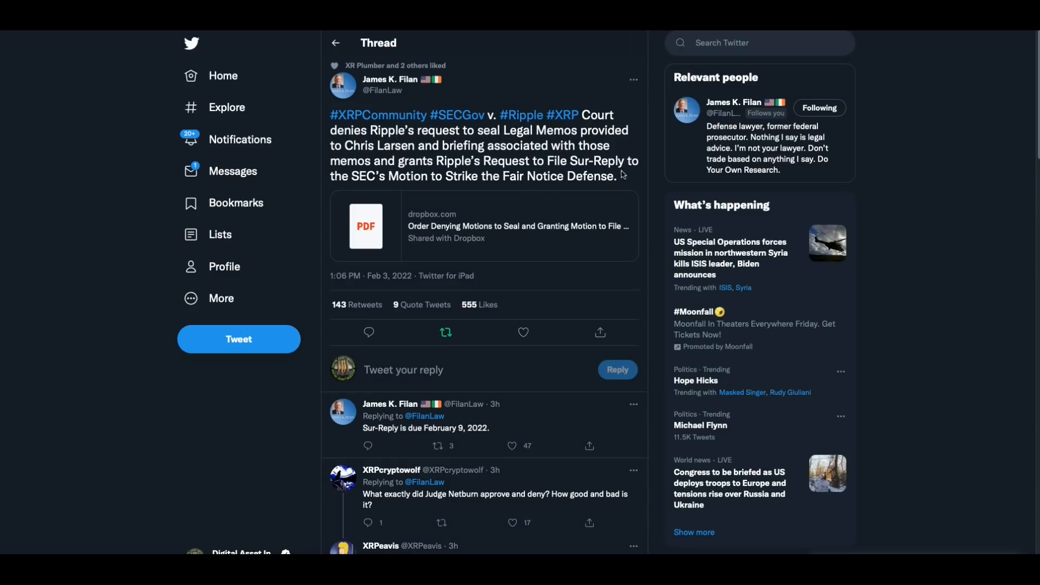
pyautogui.moveTo(641, 184)
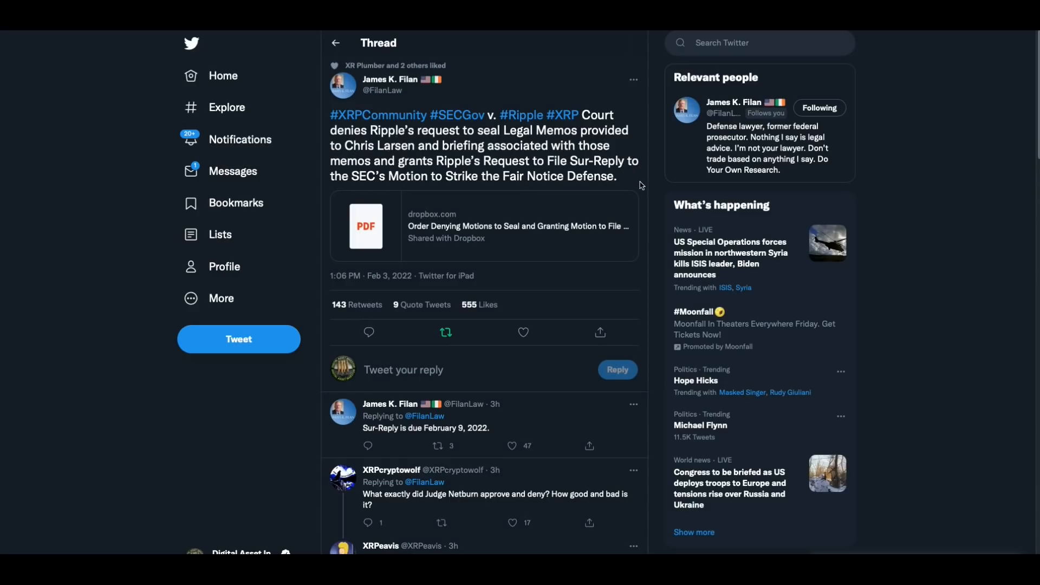
pyautogui.moveTo(647, 183)
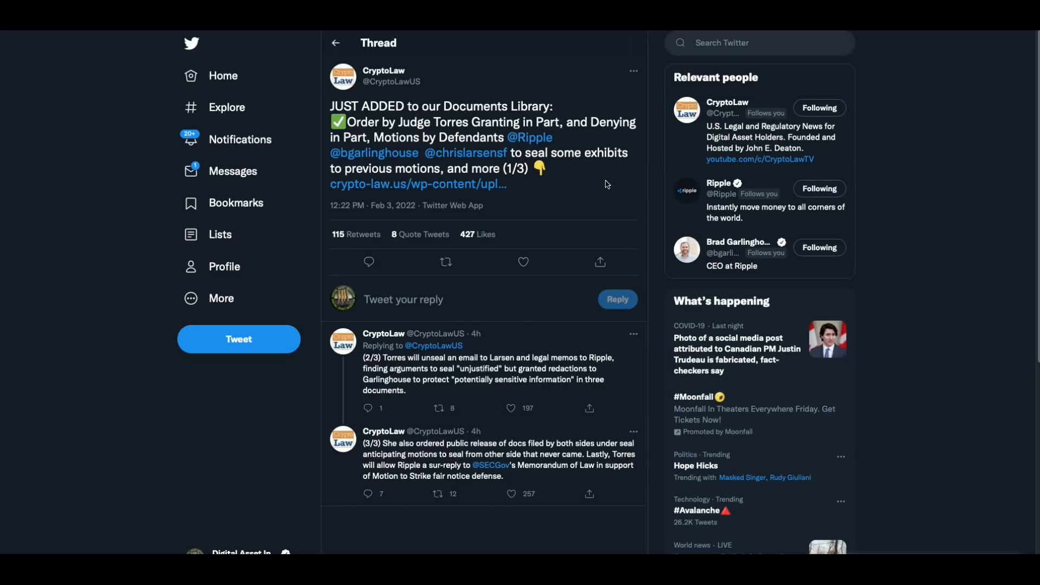
pyautogui.moveTo(486, 370)
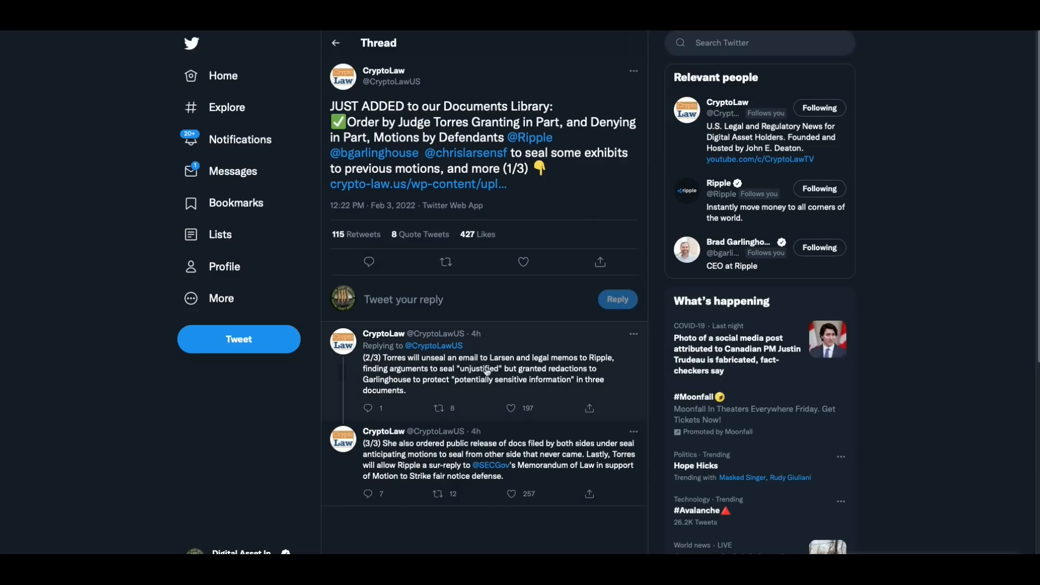
pyautogui.moveTo(487, 408)
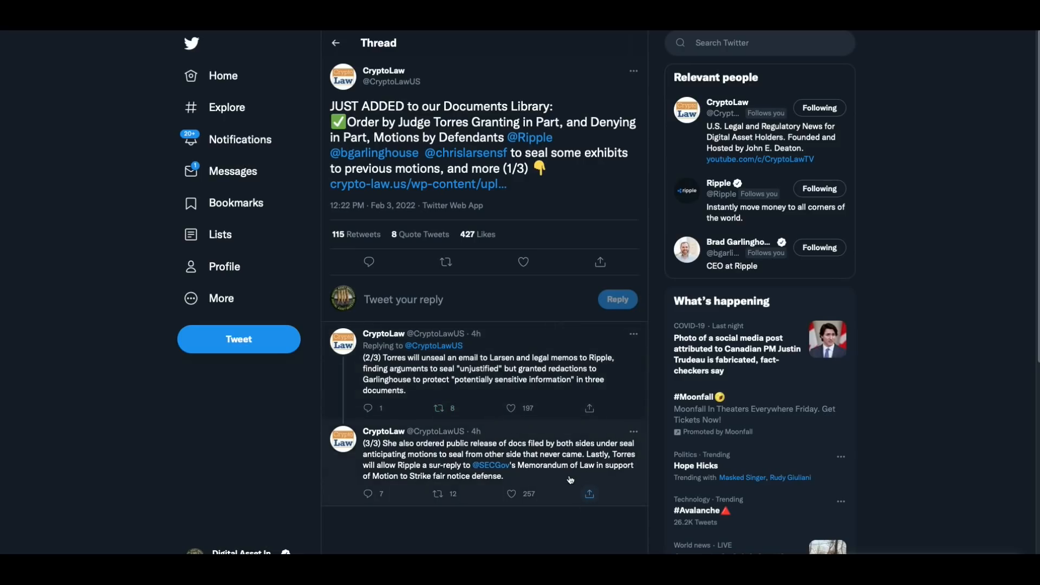
pyautogui.moveTo(558, 493)
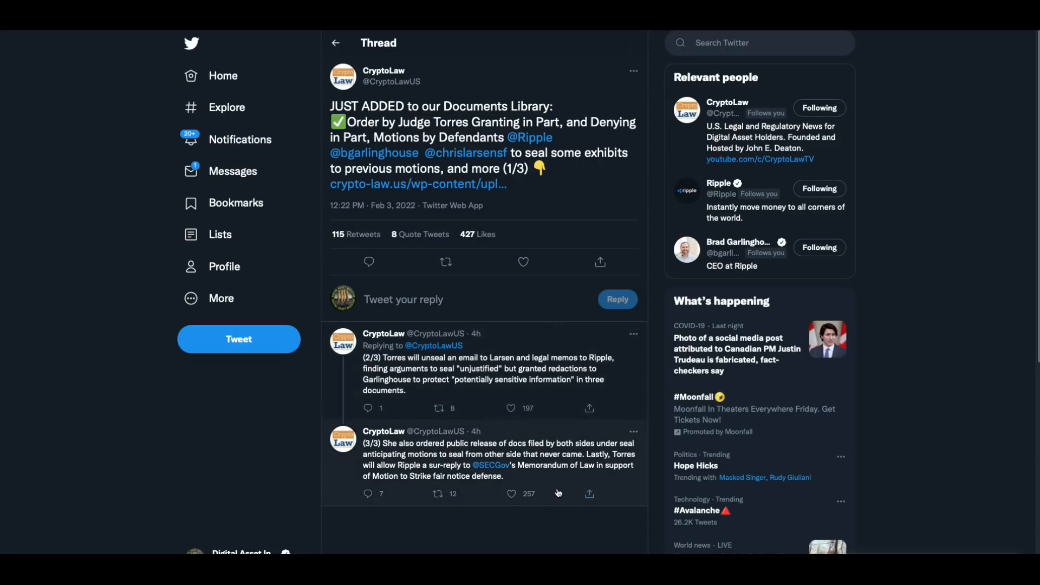
pyautogui.moveTo(542, 486)
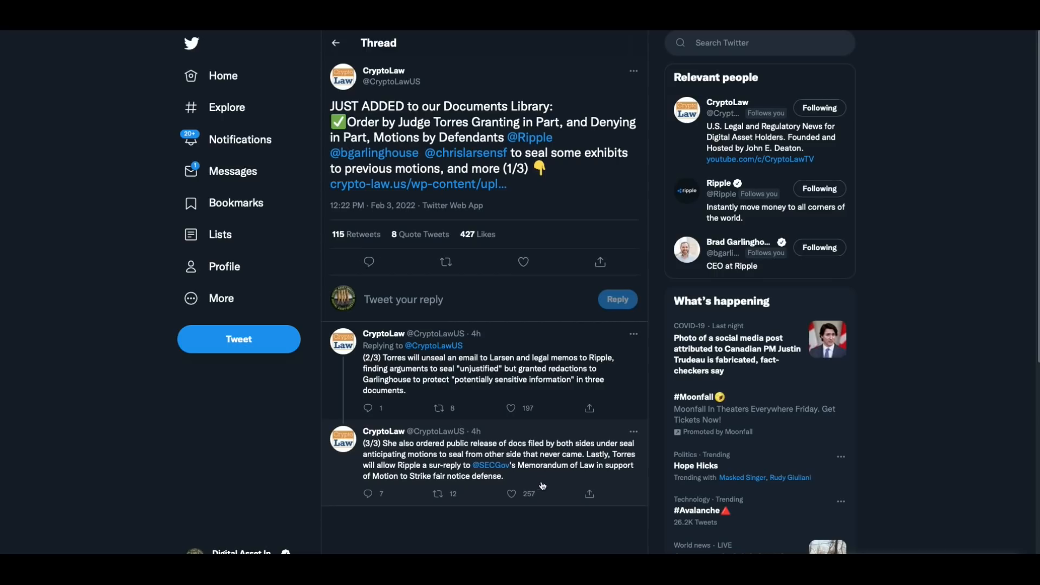
pyautogui.moveTo(558, 494)
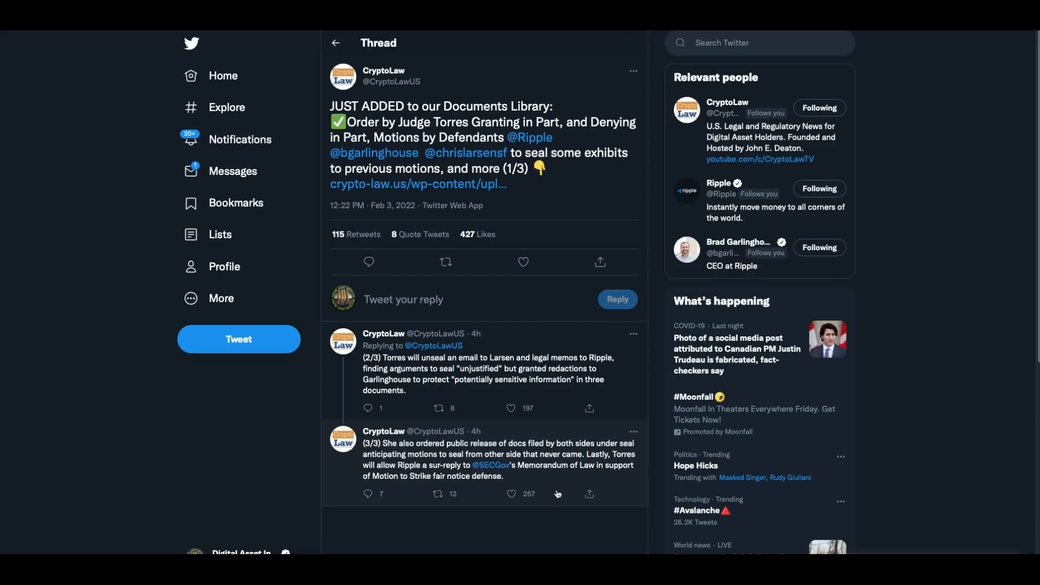
pyautogui.moveTo(556, 481)
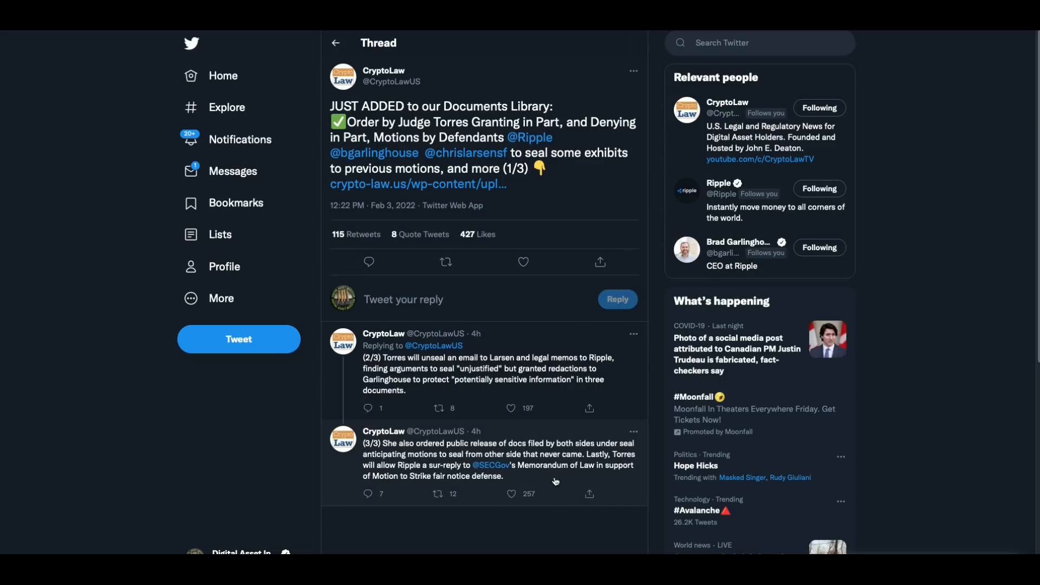
pyautogui.moveTo(553, 482)
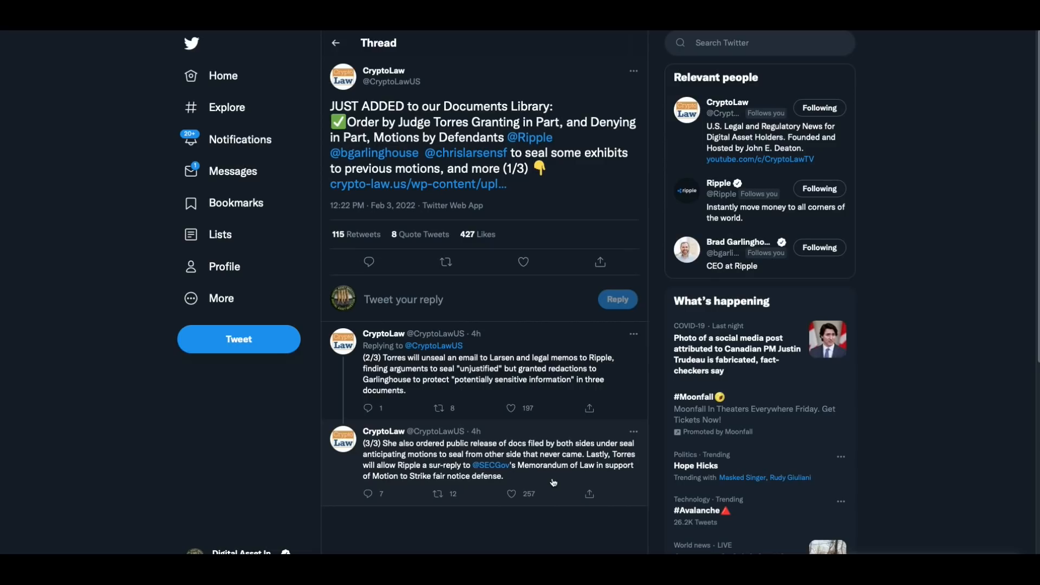
pyautogui.moveTo(563, 490)
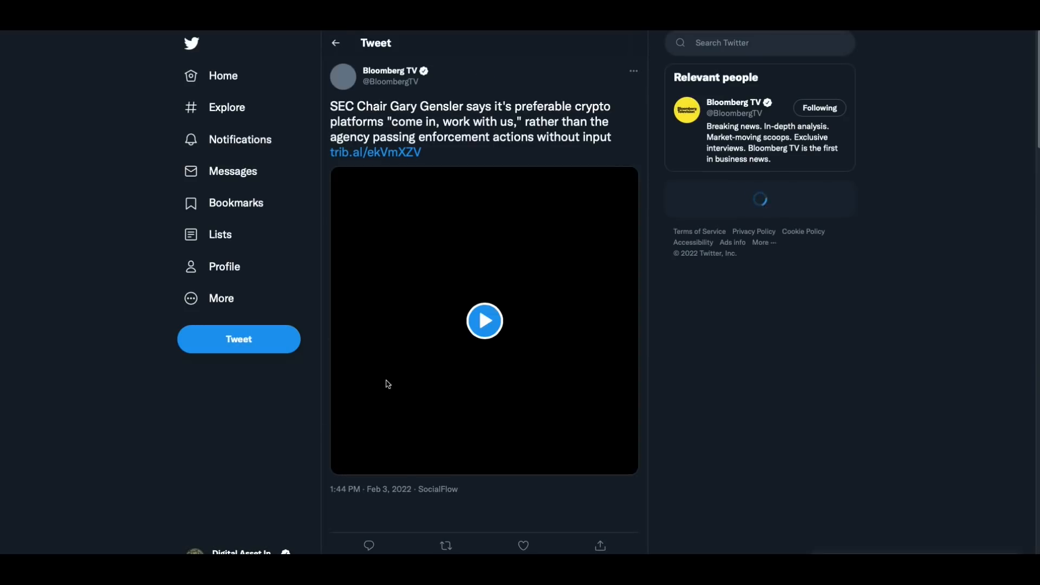
# Start the embedded video in Bloomberg TV's tweet on the SEC chair's comments.
pyautogui.click(485, 321)
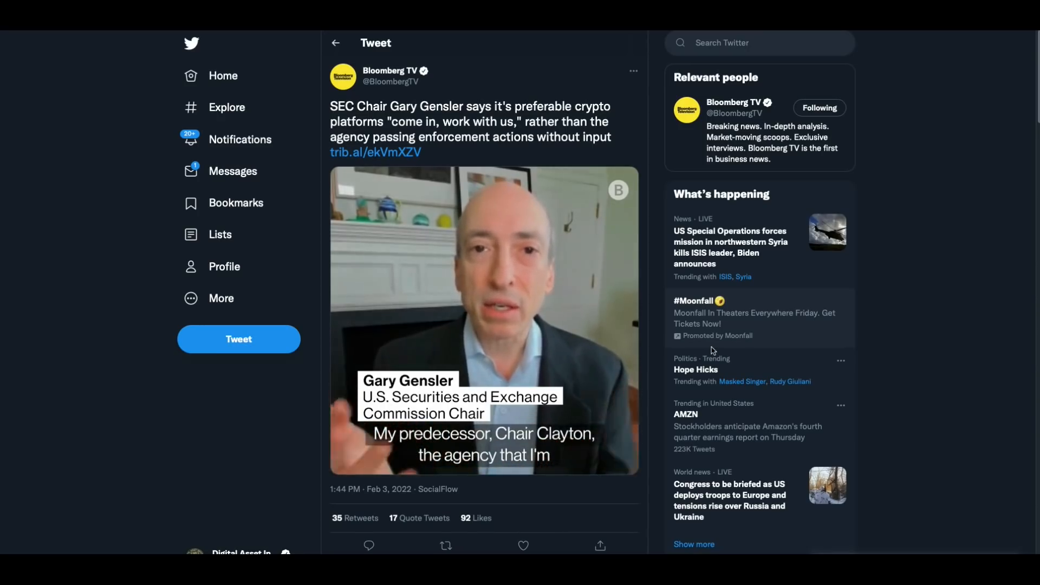
pyautogui.click(480, 323)
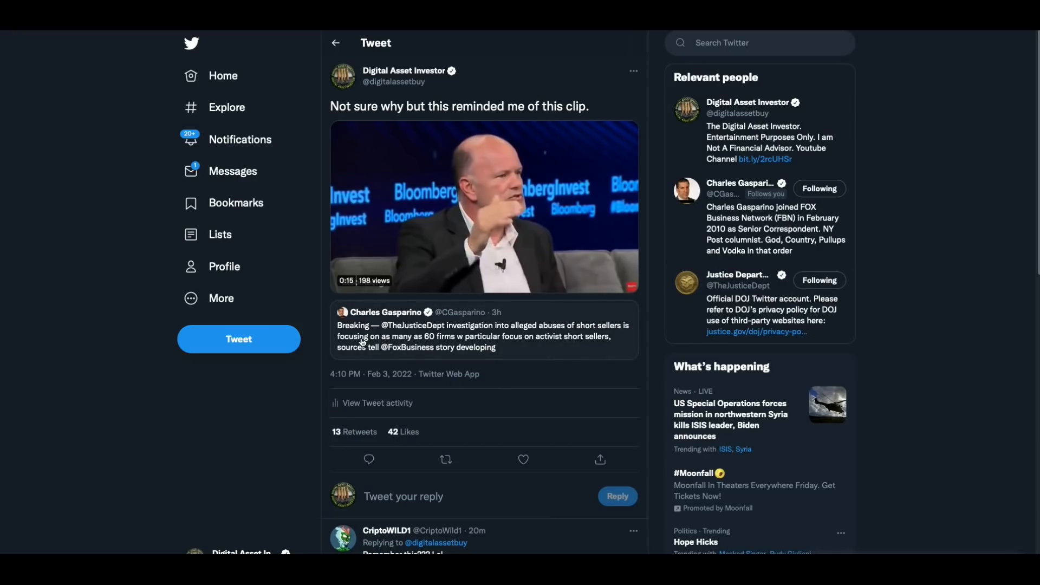
pyautogui.moveTo(509, 359)
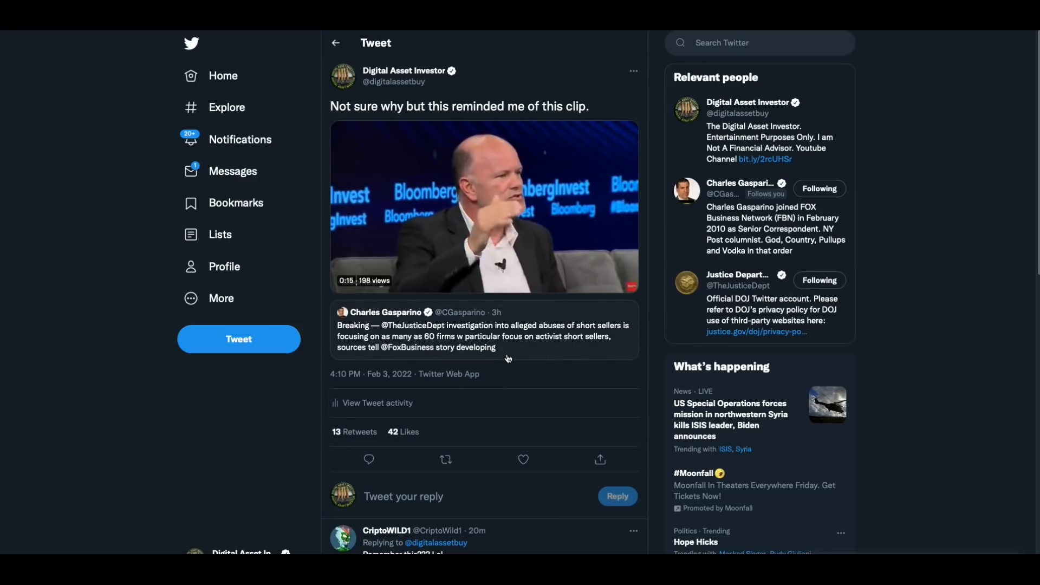
pyautogui.moveTo(512, 354)
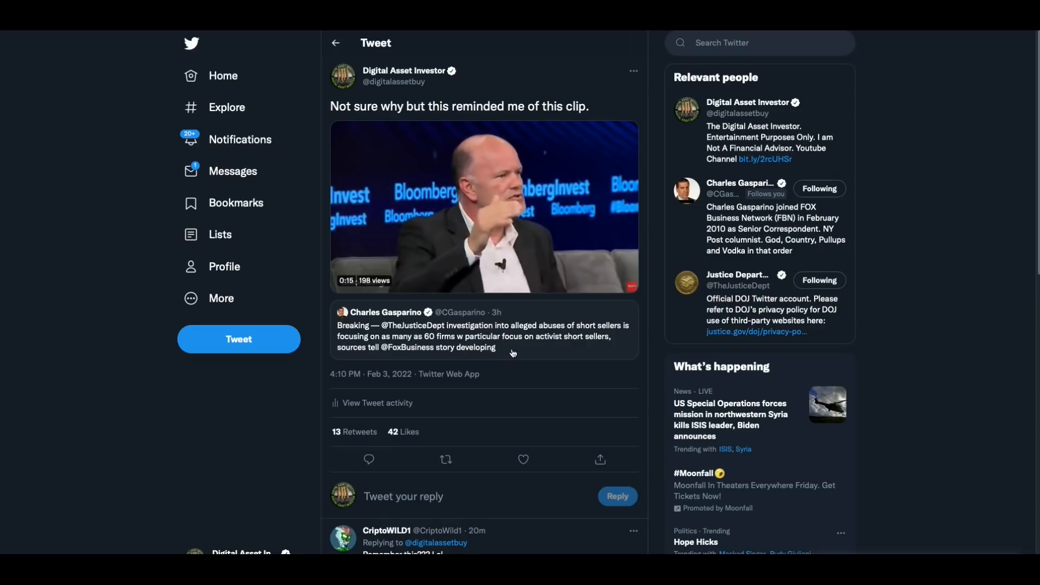
pyautogui.moveTo(549, 357)
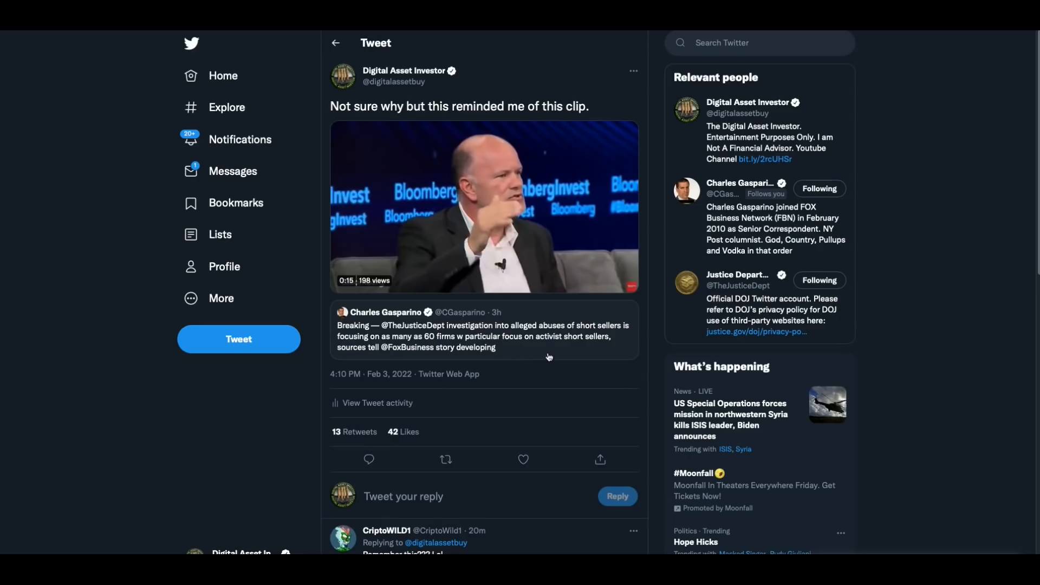
pyautogui.moveTo(599, 353)
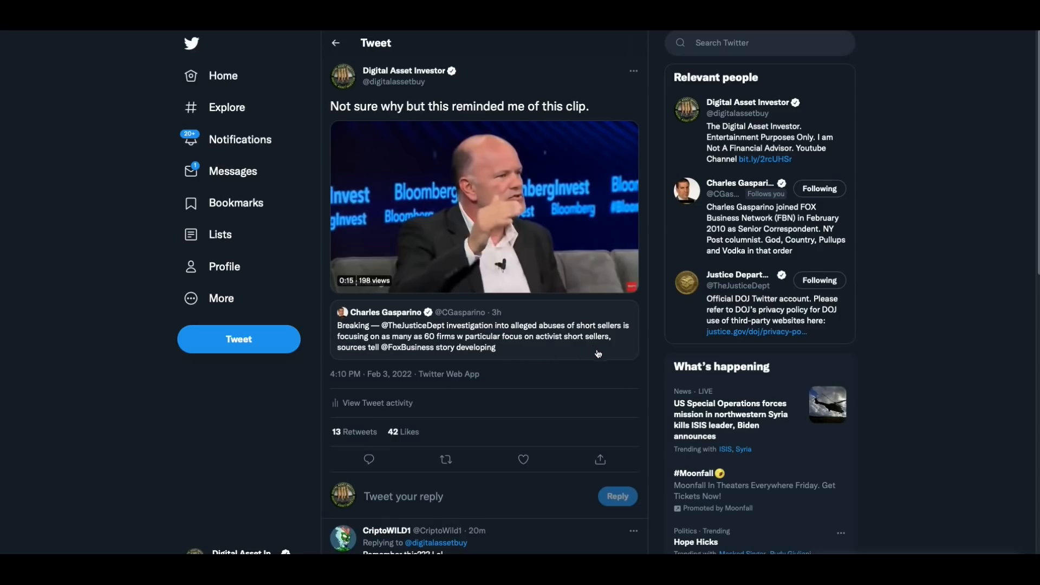
pyautogui.moveTo(533, 361)
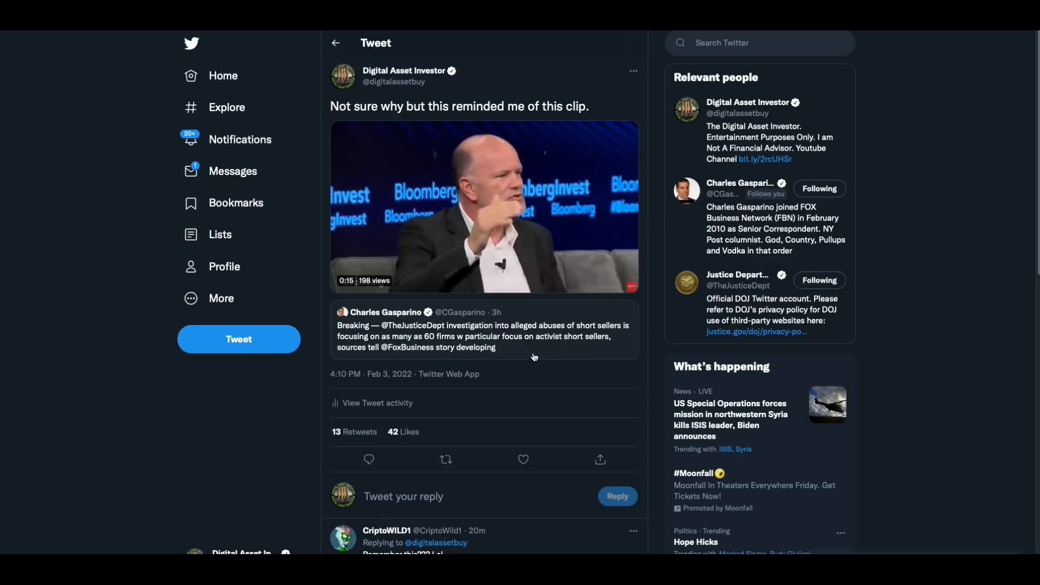
pyautogui.moveTo(540, 356)
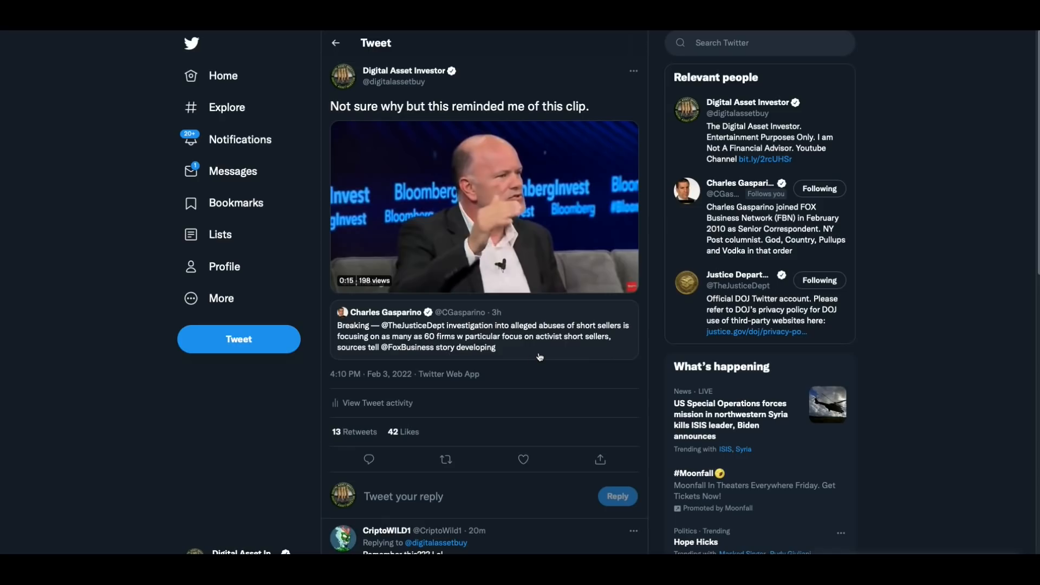
pyautogui.moveTo(590, 356)
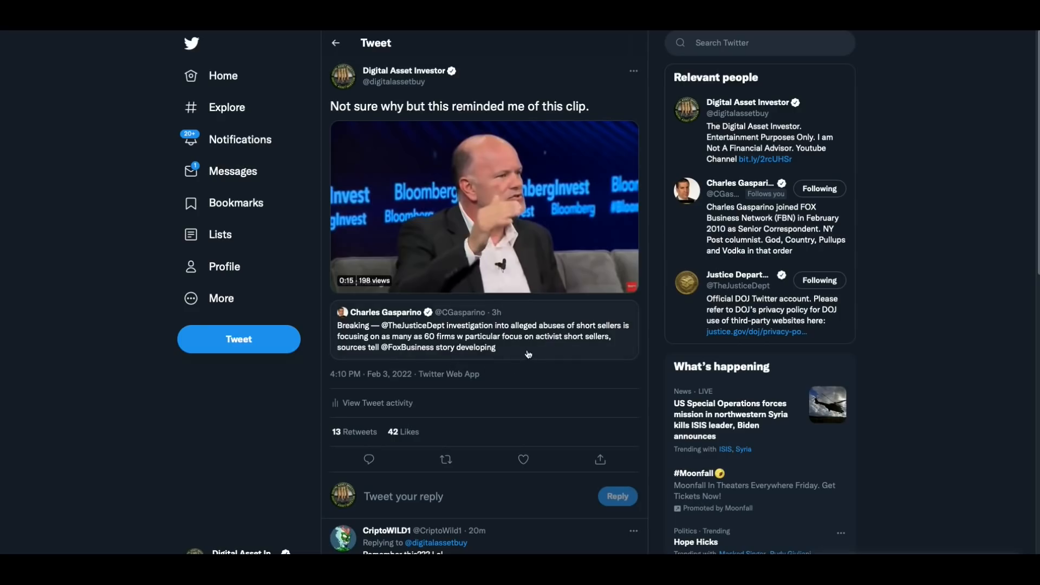
pyautogui.moveTo(533, 357)
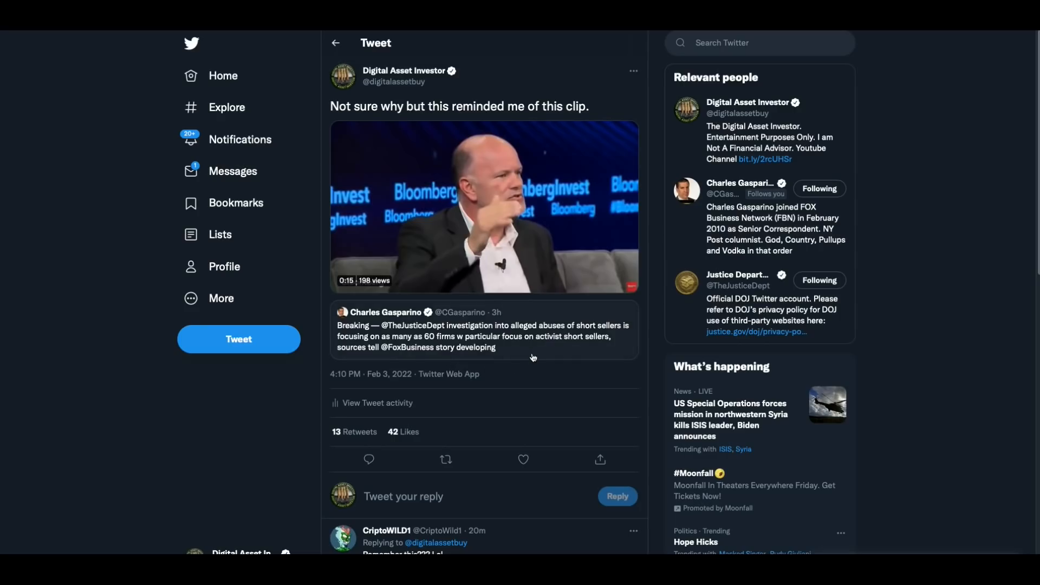
# Start the Bloomberg clip of Michael Novogratz in Digital Asset Investor's quoted tweet.
pyautogui.click(482, 206)
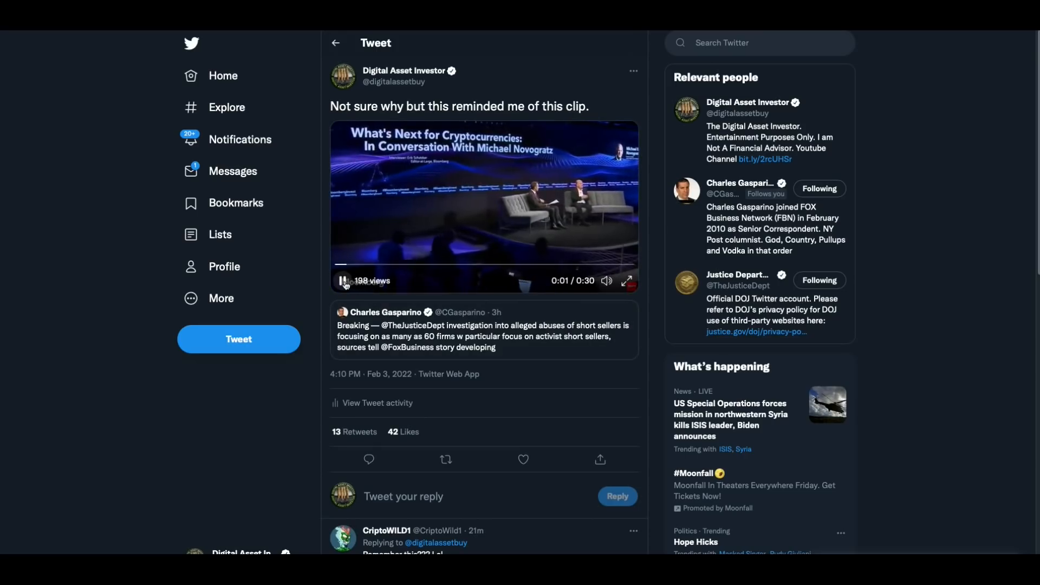
pyautogui.click(341, 281)
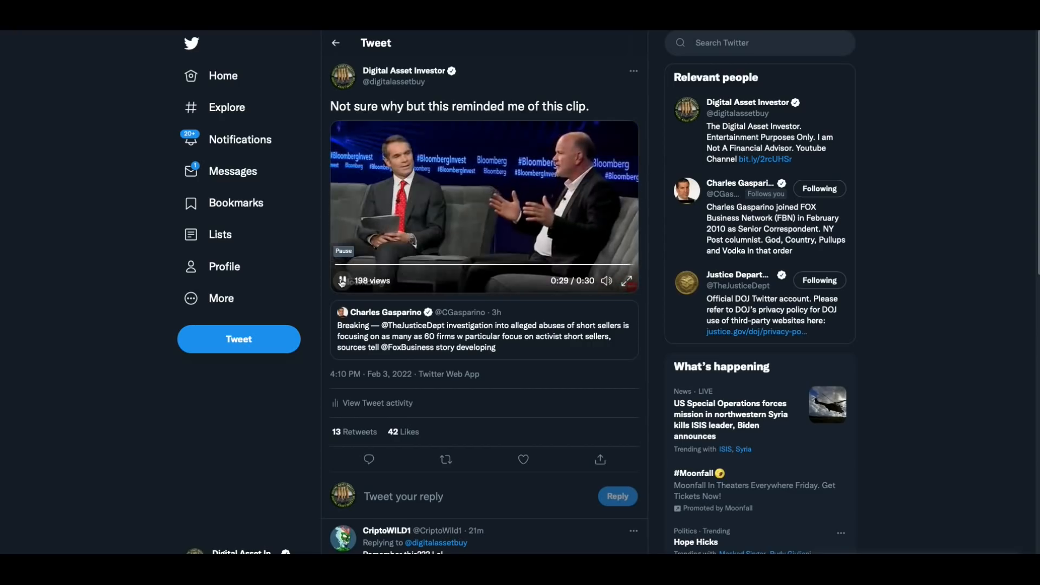
# Let the 30-second Novogratz clip finish and return to its 0:00 title card.
pyautogui.click(340, 281)
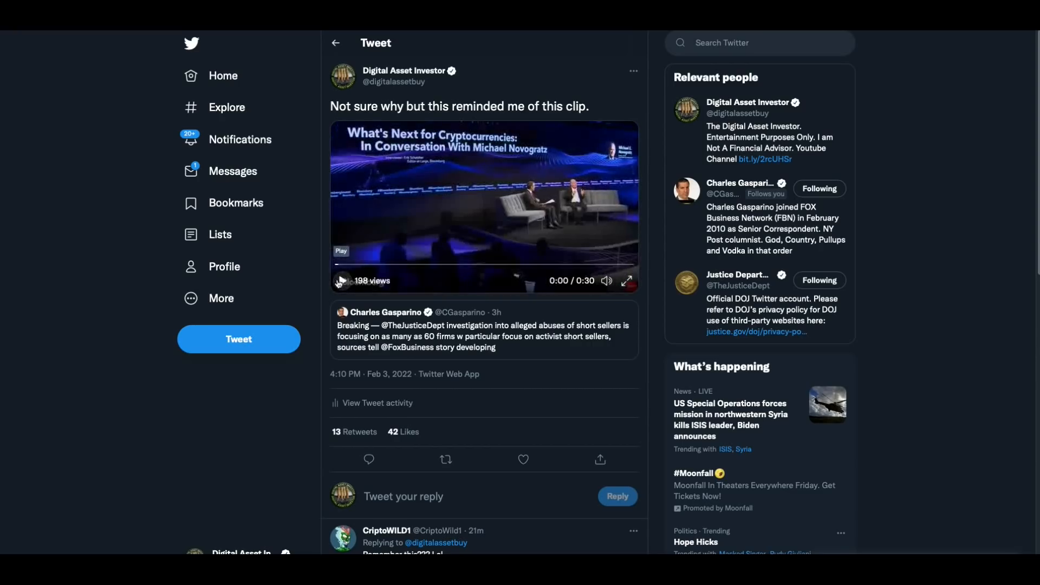